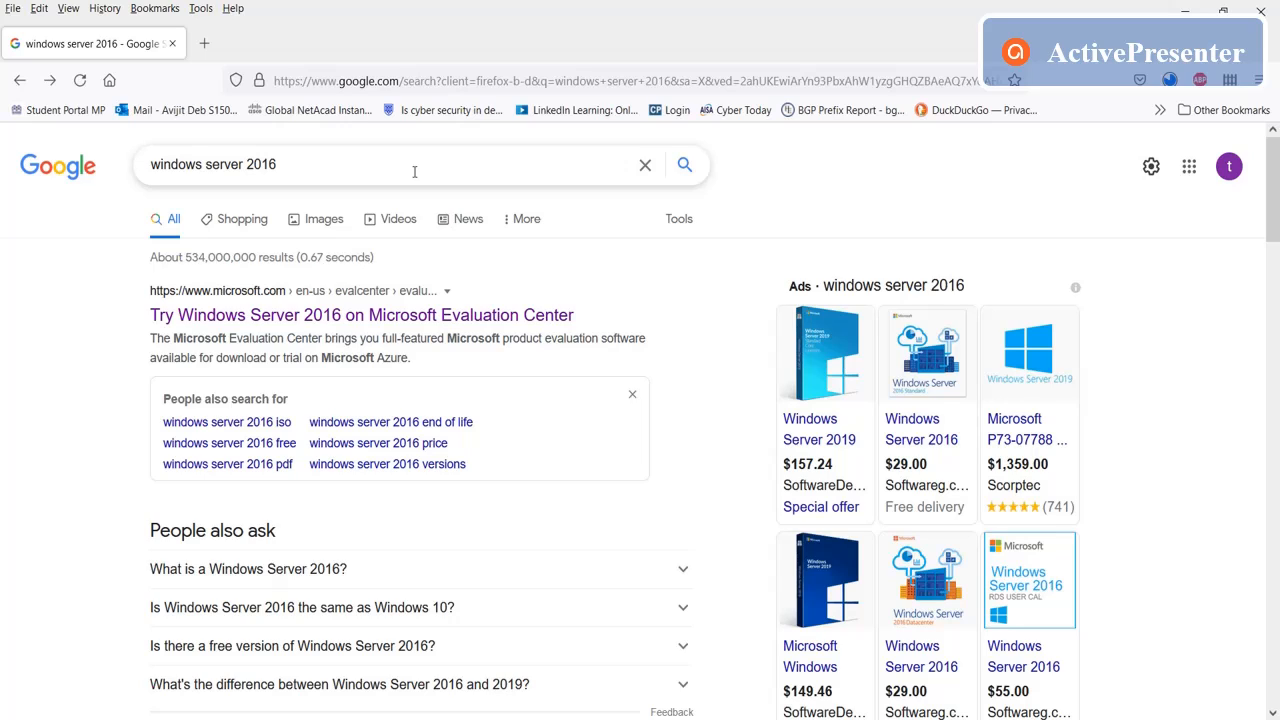
{"action": "mouse_move", "coordinate": [571, 165]}
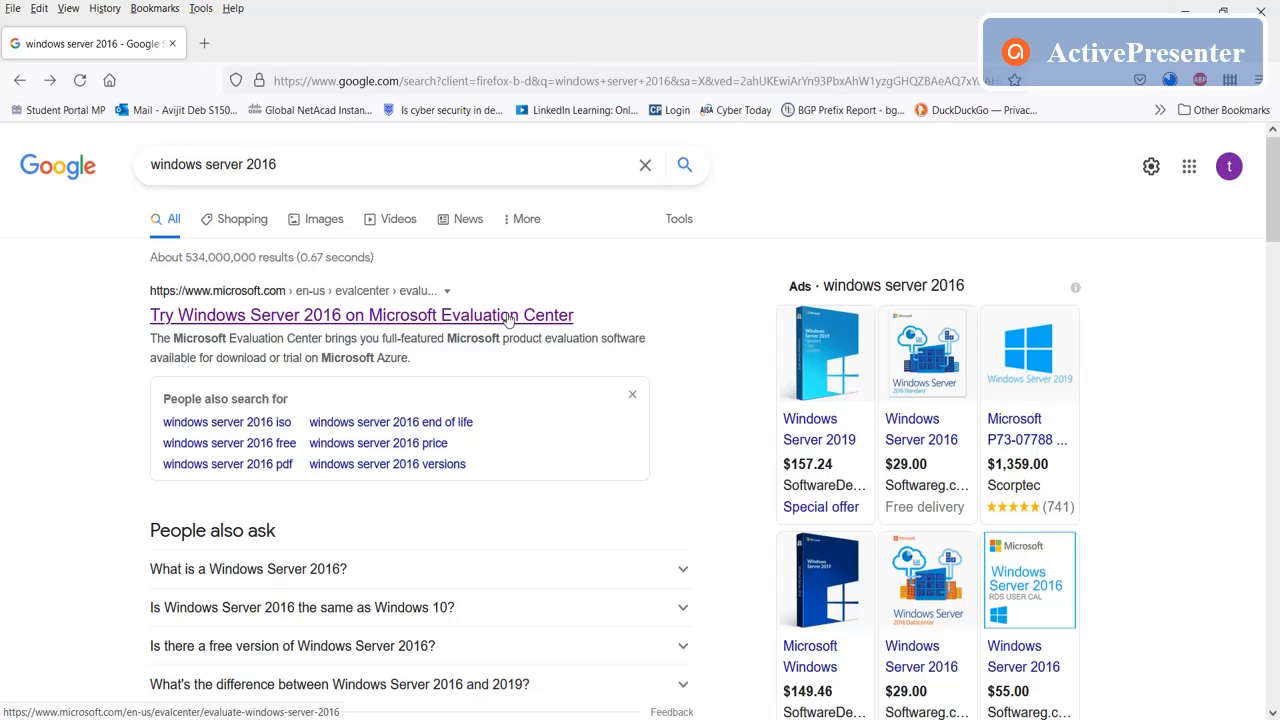
Step: Open the 'Try Windows Server 2016 on Microsoft Evaluation Center' Google result
{"action": "left_click", "coordinate": [361, 314]}
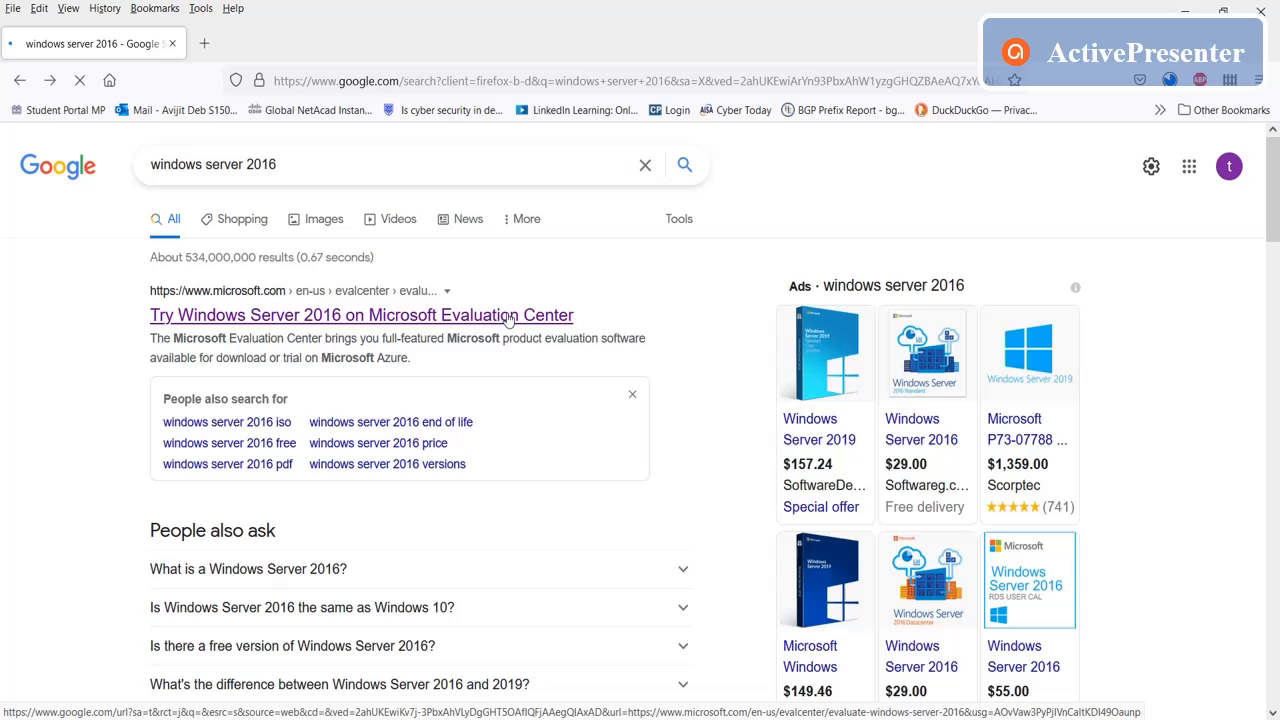
Step: Expand 'Get started for free' and choose ISO as the evaluation experience
{"action": "left_click", "coordinate": [361, 315]}
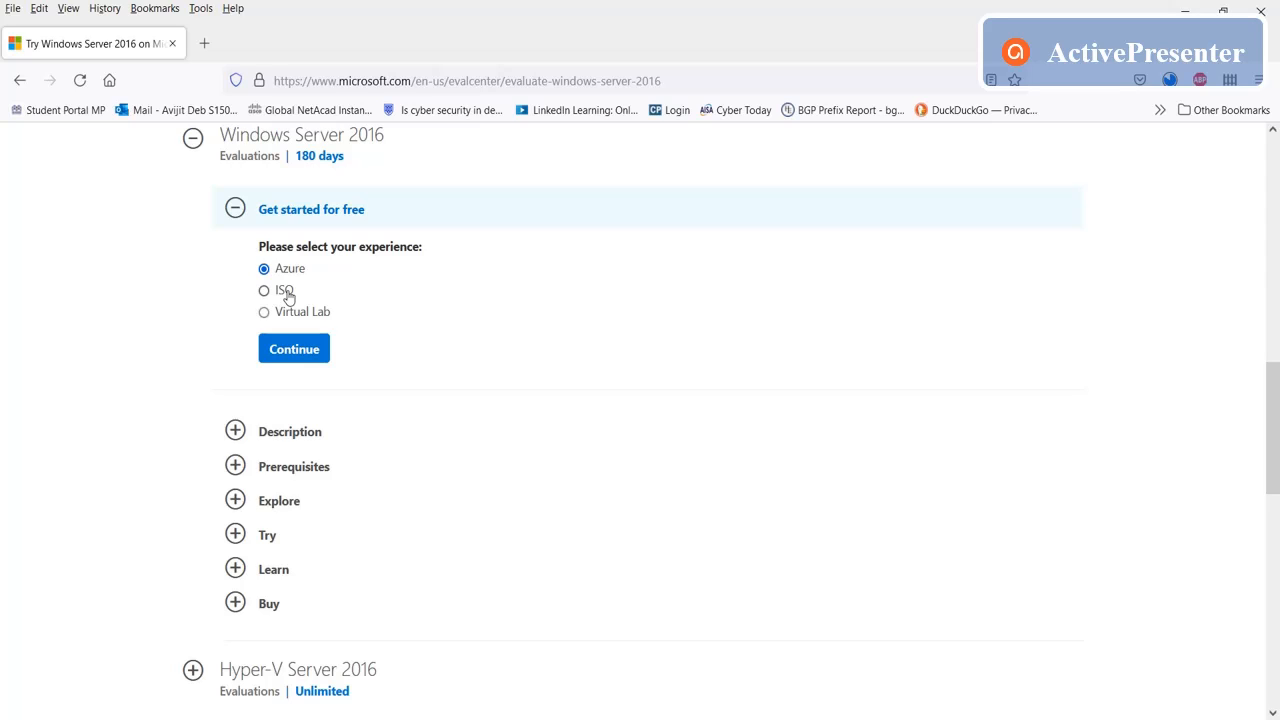
{"action": "left_click", "coordinate": [264, 290]}
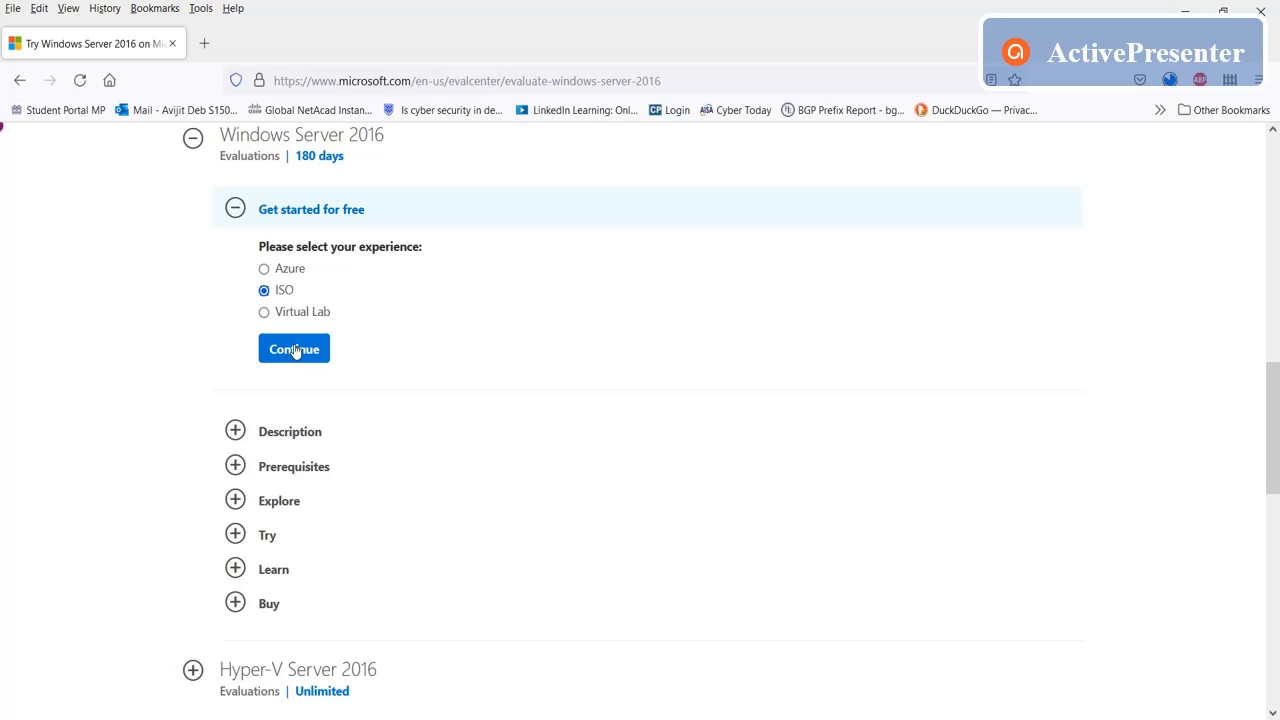
Step: Enter company 'ADN Pty Ltd', size 10-24, and job title IT or Technical Manager
{"action": "left_click", "coordinate": [294, 349]}
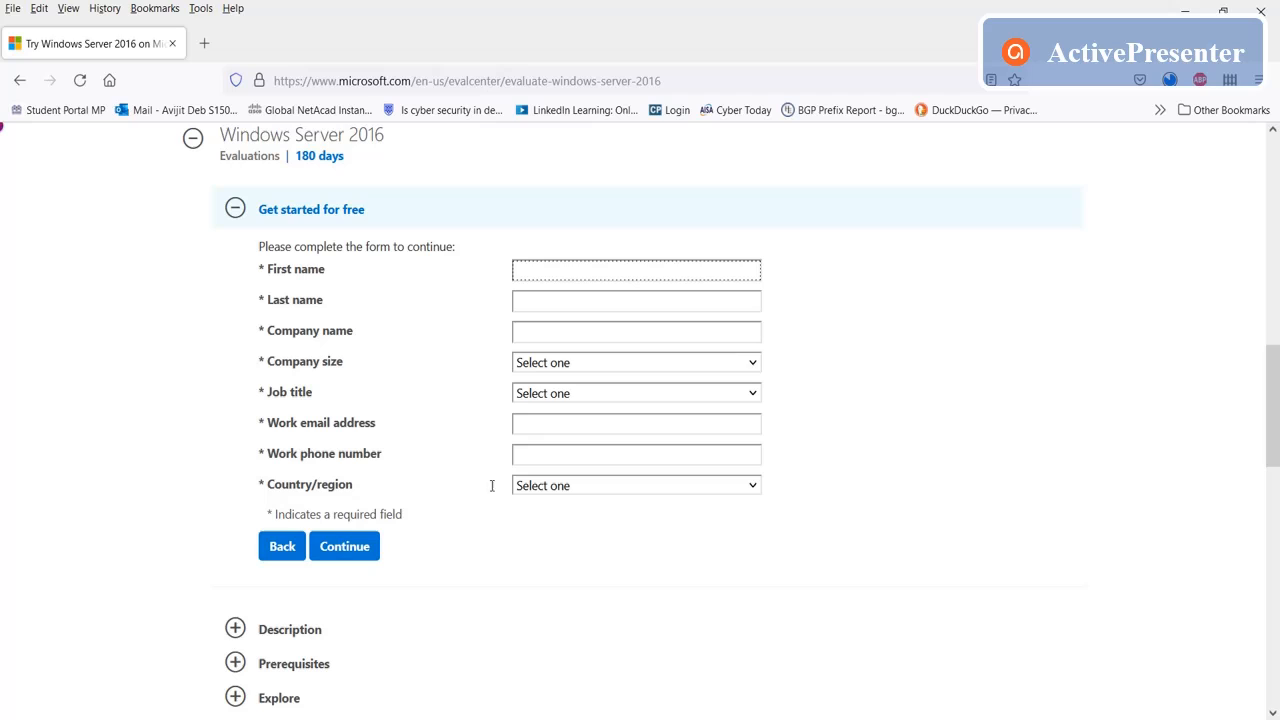
{"action": "mouse_move", "coordinate": [405, 508]}
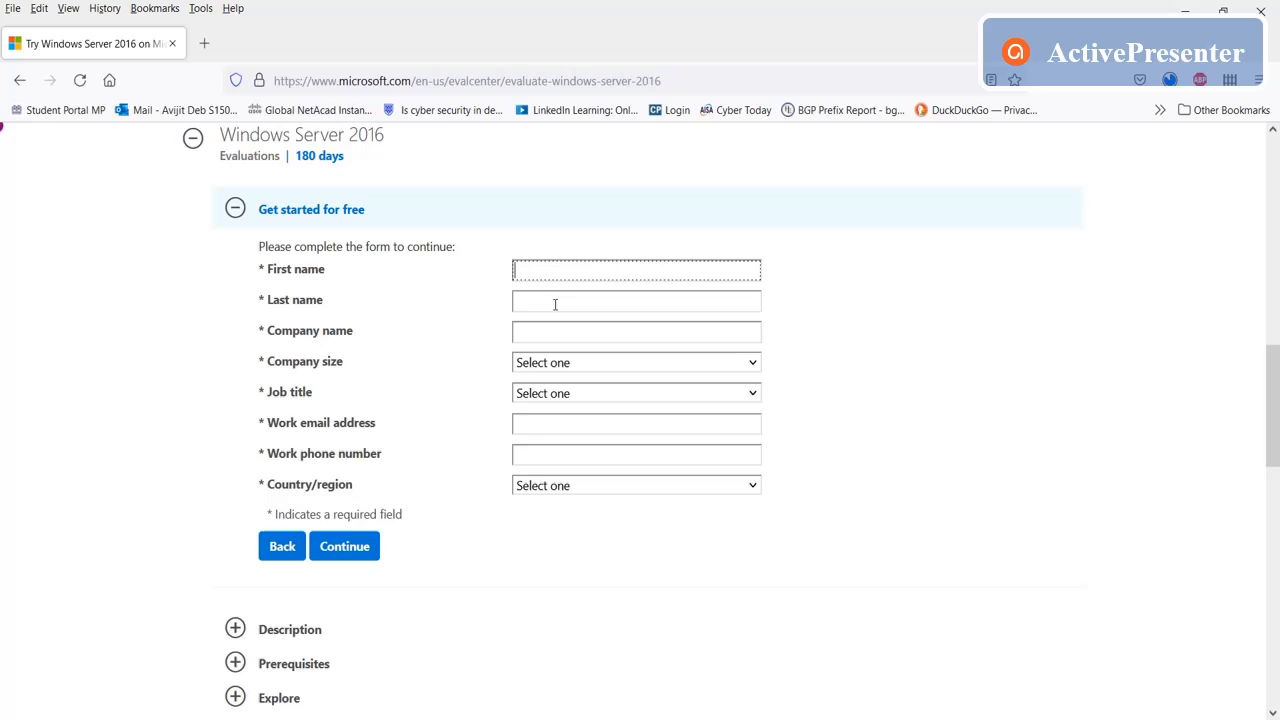
{"action": "left_click", "coordinate": [635, 268]}
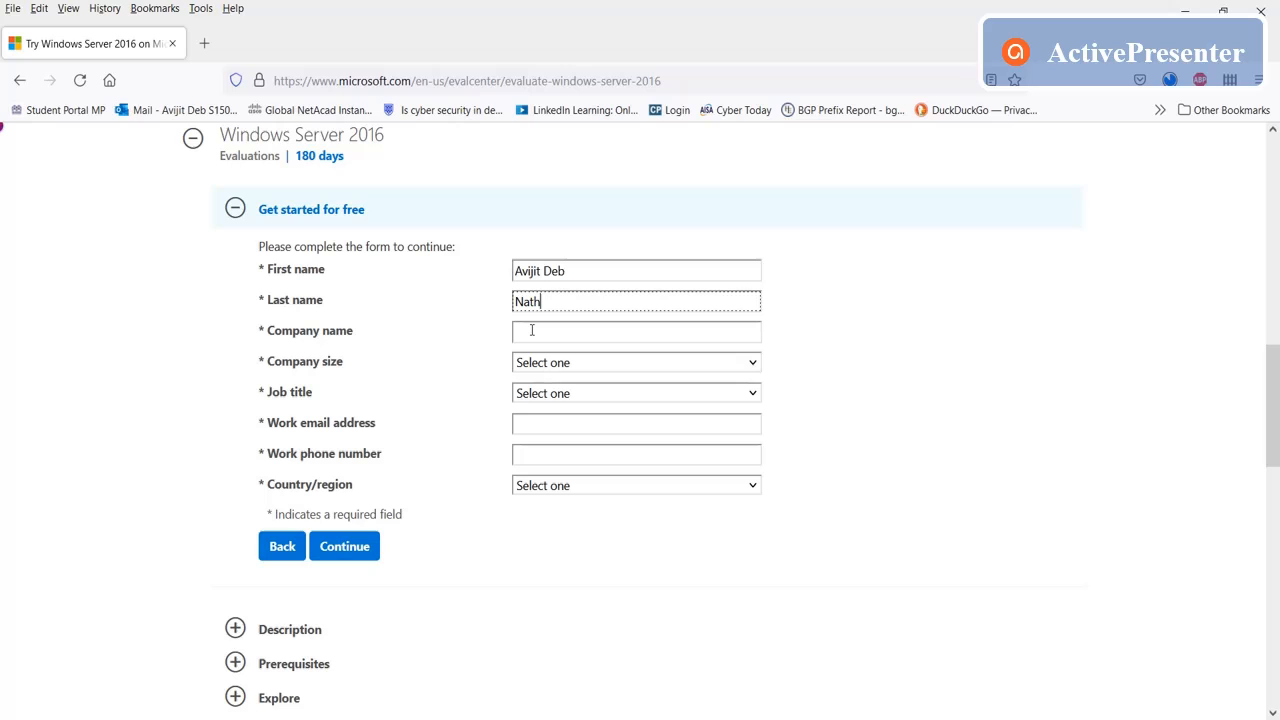
{"action": "left_click", "coordinate": [636, 330]}
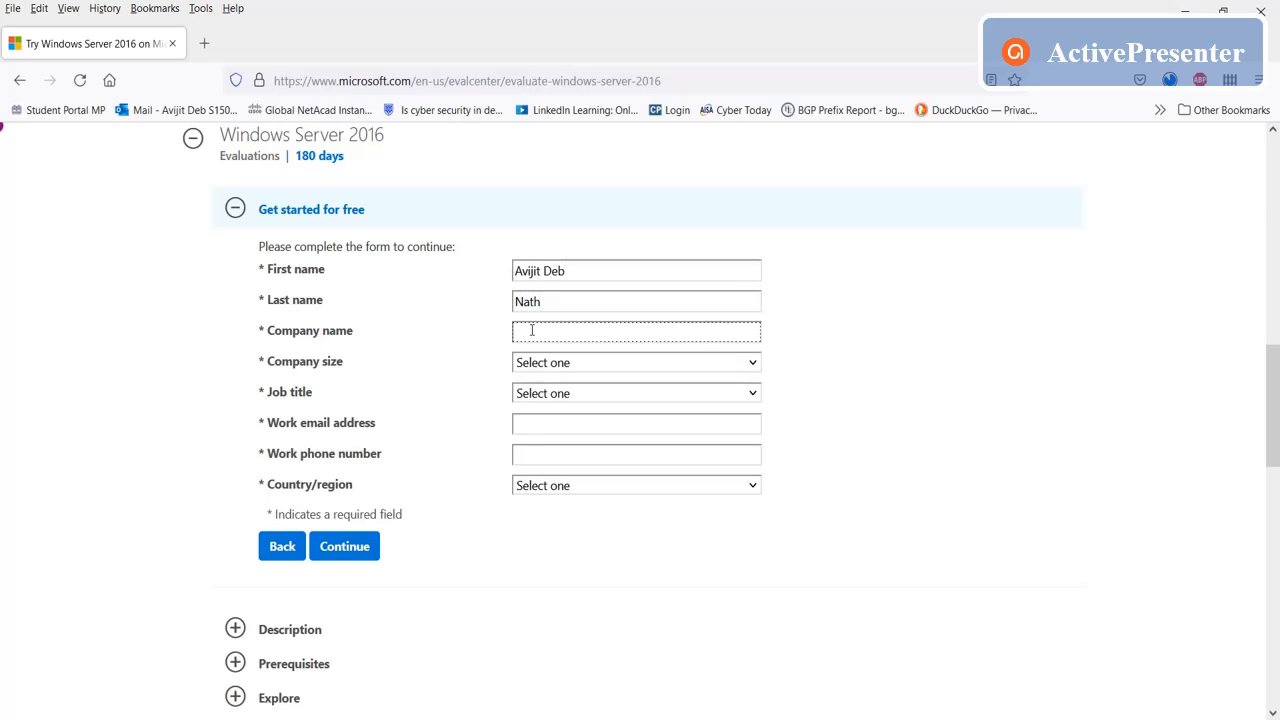
{"action": "type", "text": "ADN Pty Ltd"}
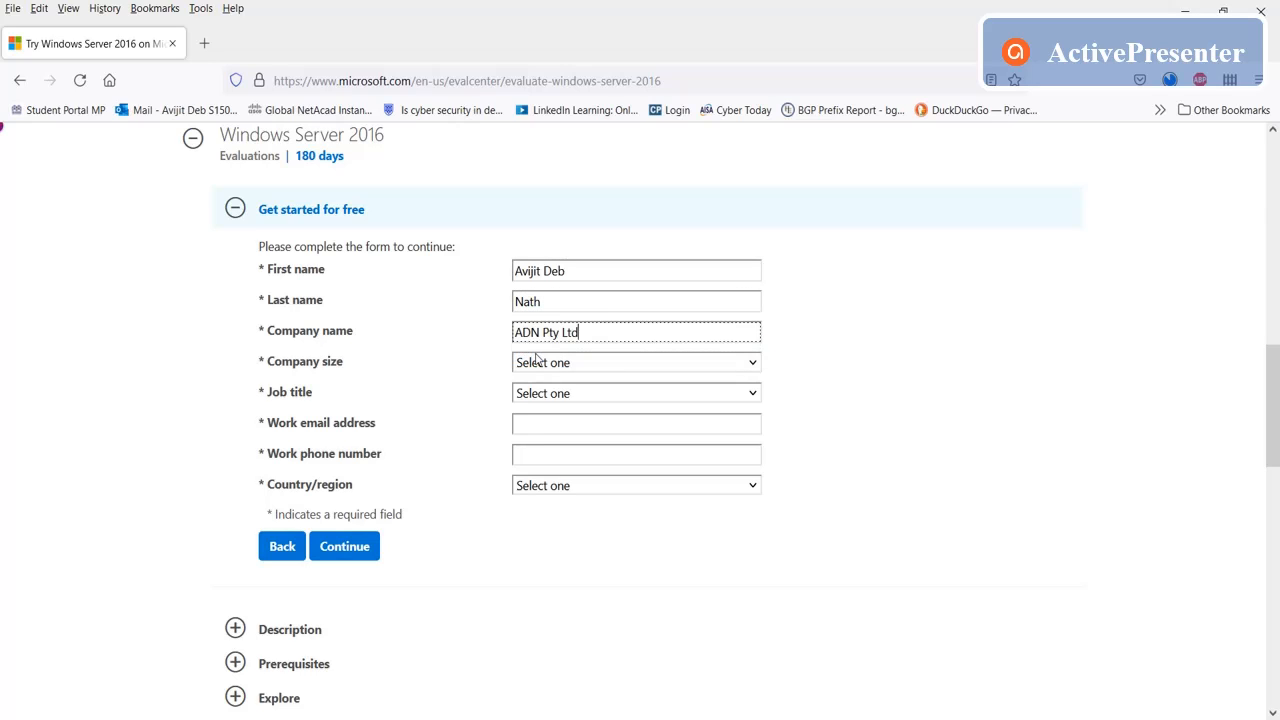
{"action": "left_click", "coordinate": [636, 362]}
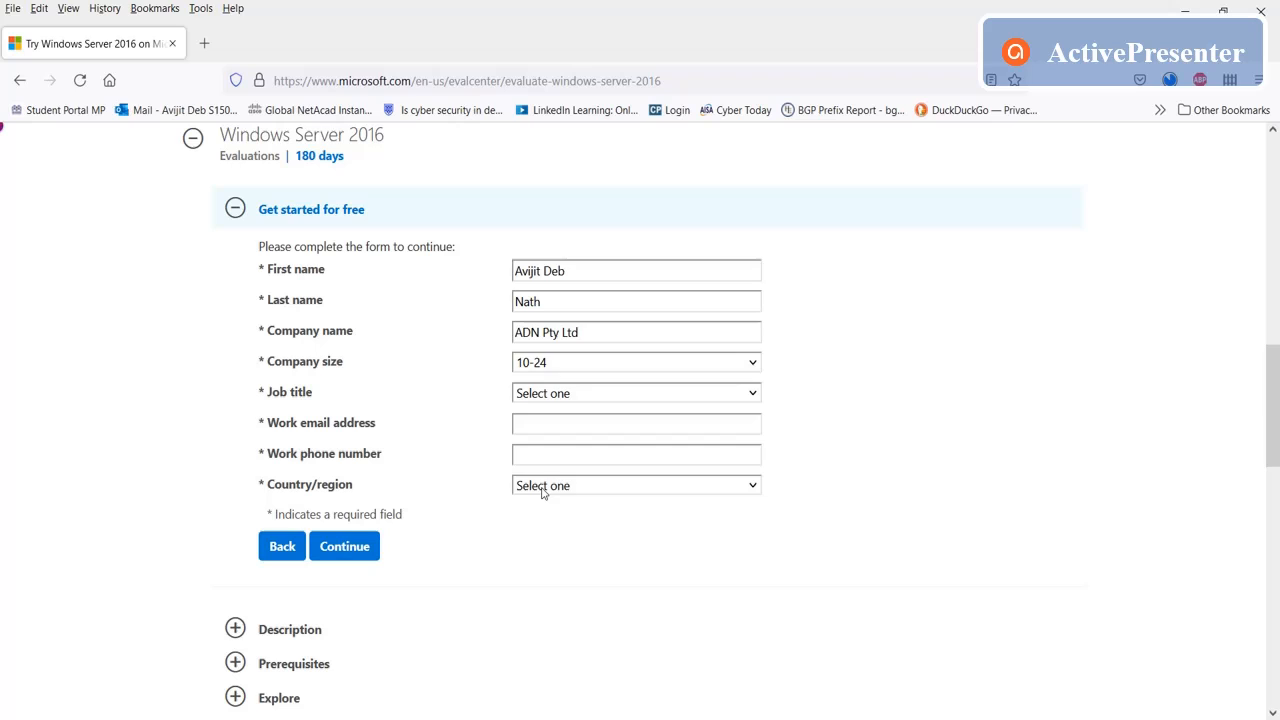
{"action": "left_click", "coordinate": [635, 392]}
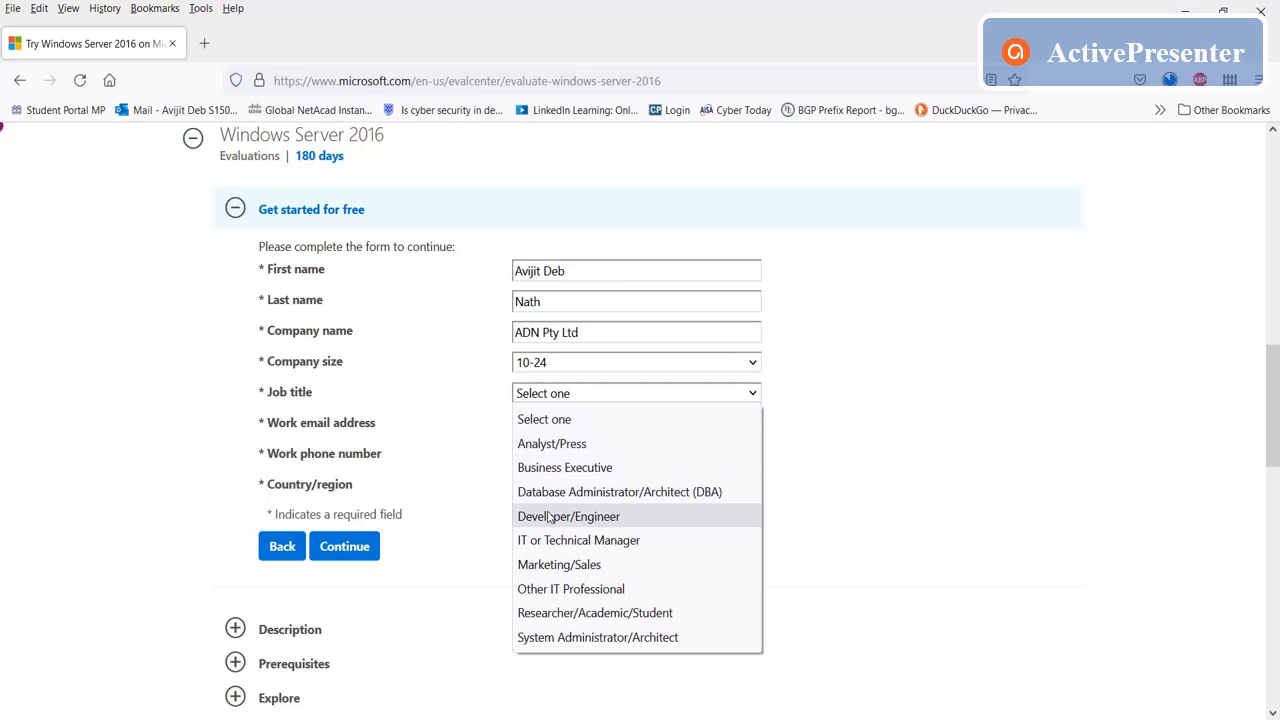
{"action": "left_click", "coordinate": [578, 540]}
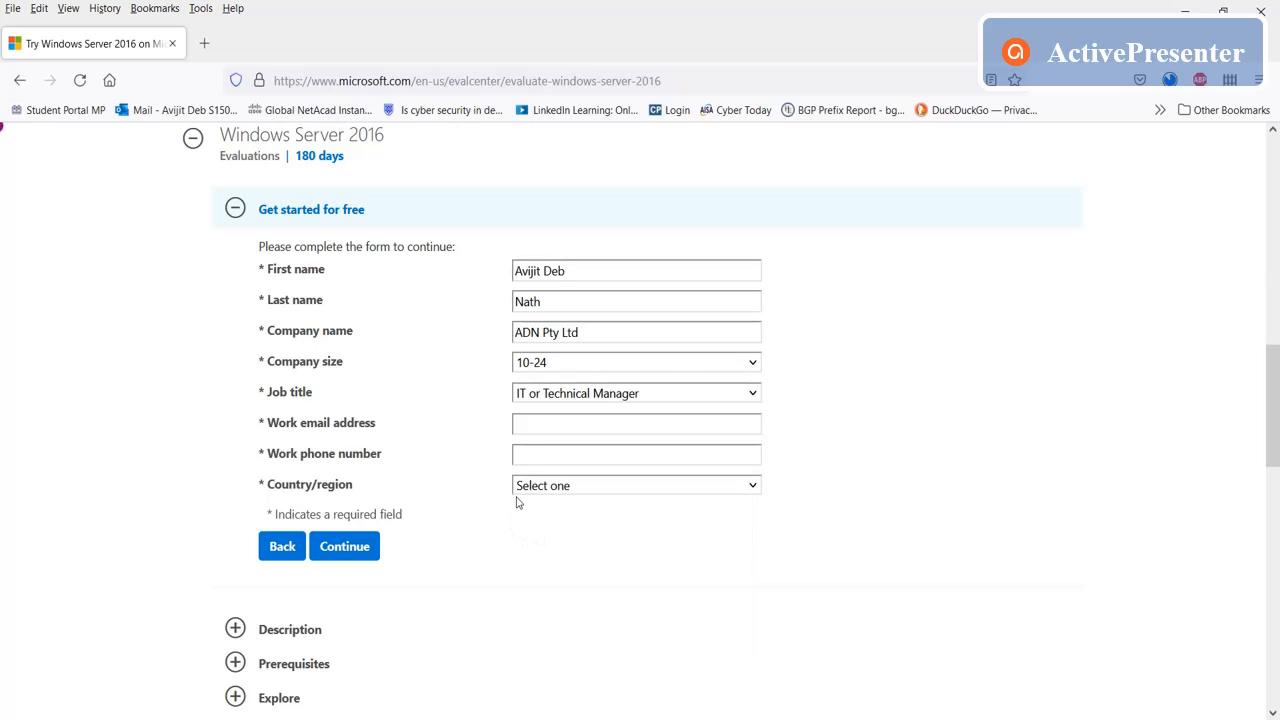
{"action": "left_click", "coordinate": [636, 423]}
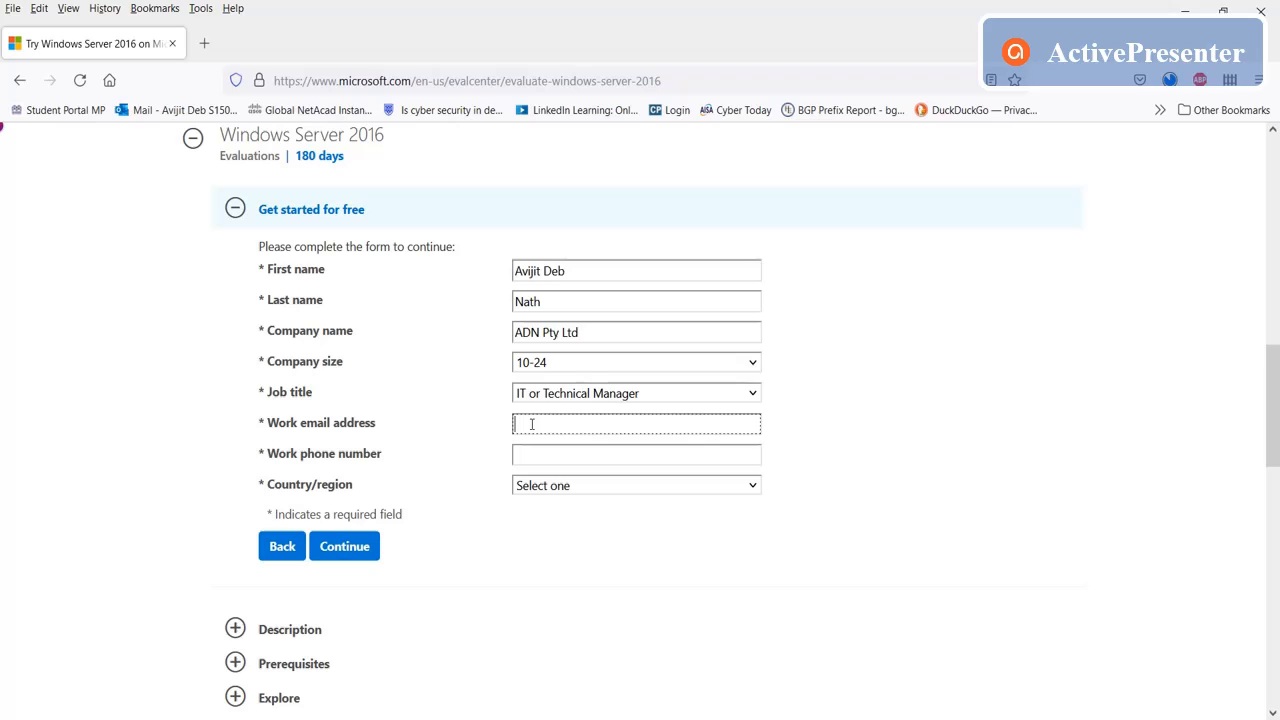
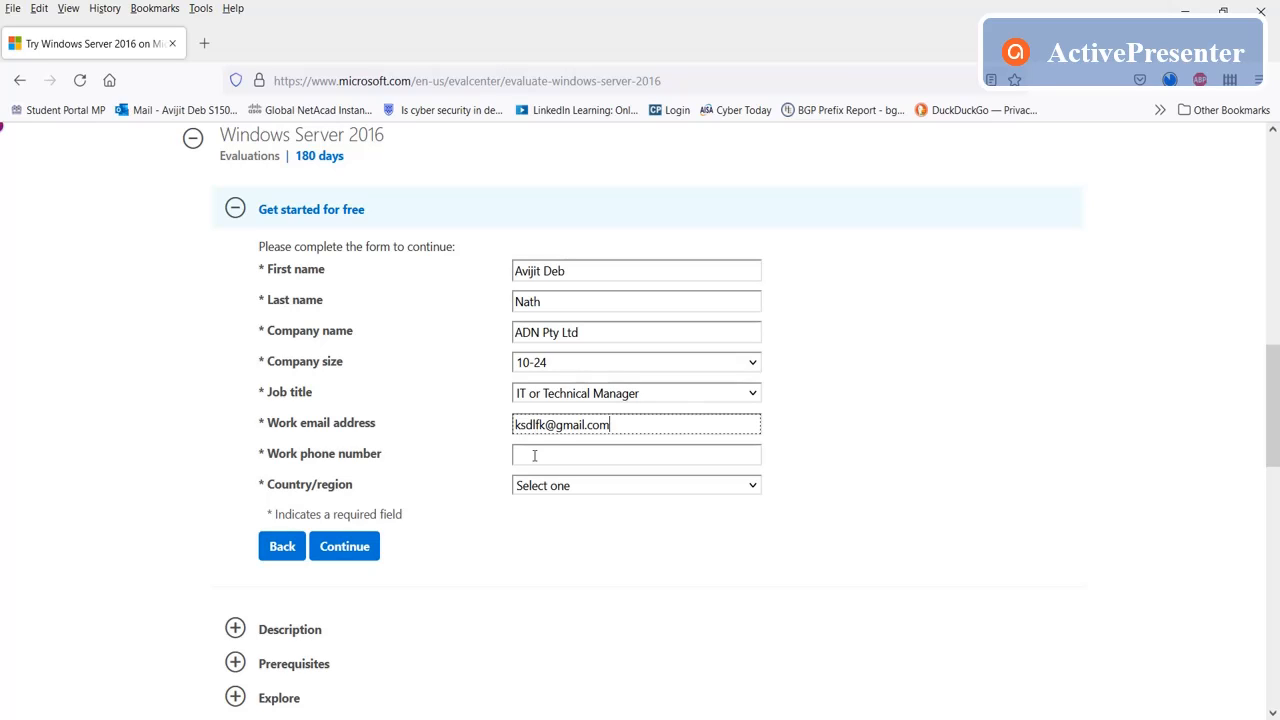
{"action": "type", "text": "65656464"}
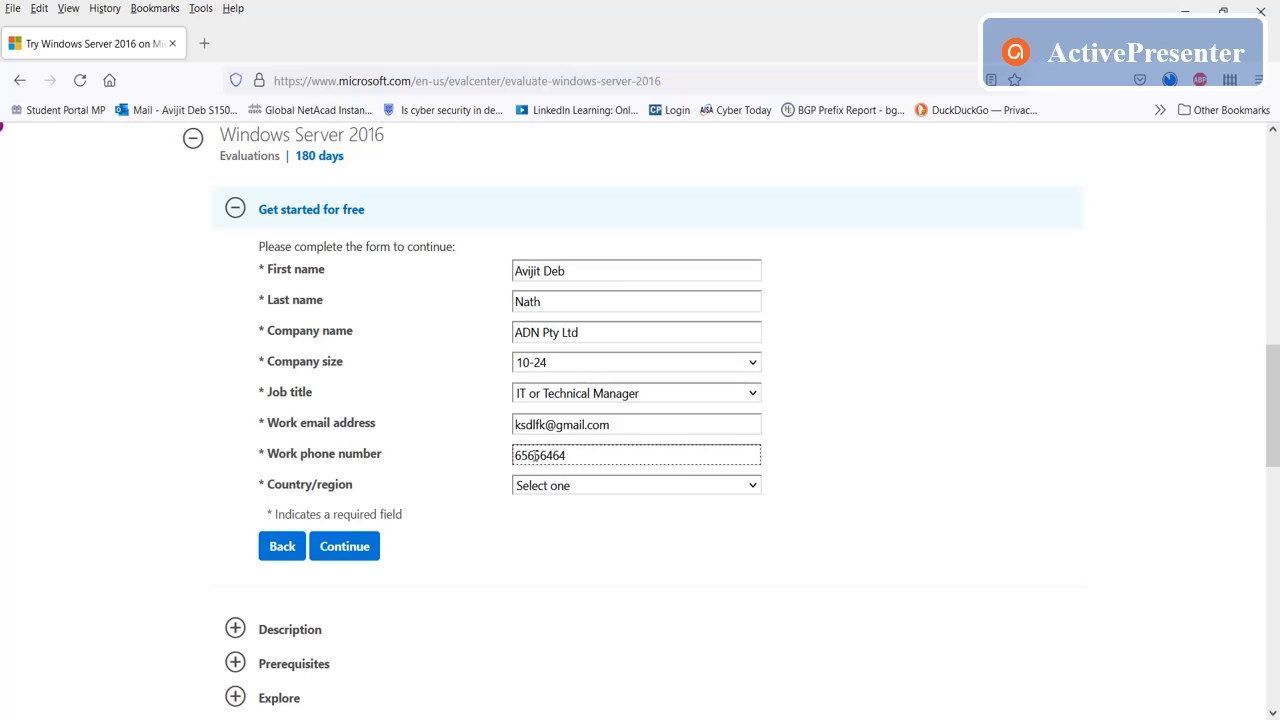
{"action": "left_click", "coordinate": [635, 485]}
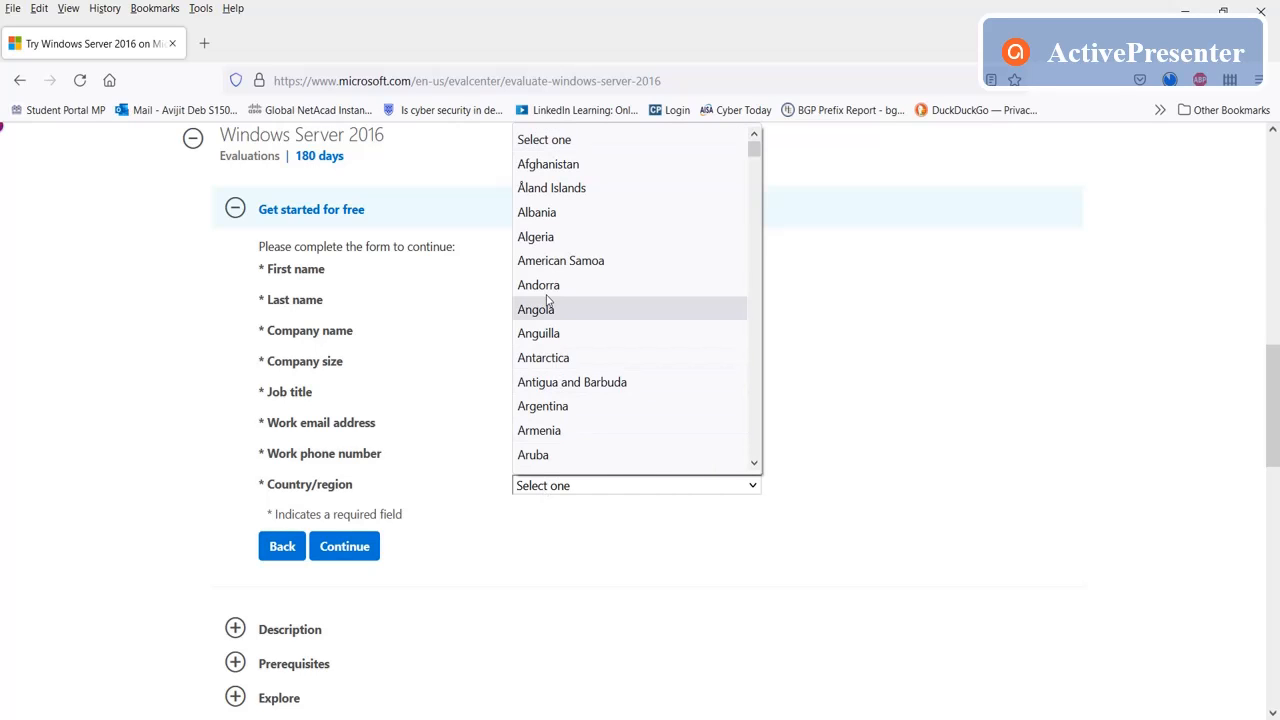
{"action": "left_click", "coordinate": [547, 458]}
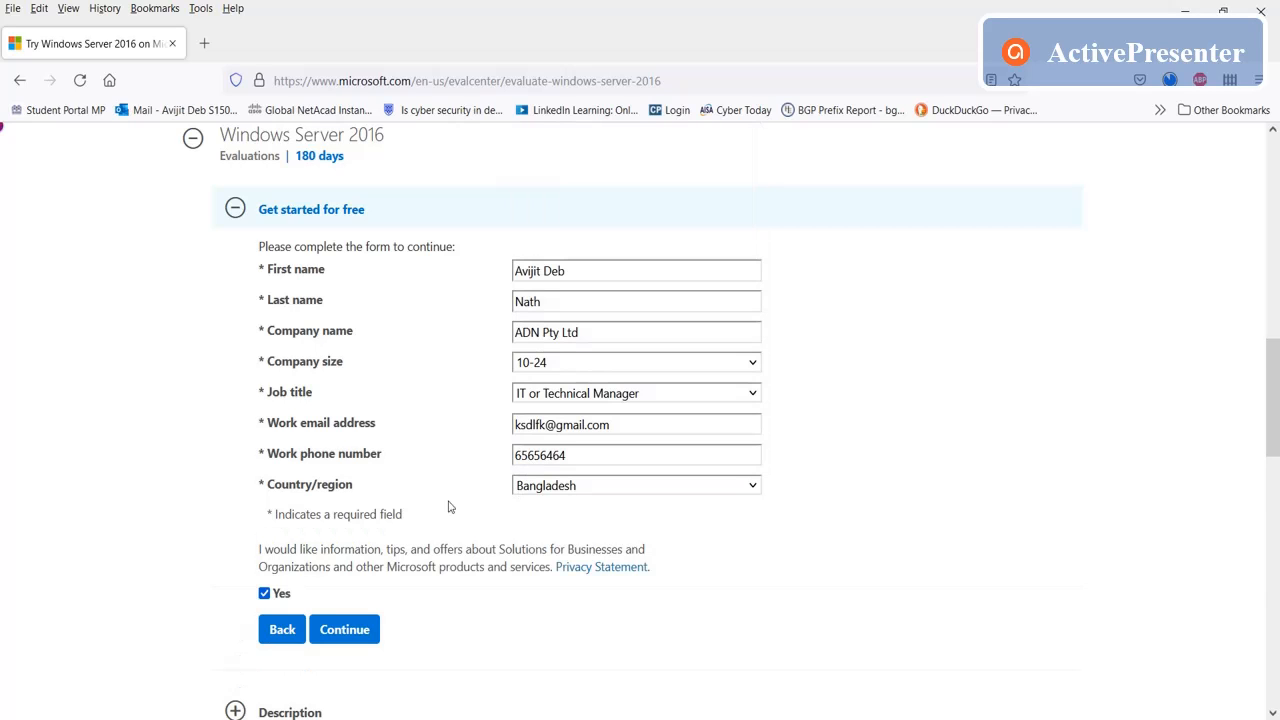
Step: Submit the registration and pick English as the download language
{"action": "left_click", "coordinate": [344, 629]}
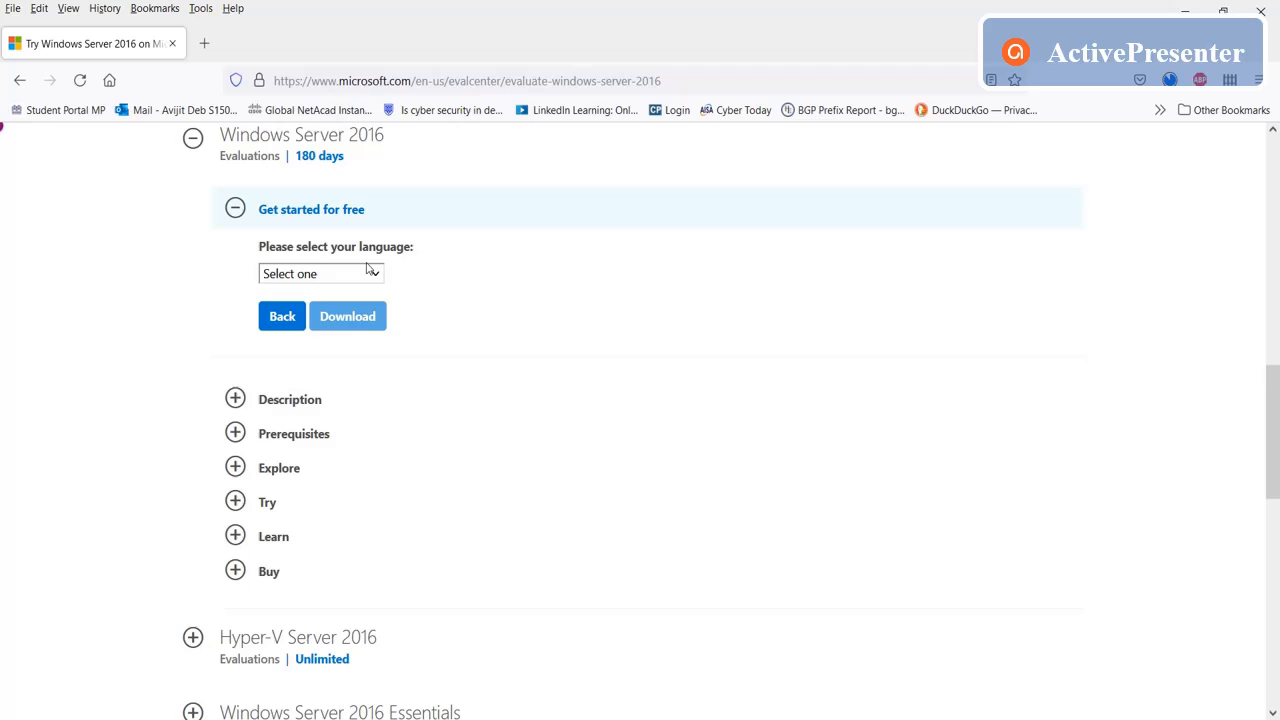
{"action": "left_click", "coordinate": [320, 273]}
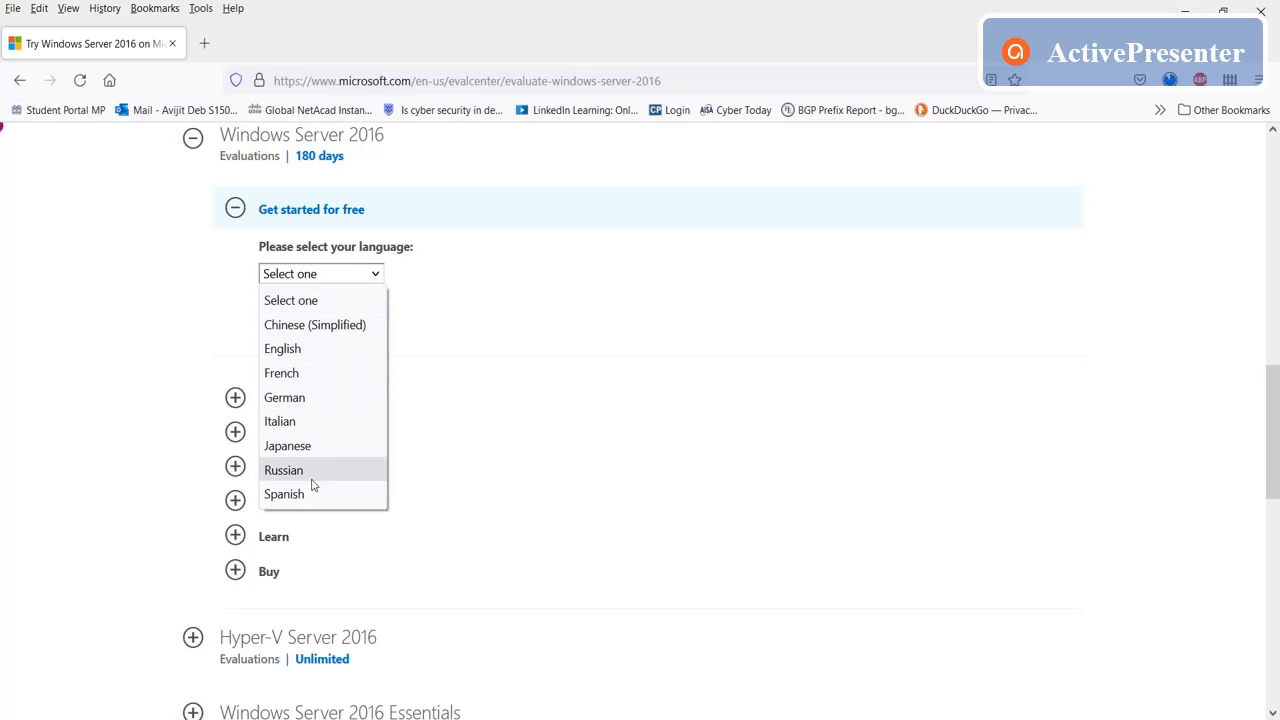
{"action": "left_click", "coordinate": [282, 348]}
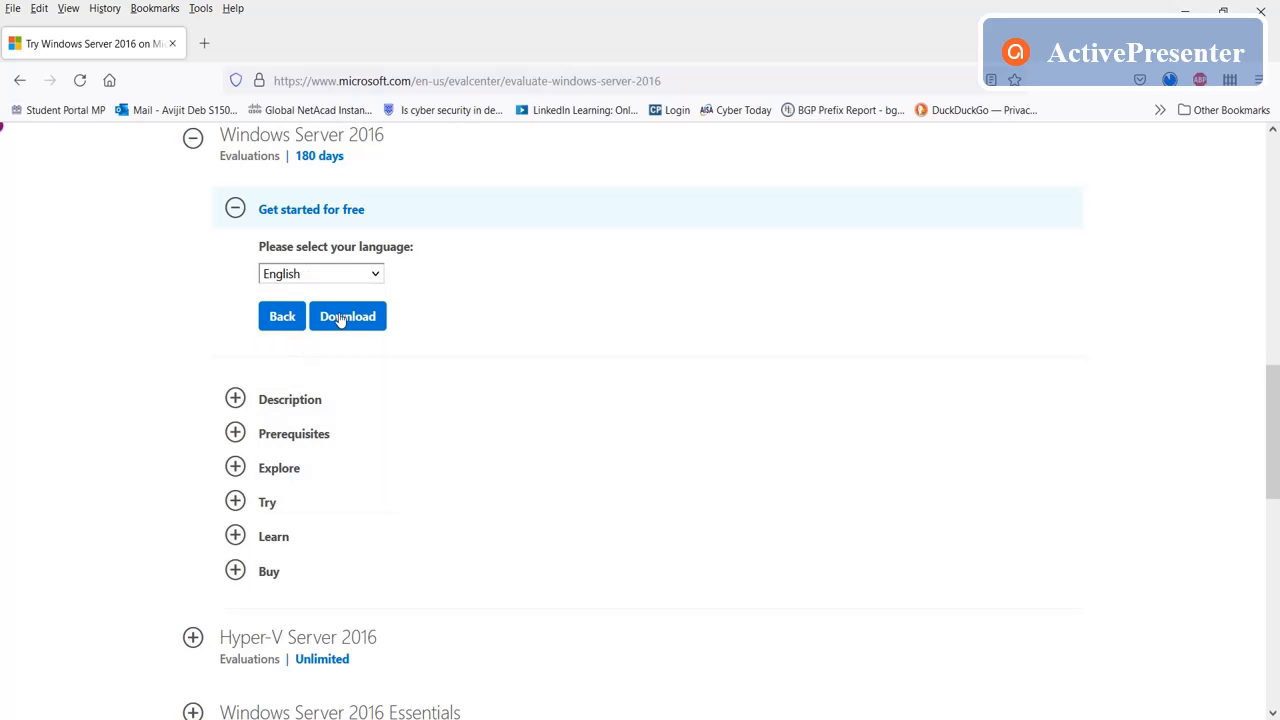
Step: Start the Windows Server 2016 ISO download and cancel Firefox's file prompt
{"action": "left_click", "coordinate": [347, 316]}
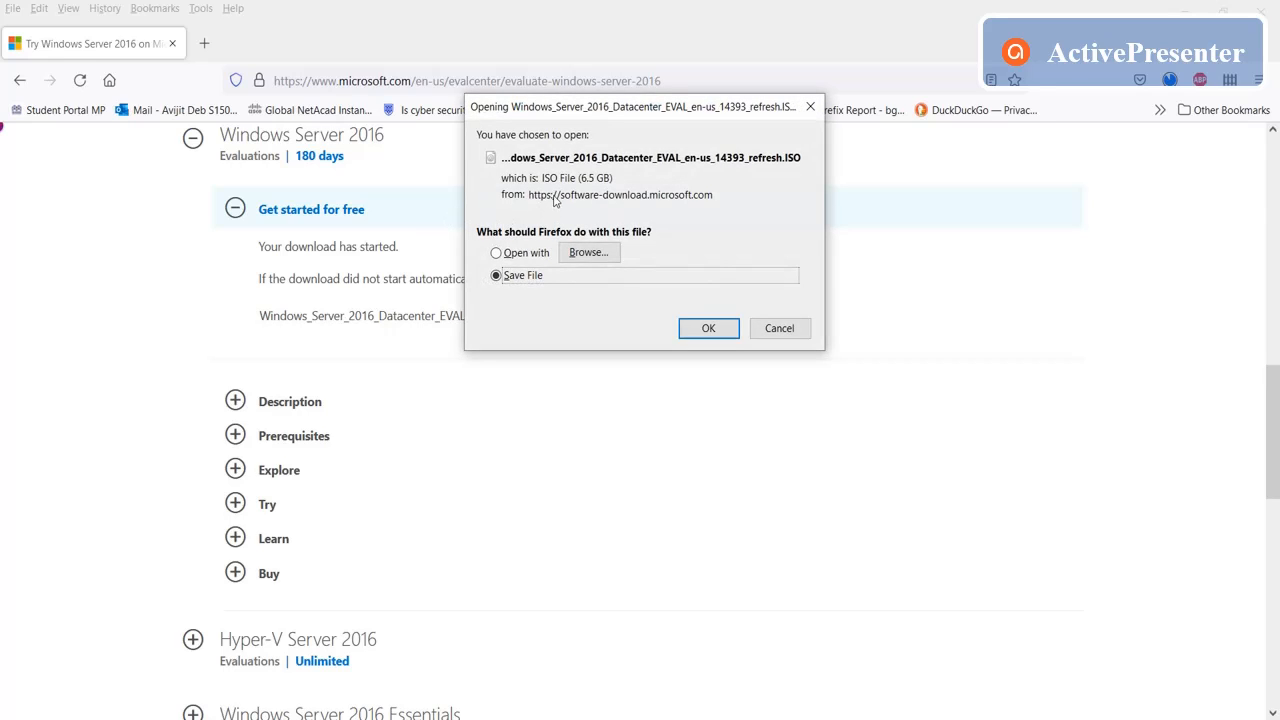
{"action": "mouse_move", "coordinate": [573, 270]}
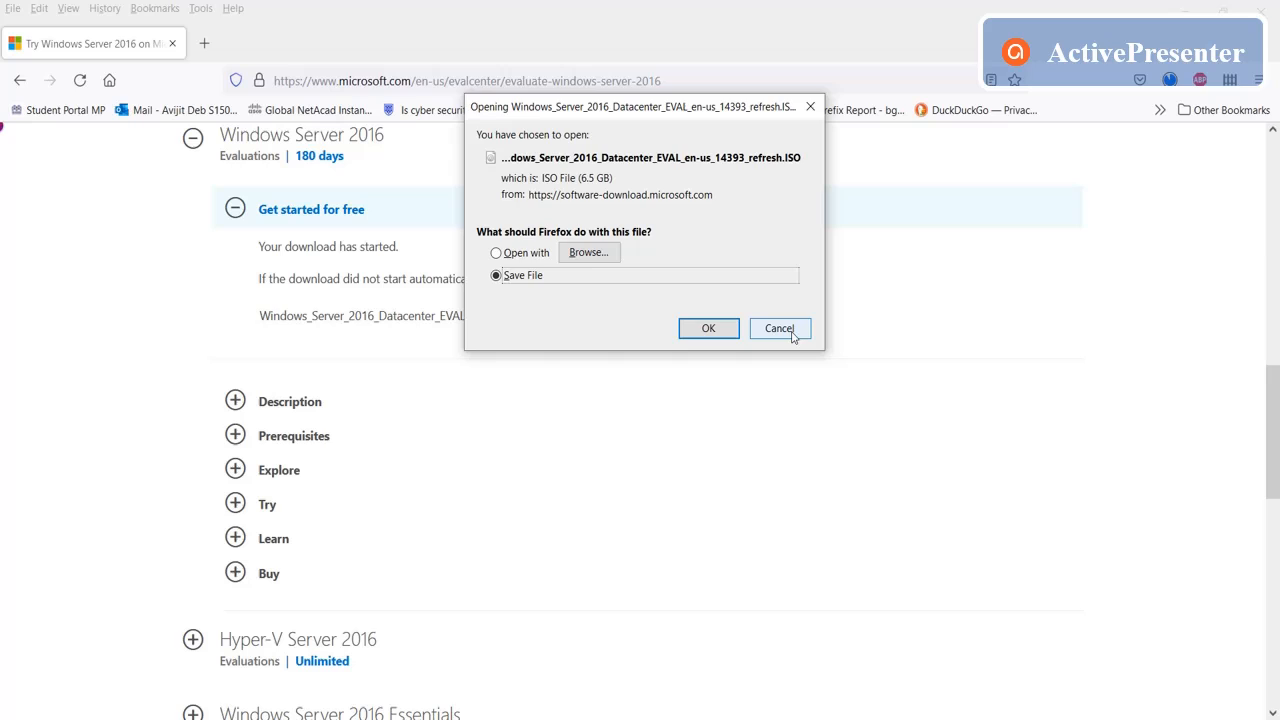
{"action": "left_click", "coordinate": [779, 328]}
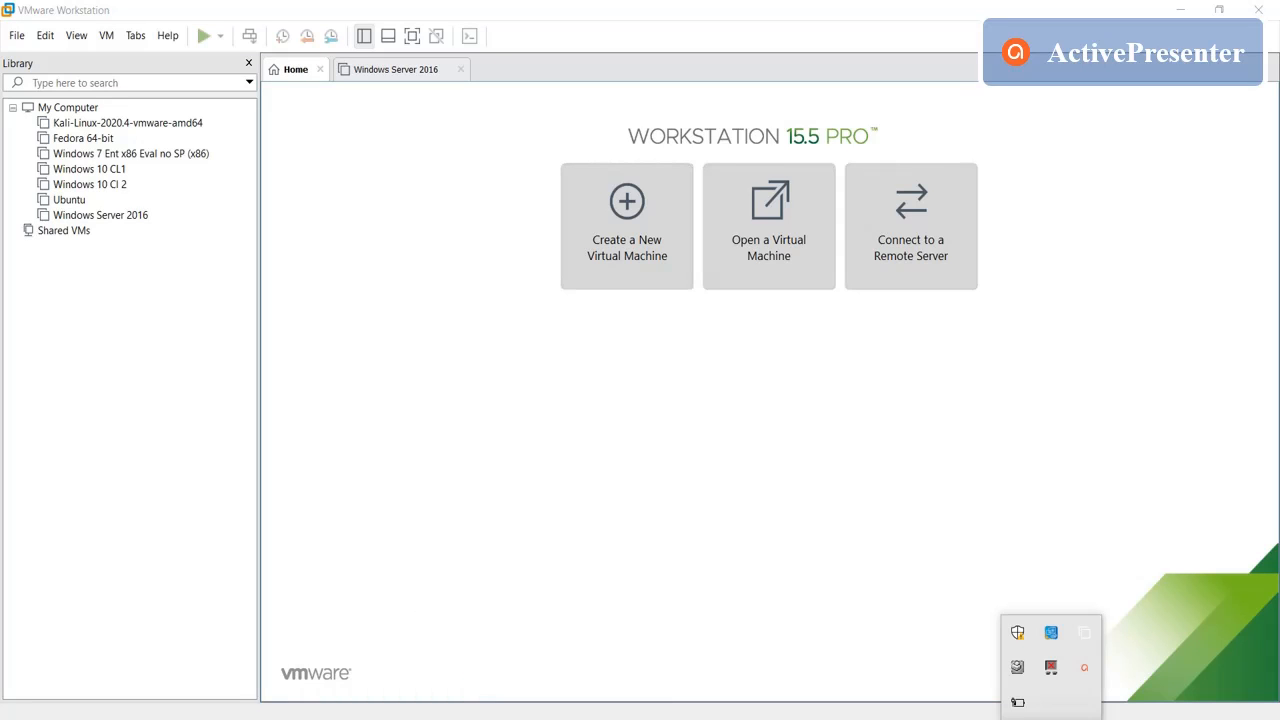
{"action": "mouse_move", "coordinate": [1085, 668]}
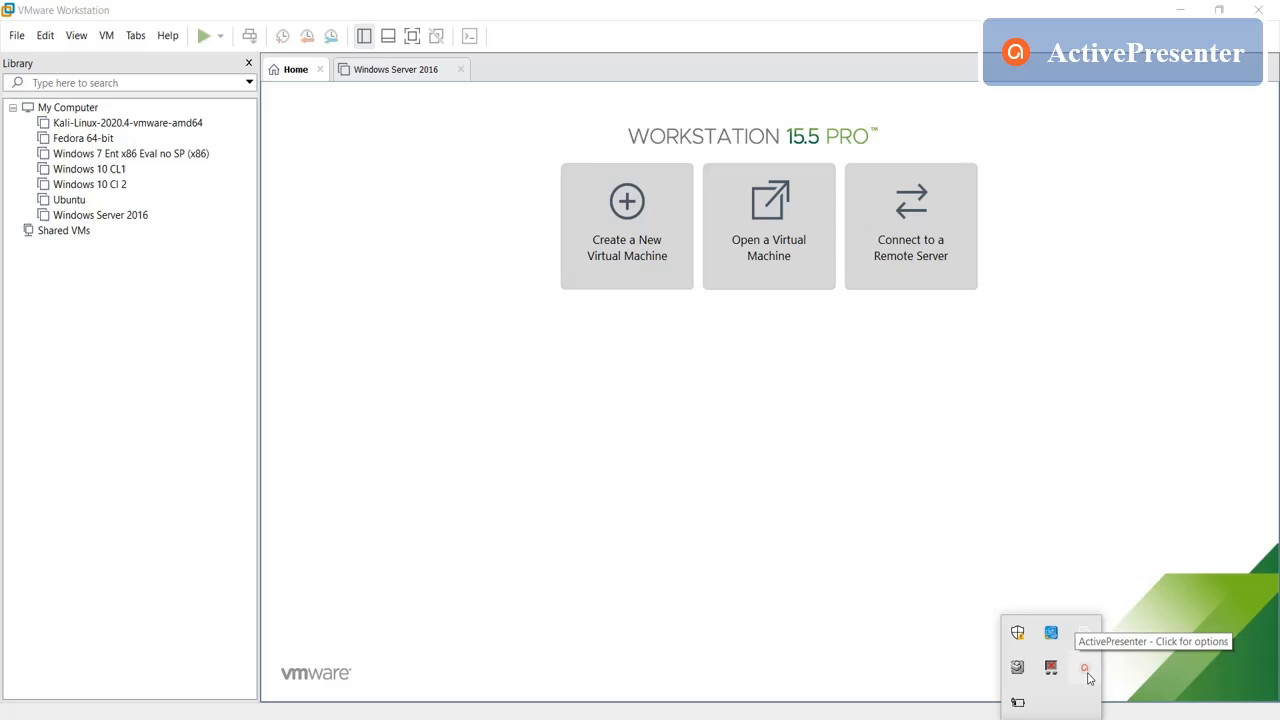
Step: Remove the old Windows Server 2016 VM and launch the New Virtual Machine Wizard
{"action": "left_click", "coordinate": [1085, 668]}
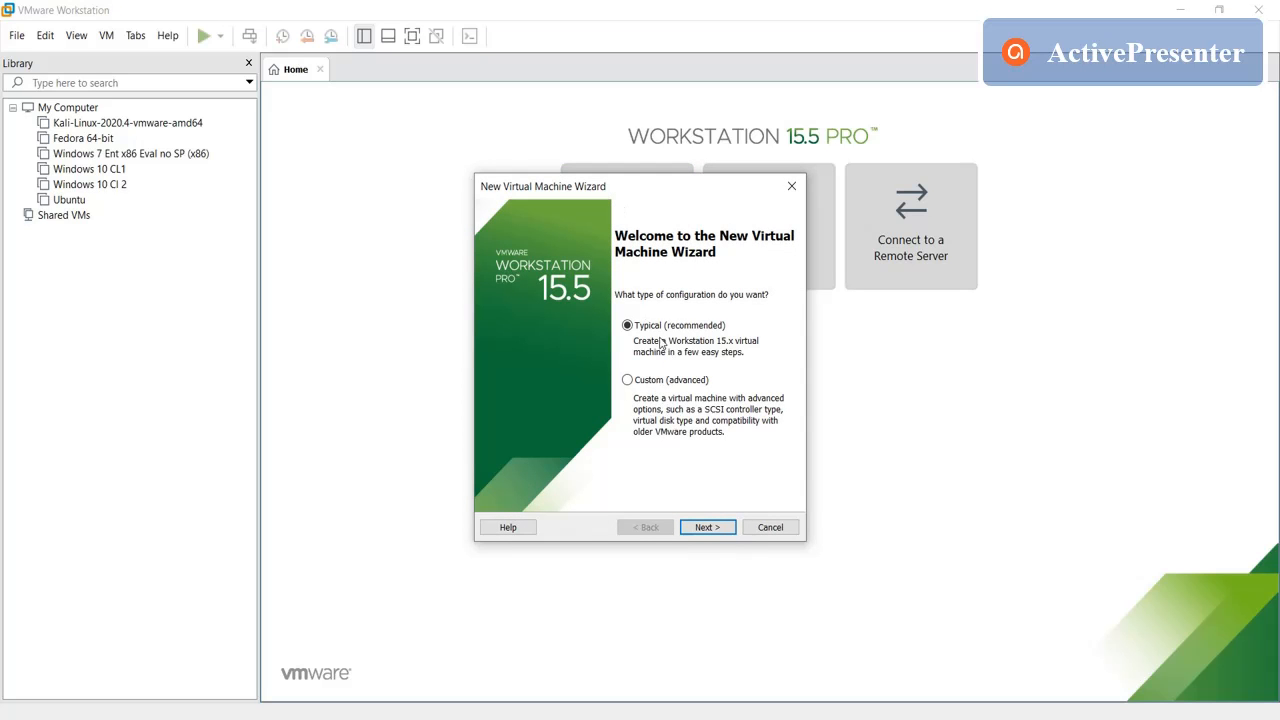
Step: Use Typical setup with the Windows Server 2016 Datacenter ISO from E:\ISO Image
{"action": "left_click", "coordinate": [707, 527]}
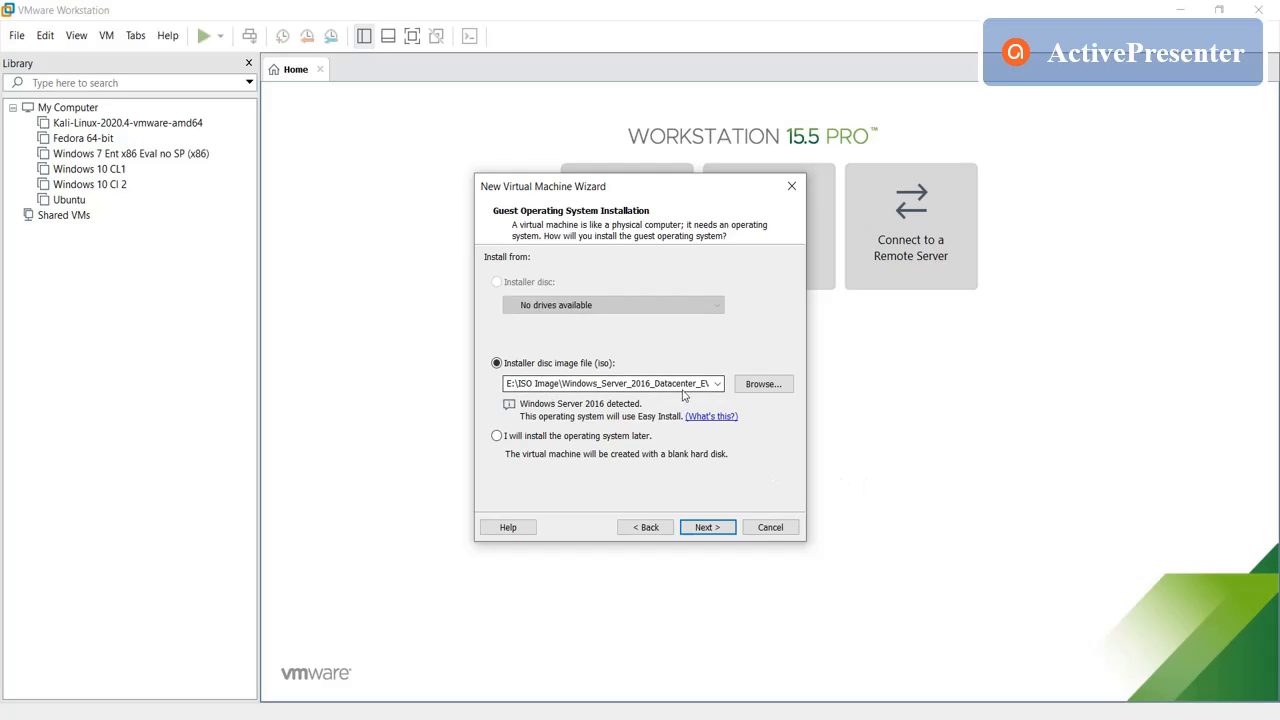
{"action": "left_click", "coordinate": [763, 383]}
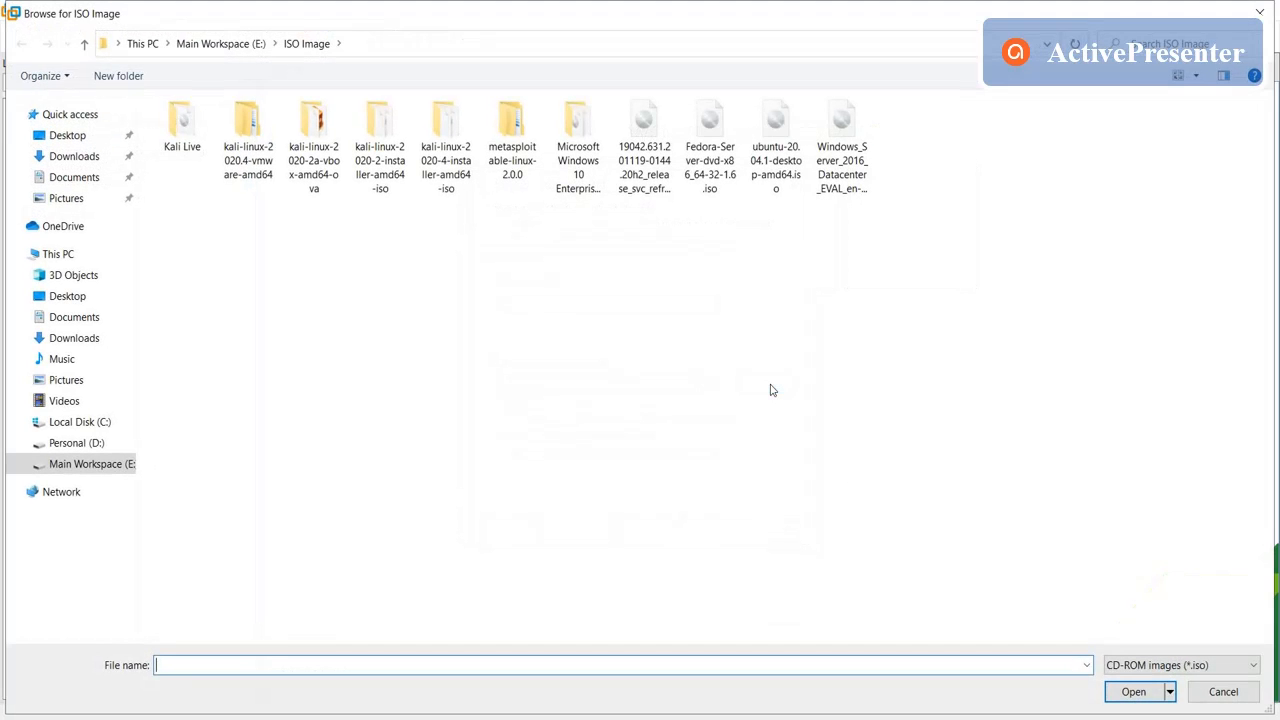
{"action": "left_click", "coordinate": [247, 130]}
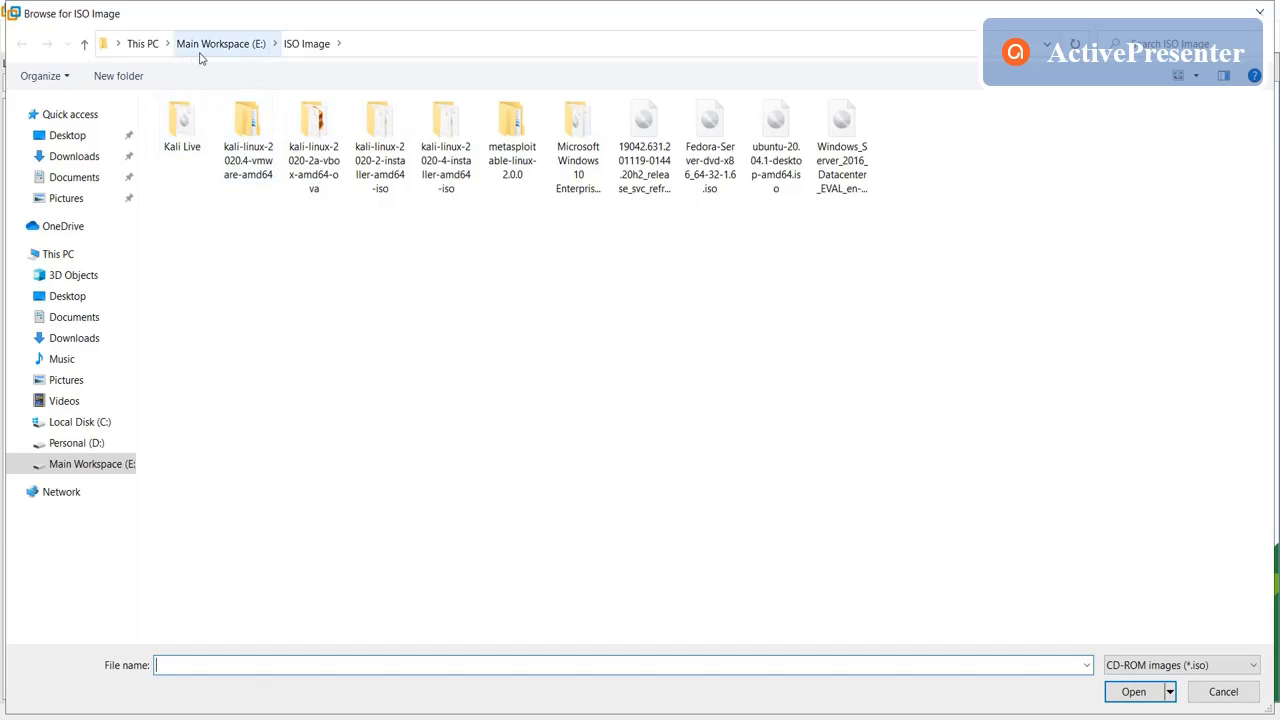
{"action": "left_click", "coordinate": [842, 145]}
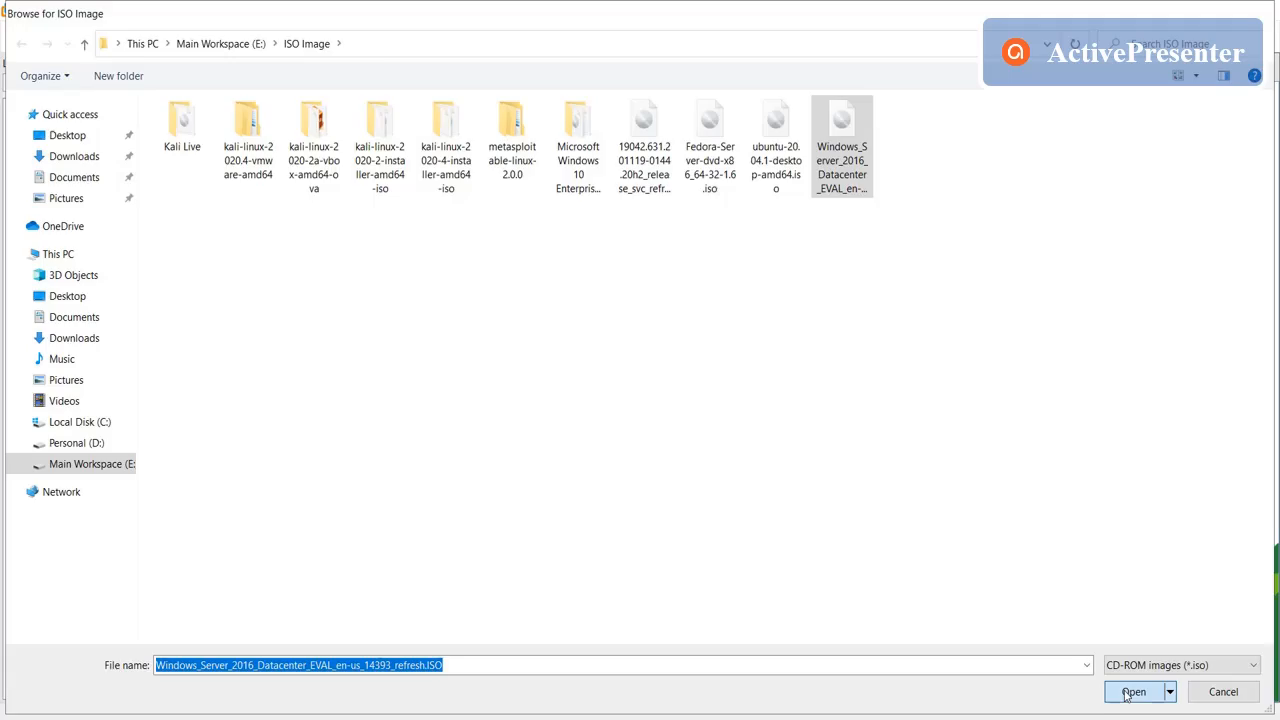
{"action": "left_click", "coordinate": [1134, 691]}
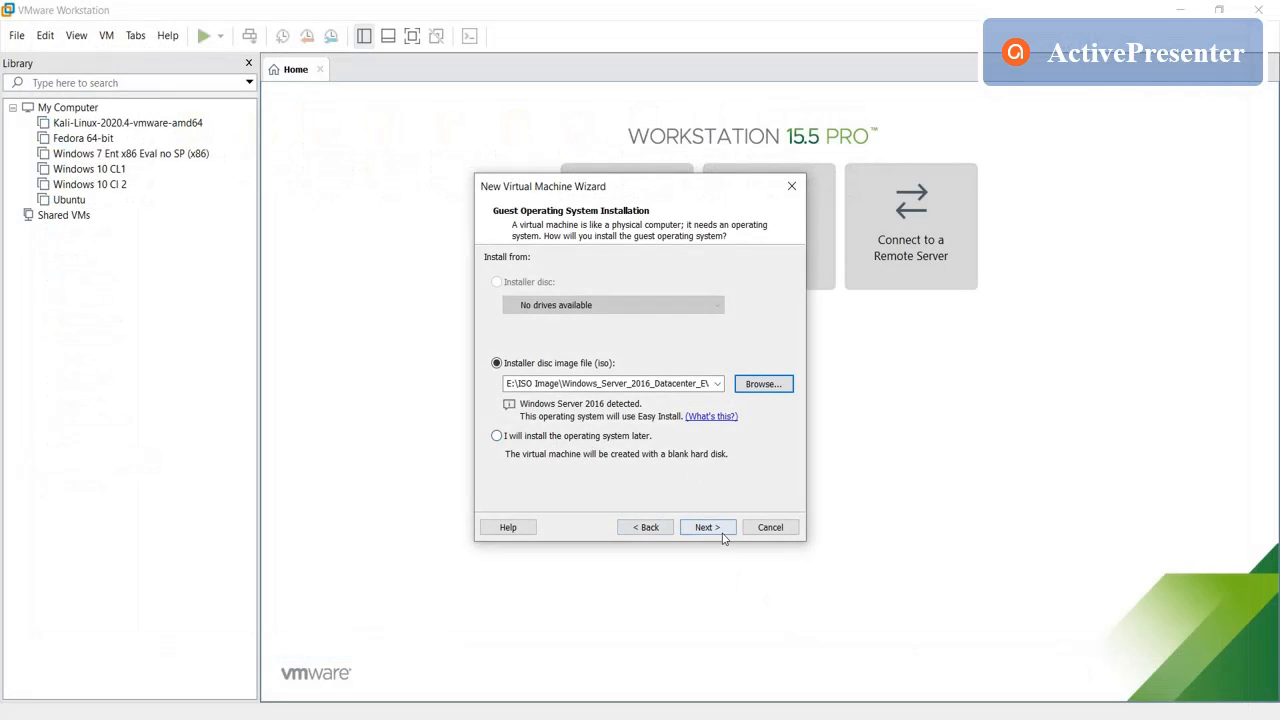
Step: Set the Easy Install full name to 'Win Server 2016'
{"action": "left_click", "coordinate": [707, 527]}
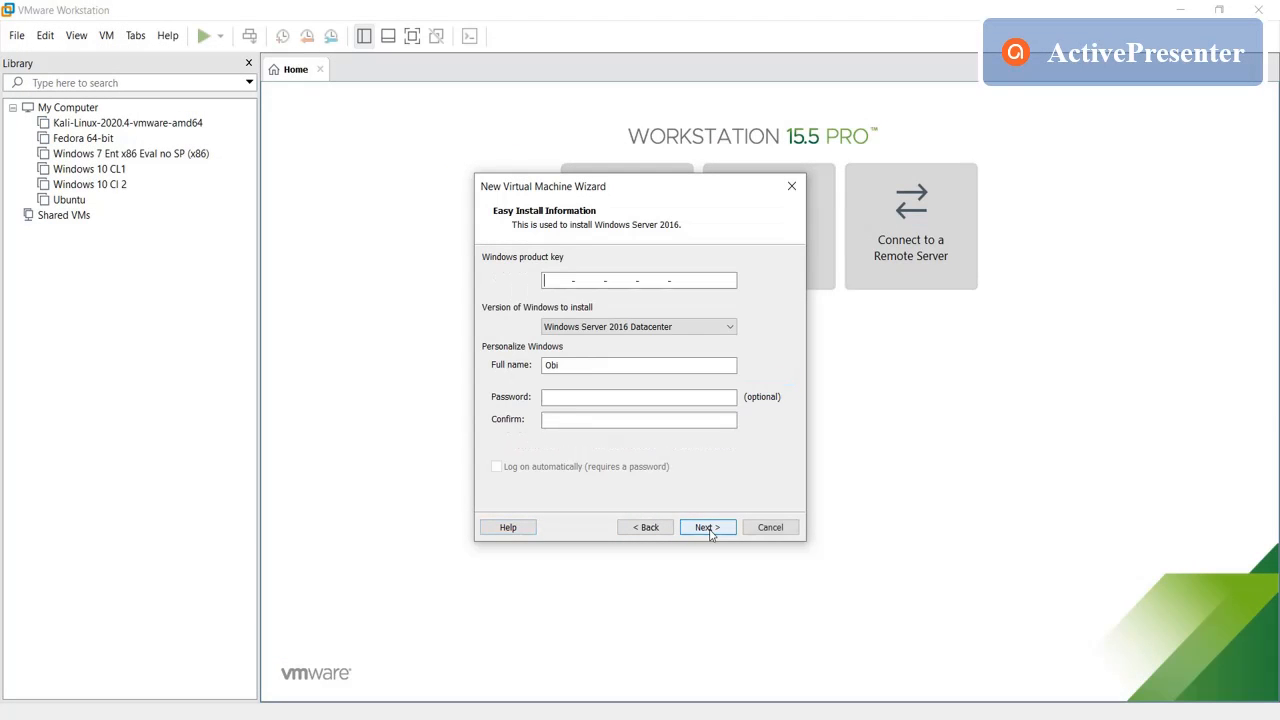
{"action": "left_click", "coordinate": [638, 365]}
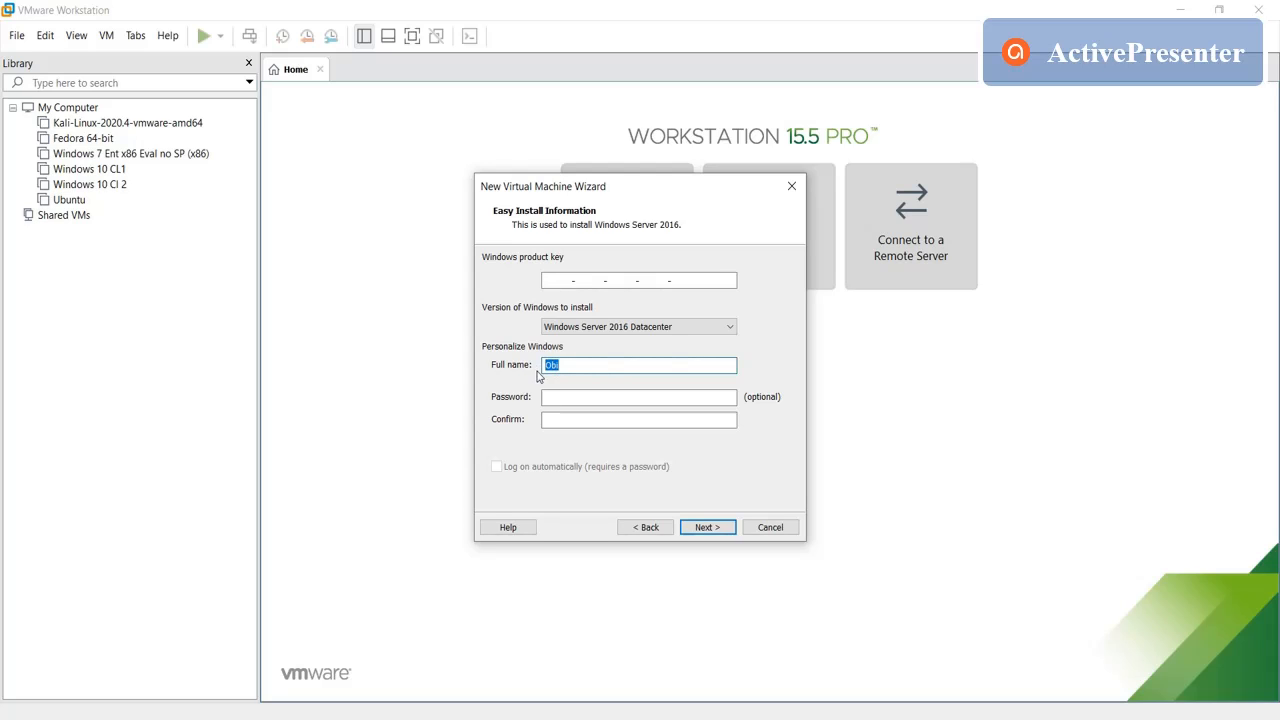
{"action": "mouse_move", "coordinate": [605, 364]}
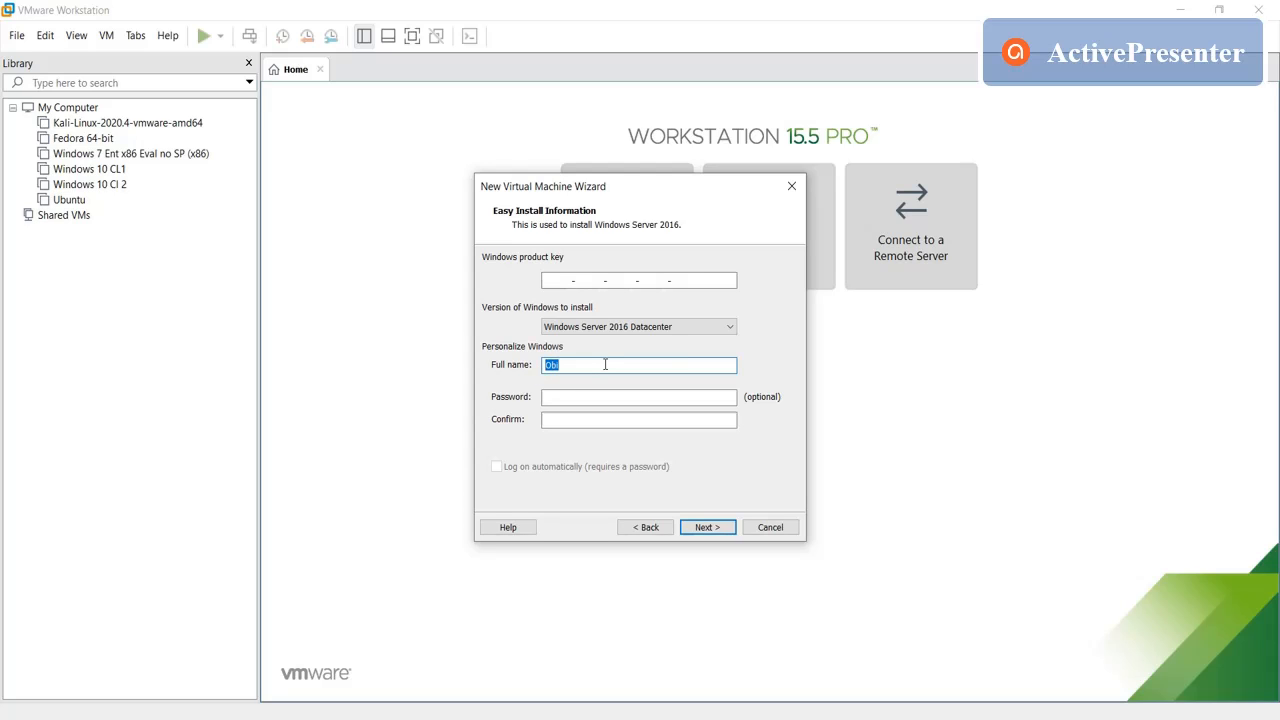
{"action": "type", "text": "Win Server"}
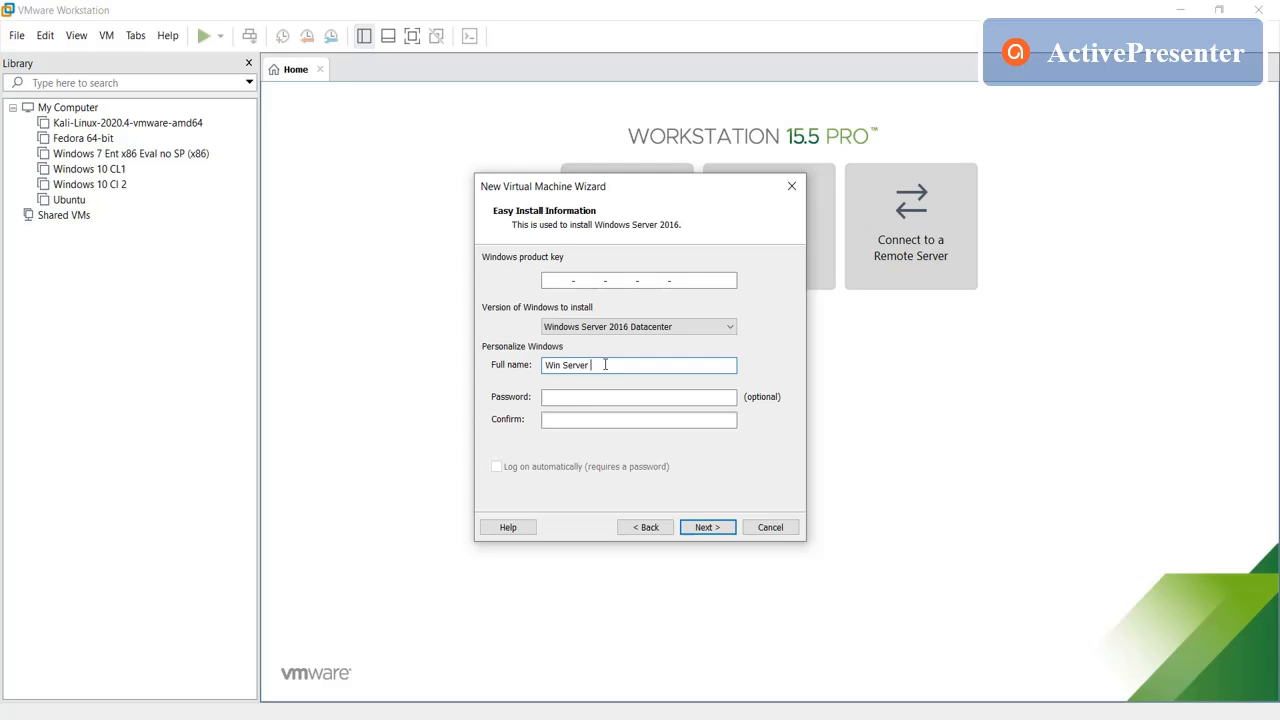
{"action": "type", "text": "2016"}
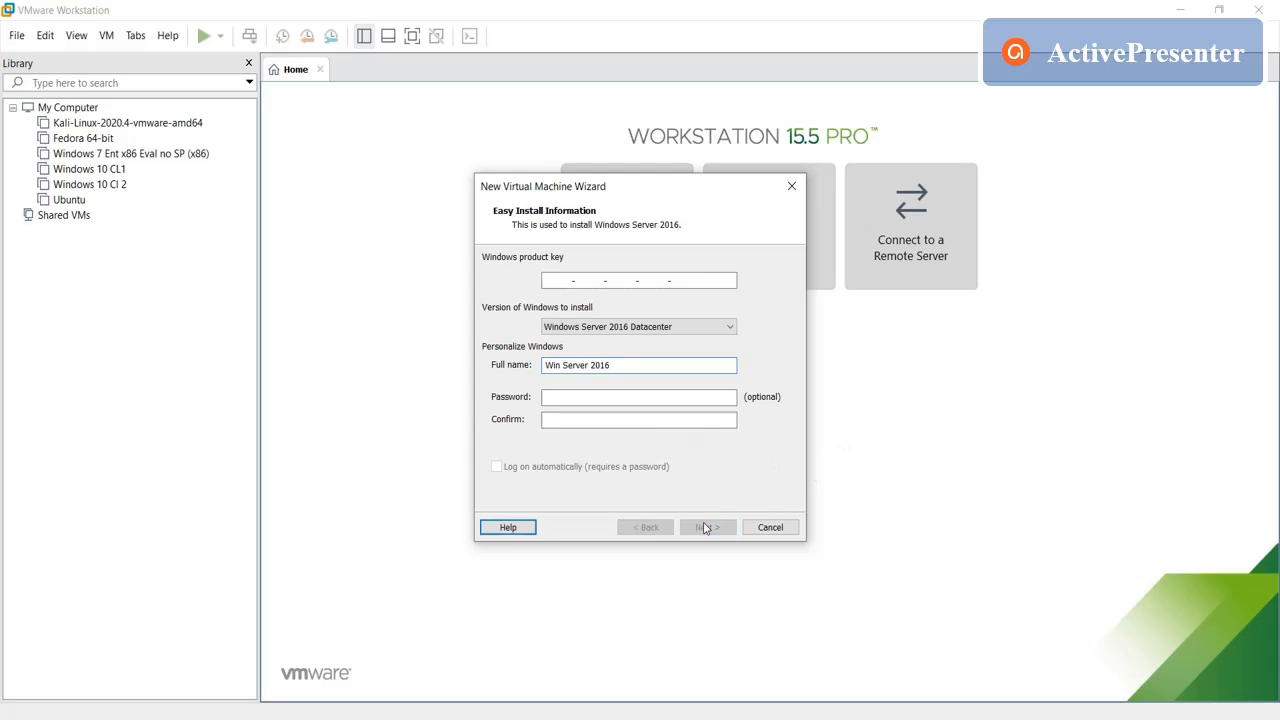
Step: Store the 'Windows Server 2016' VM in E:\All Virtual Machines
{"action": "left_click", "coordinate": [707, 527]}
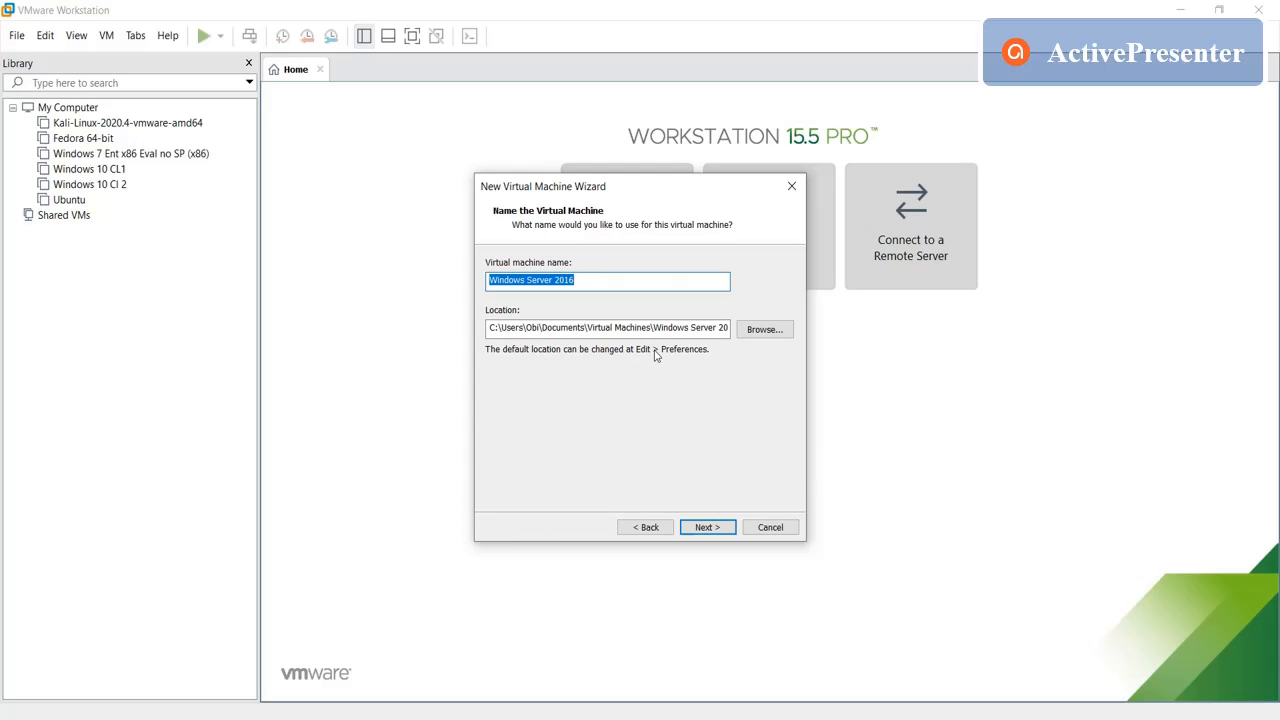
{"action": "mouse_move", "coordinate": [805, 470]}
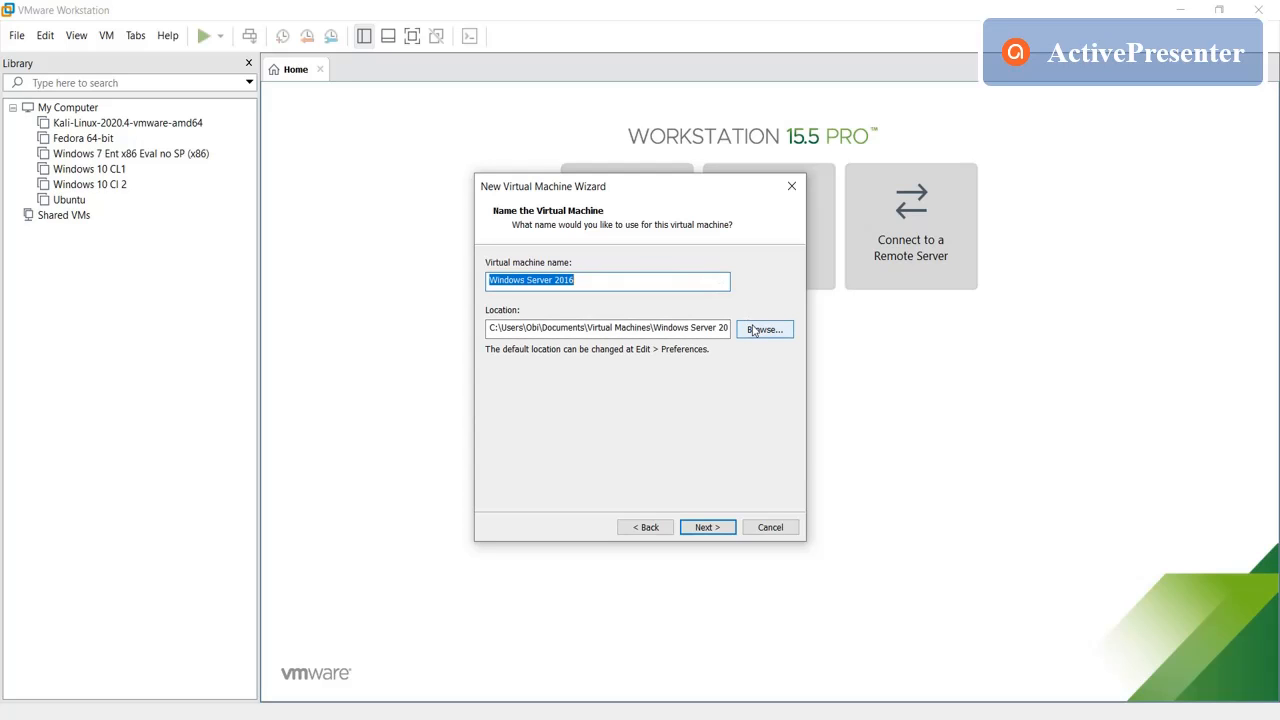
{"action": "left_click", "coordinate": [765, 329]}
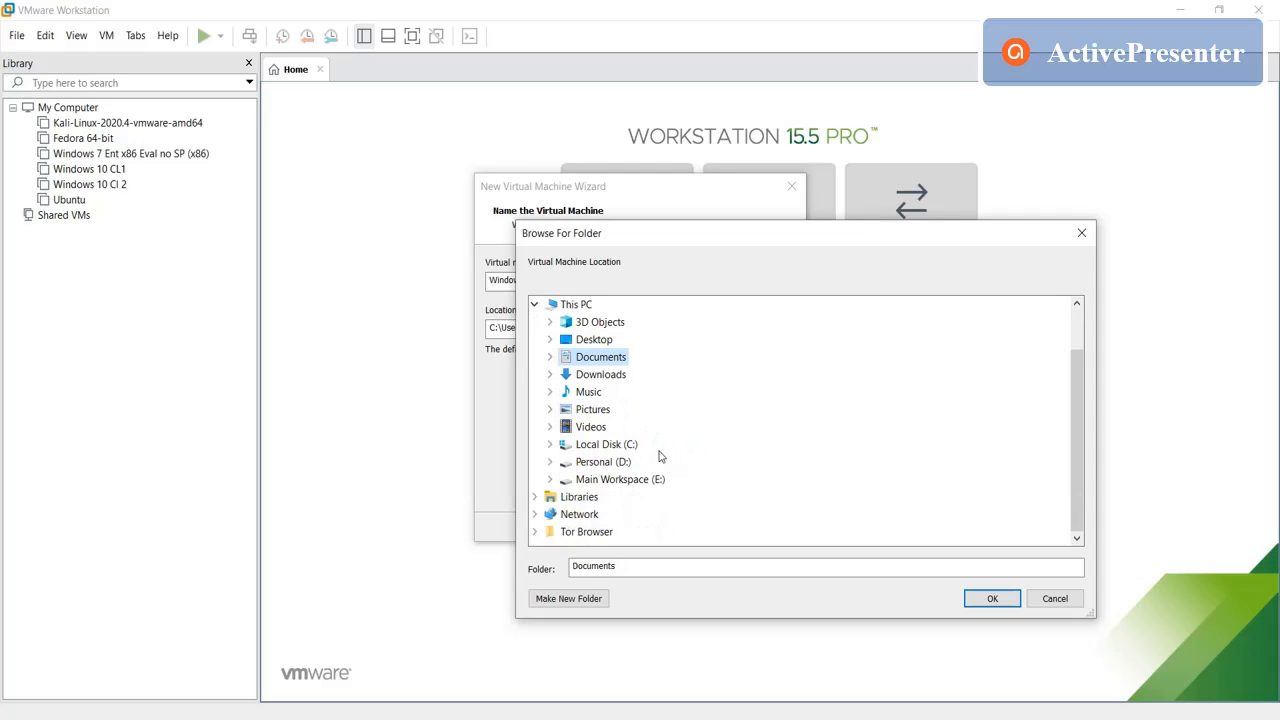
{"action": "mouse_move", "coordinate": [620, 479]}
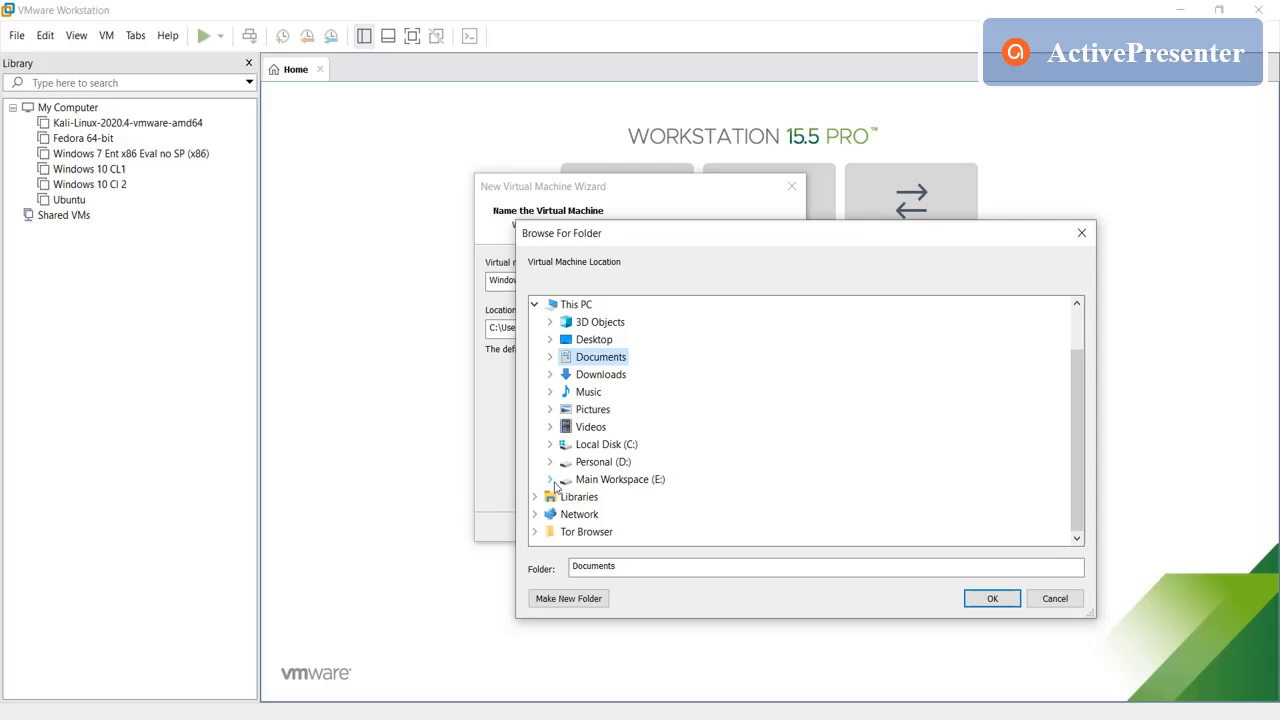
{"action": "left_click", "coordinate": [550, 479]}
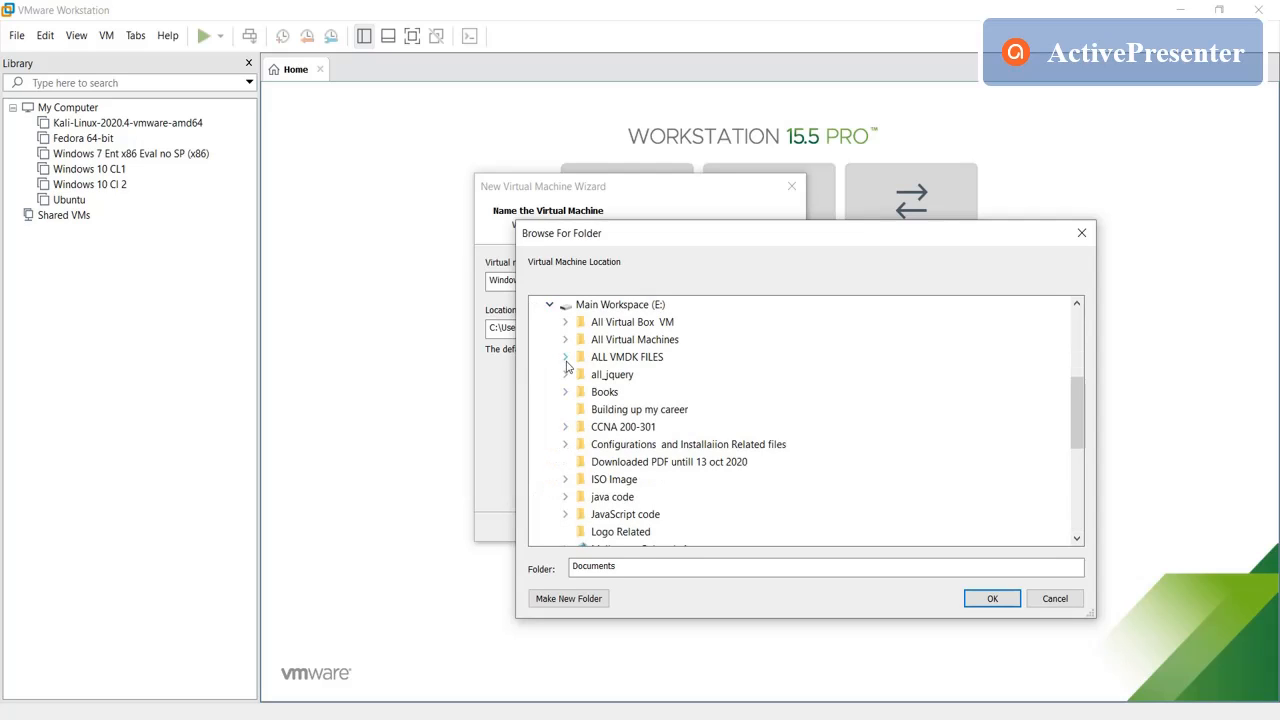
{"action": "mouse_move", "coordinate": [612, 374]}
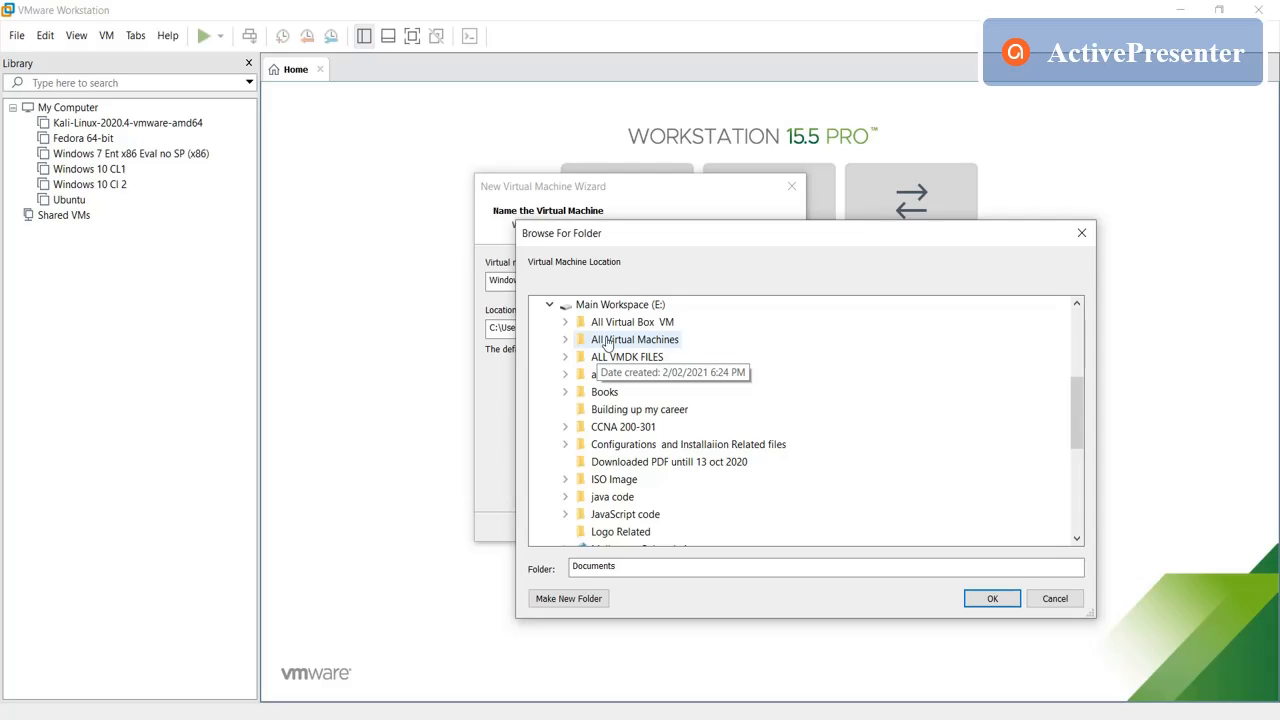
{"action": "left_click", "coordinate": [566, 339]}
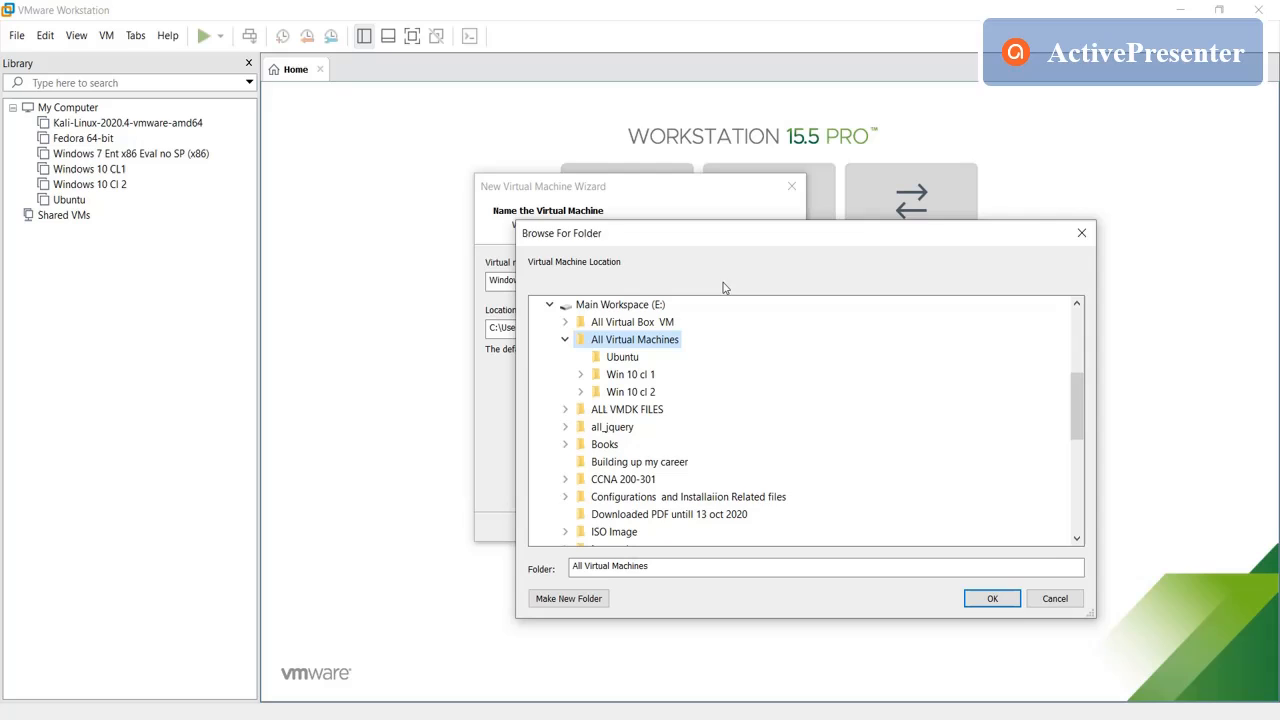
{"action": "mouse_move", "coordinate": [940, 481]}
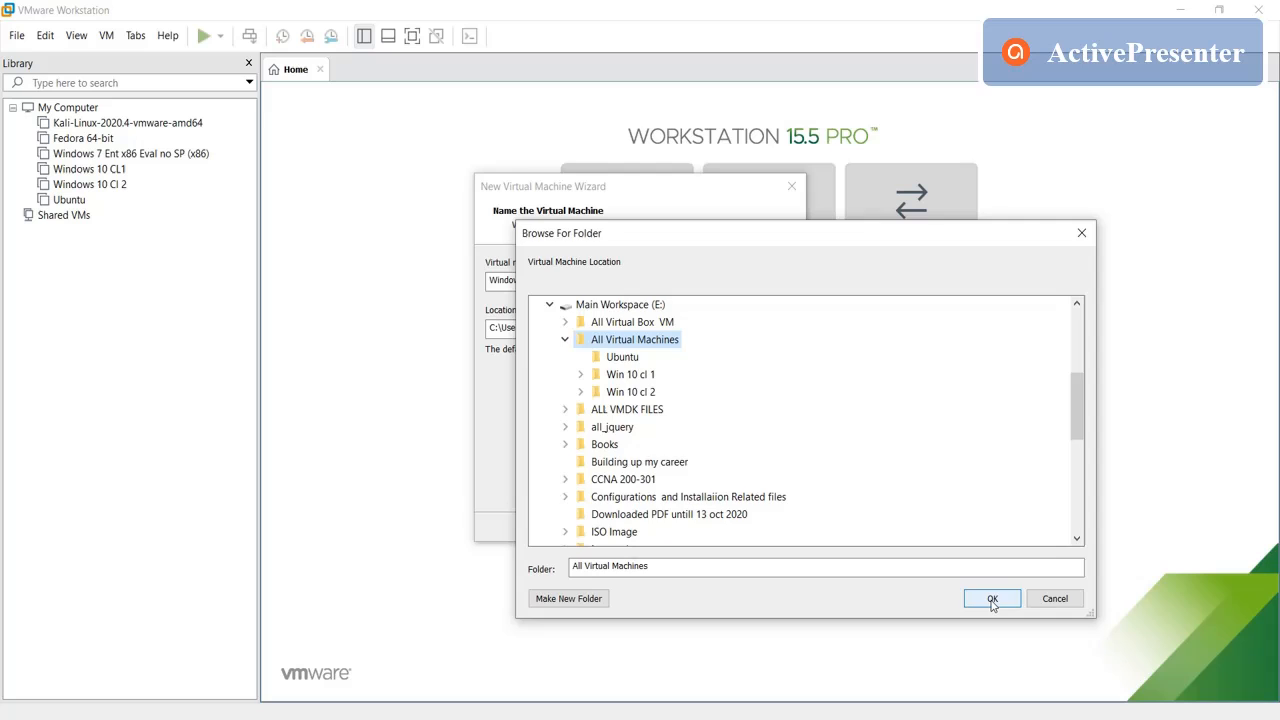
{"action": "left_click", "coordinate": [991, 598]}
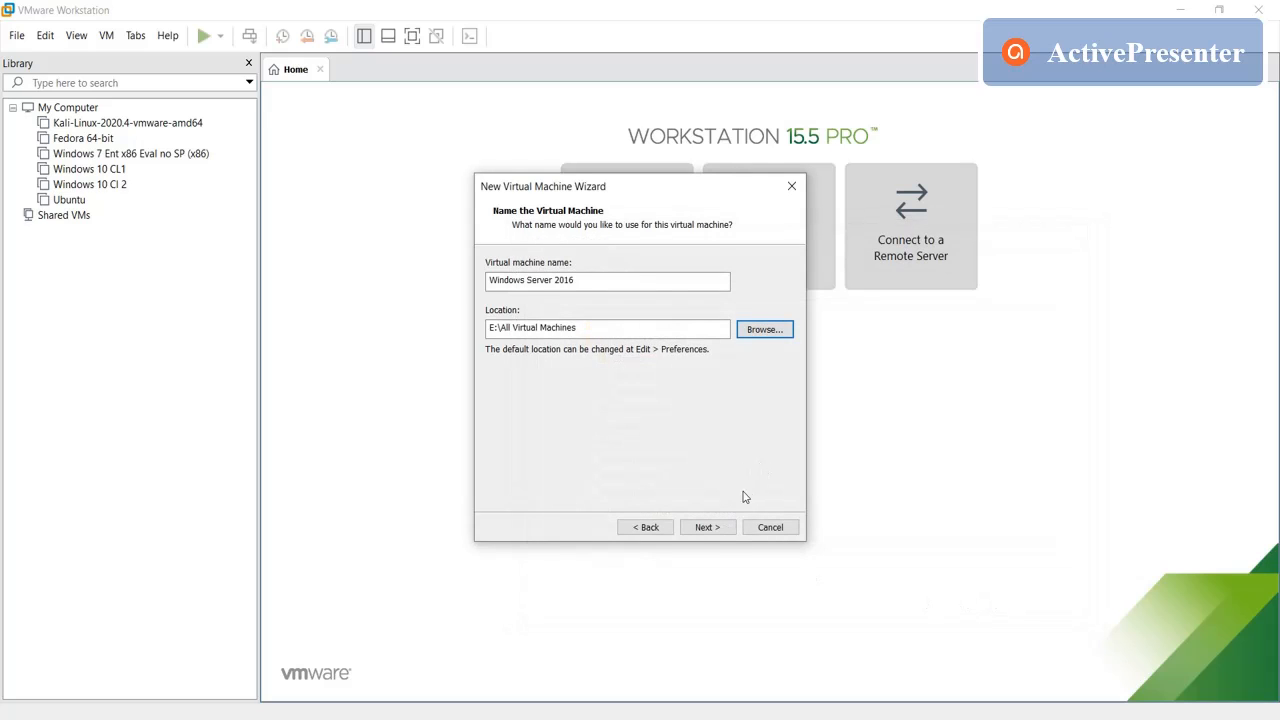
{"action": "left_click", "coordinate": [707, 527]}
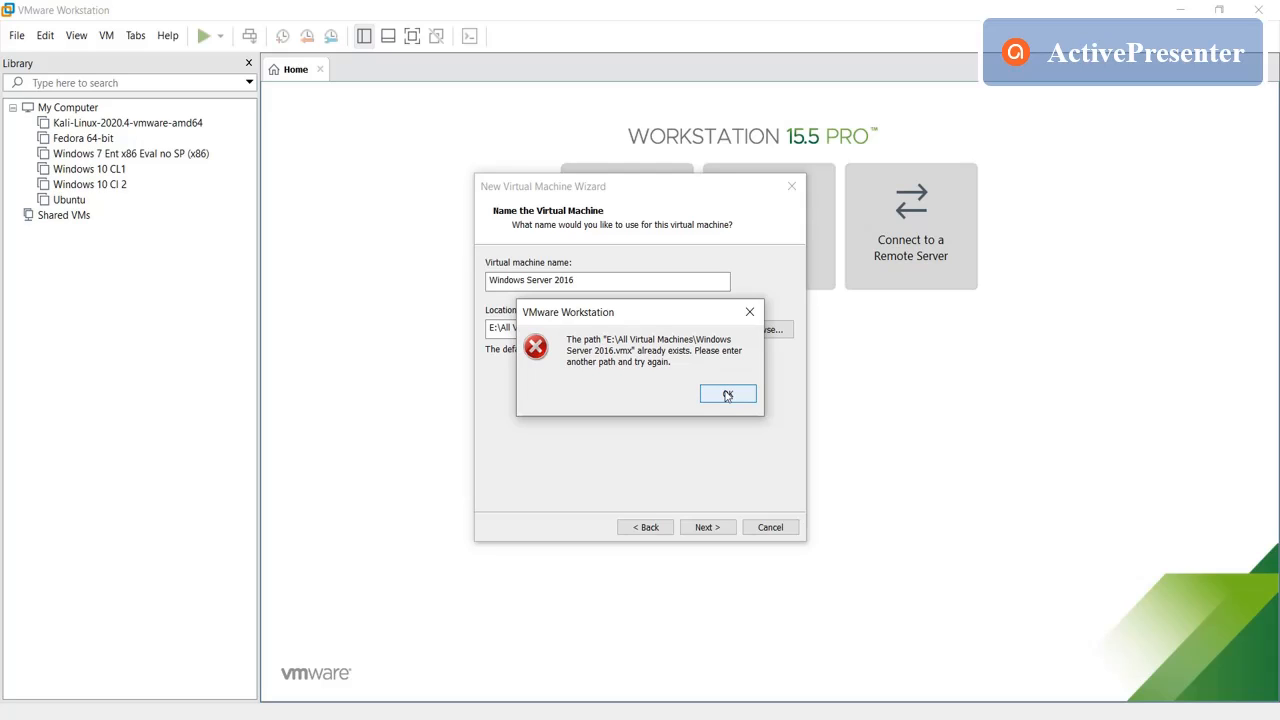
{"action": "left_click", "coordinate": [727, 393]}
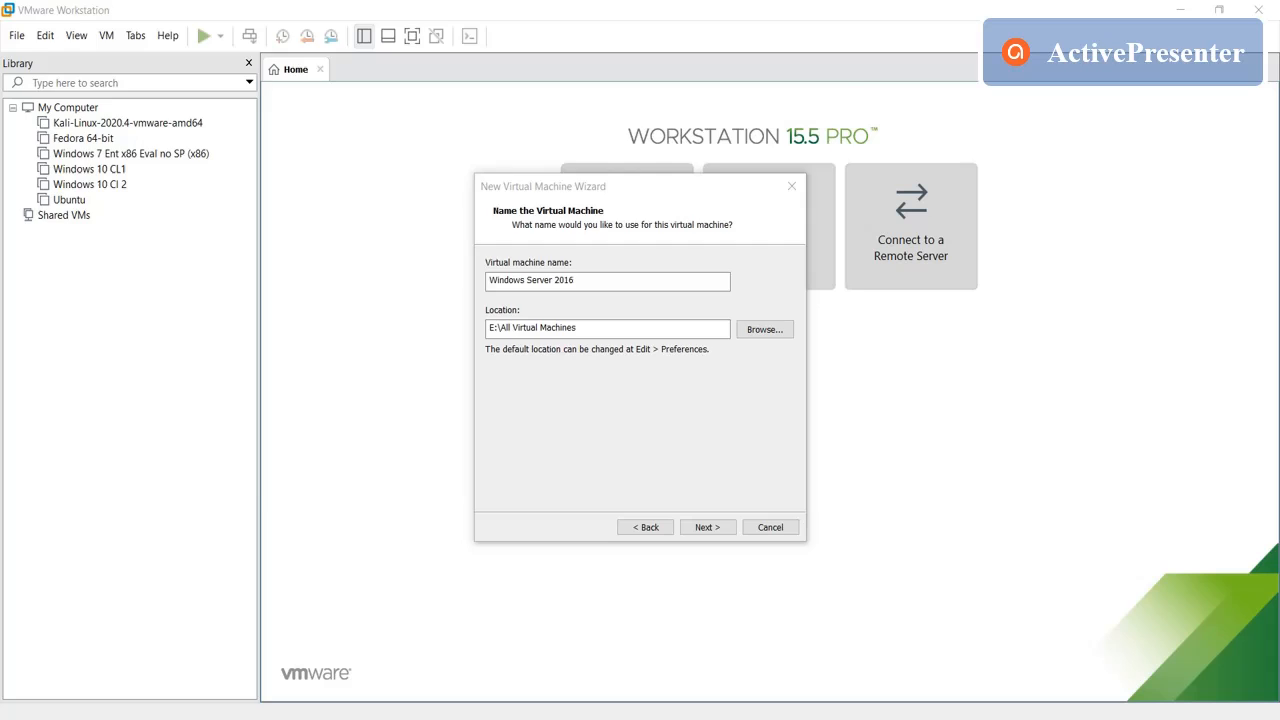
{"action": "left_click", "coordinate": [763, 329]}
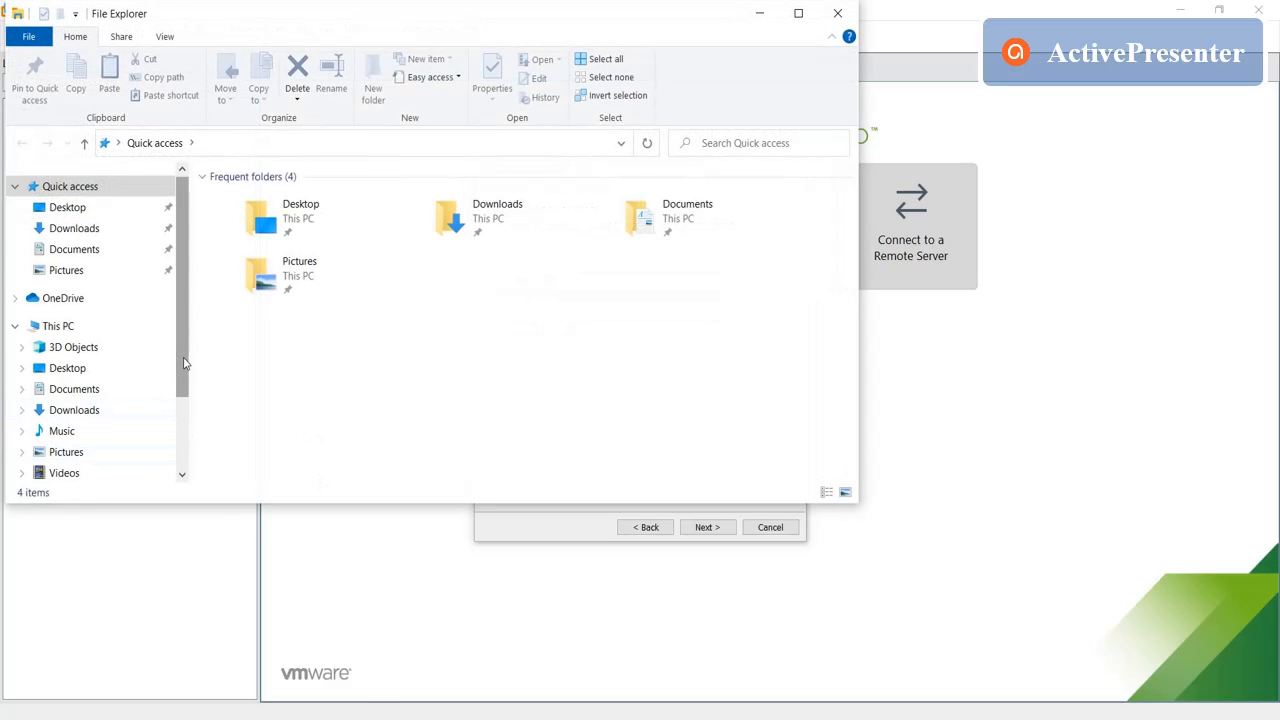
{"action": "left_click", "coordinate": [93, 417]}
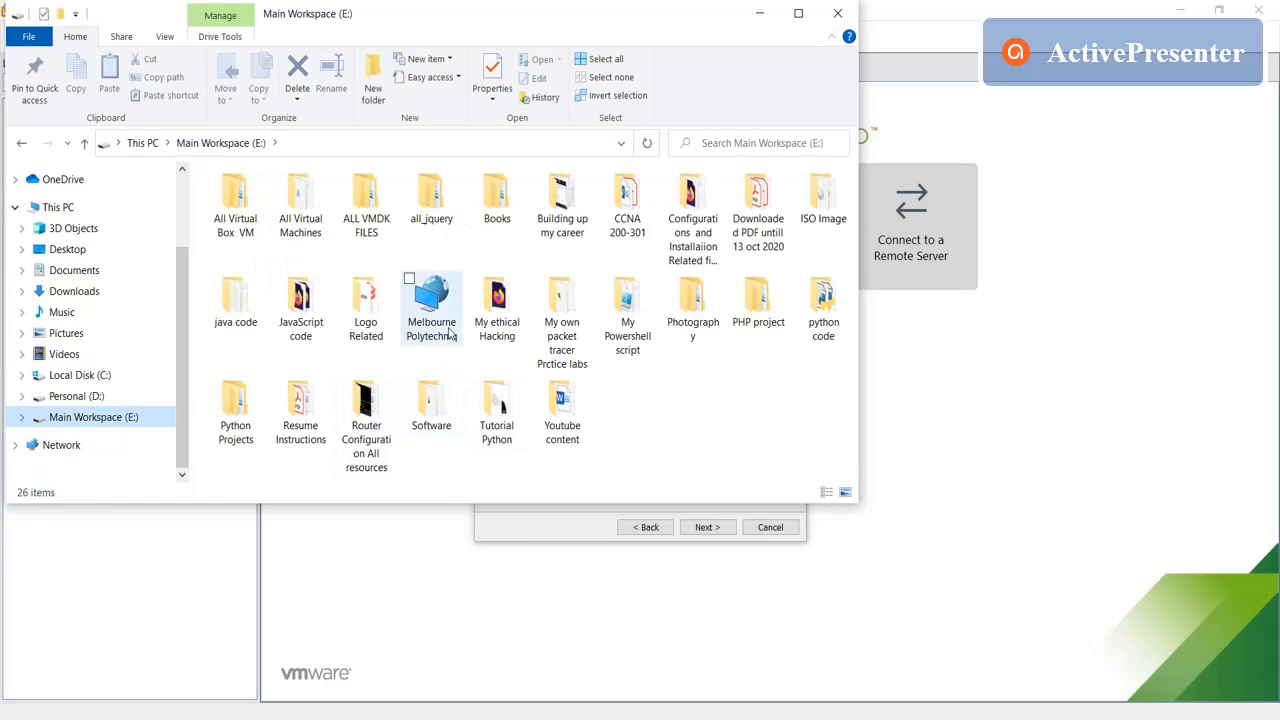
{"action": "double_click", "coordinate": [300, 200]}
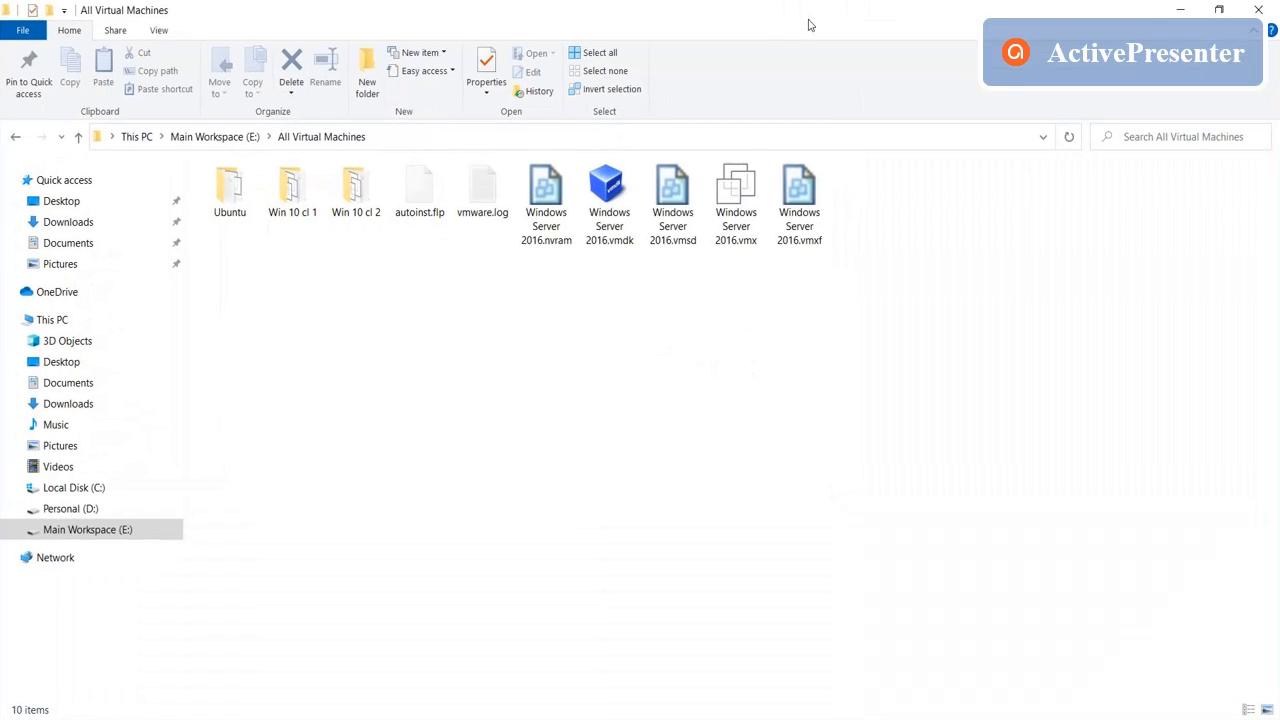
{"action": "left_click", "coordinate": [799, 195]}
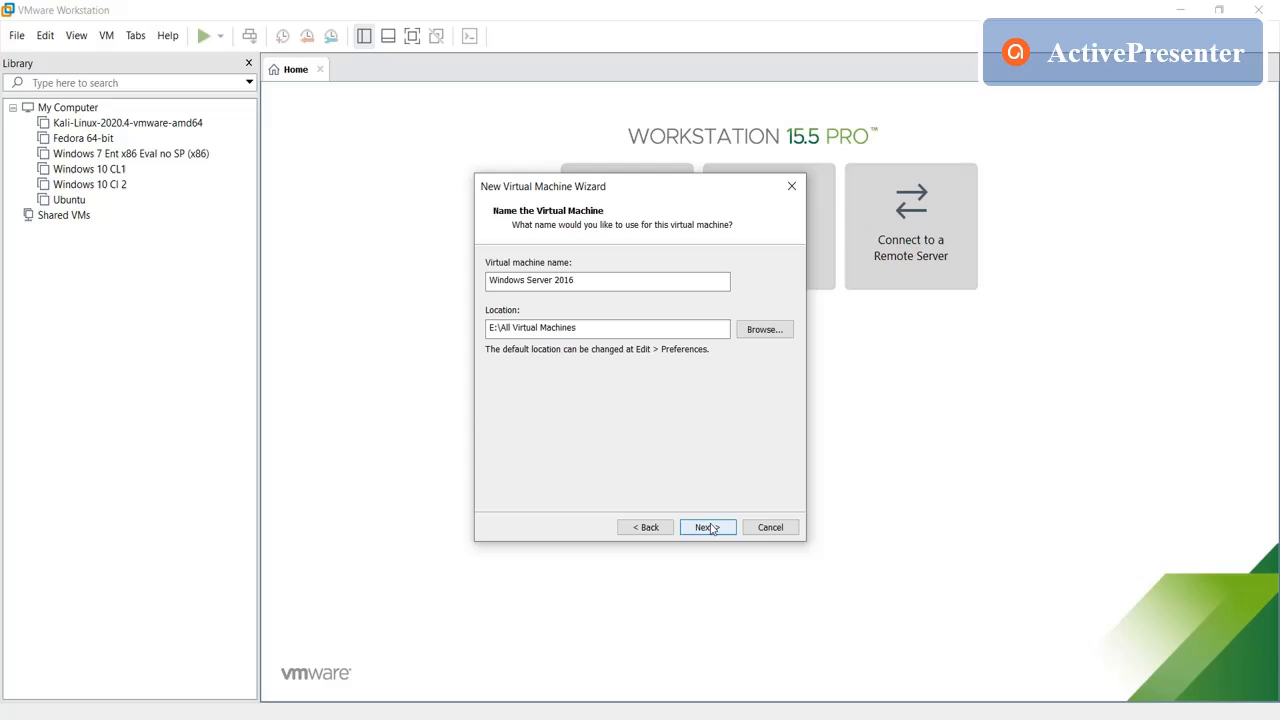
Step: Give the VM a 30 GB single-file virtual disk and finish the wizard
{"action": "left_click", "coordinate": [707, 527]}
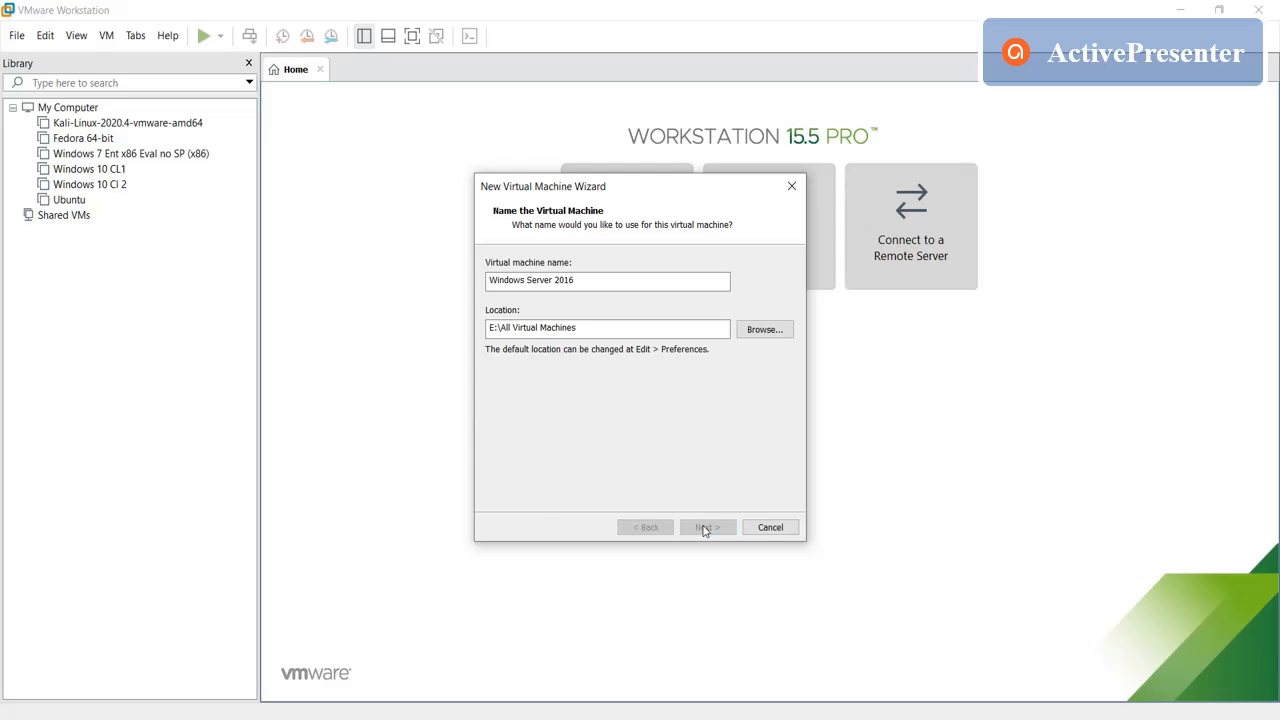
{"action": "left_click", "coordinate": [707, 527]}
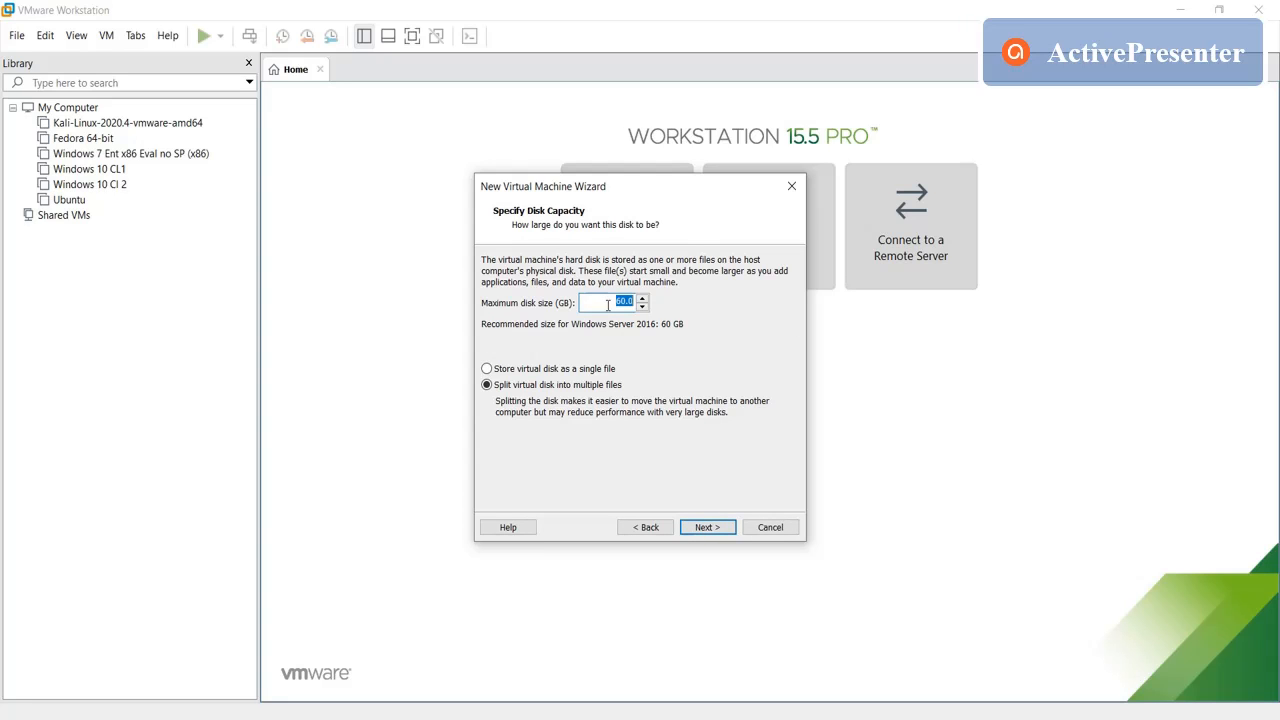
{"action": "type", "text": "30"}
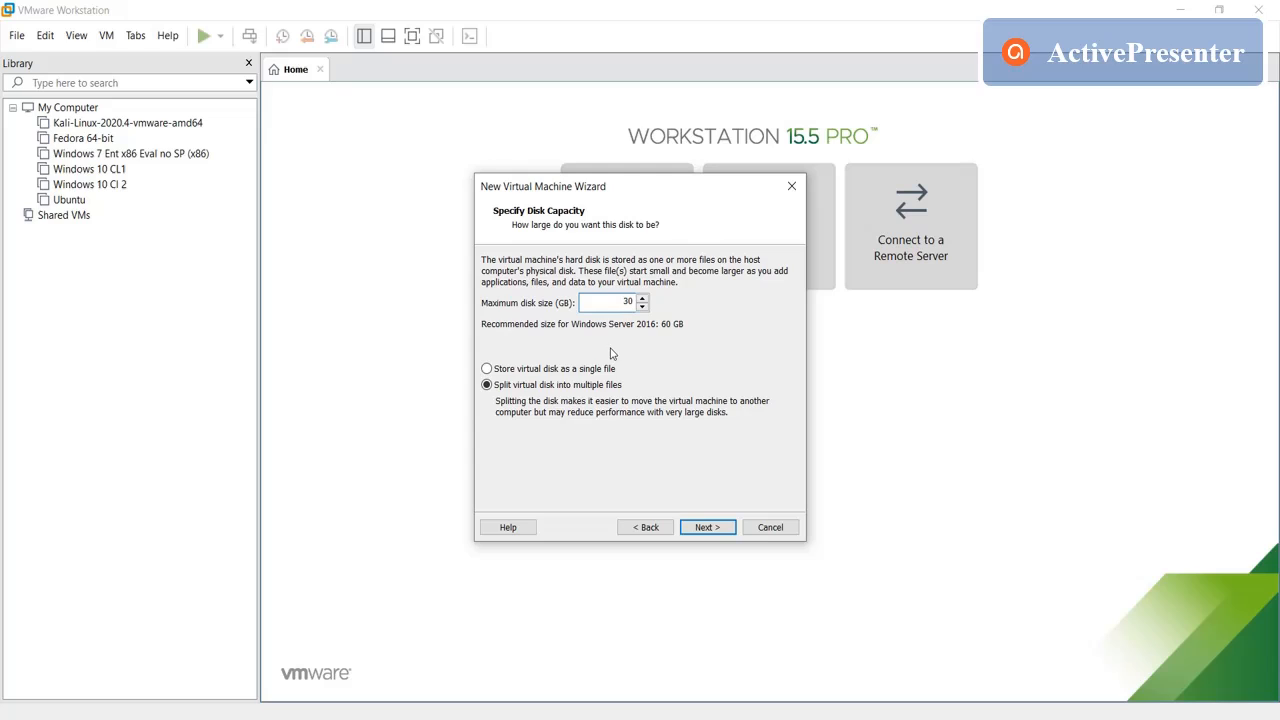
{"action": "left_click", "coordinate": [487, 368]}
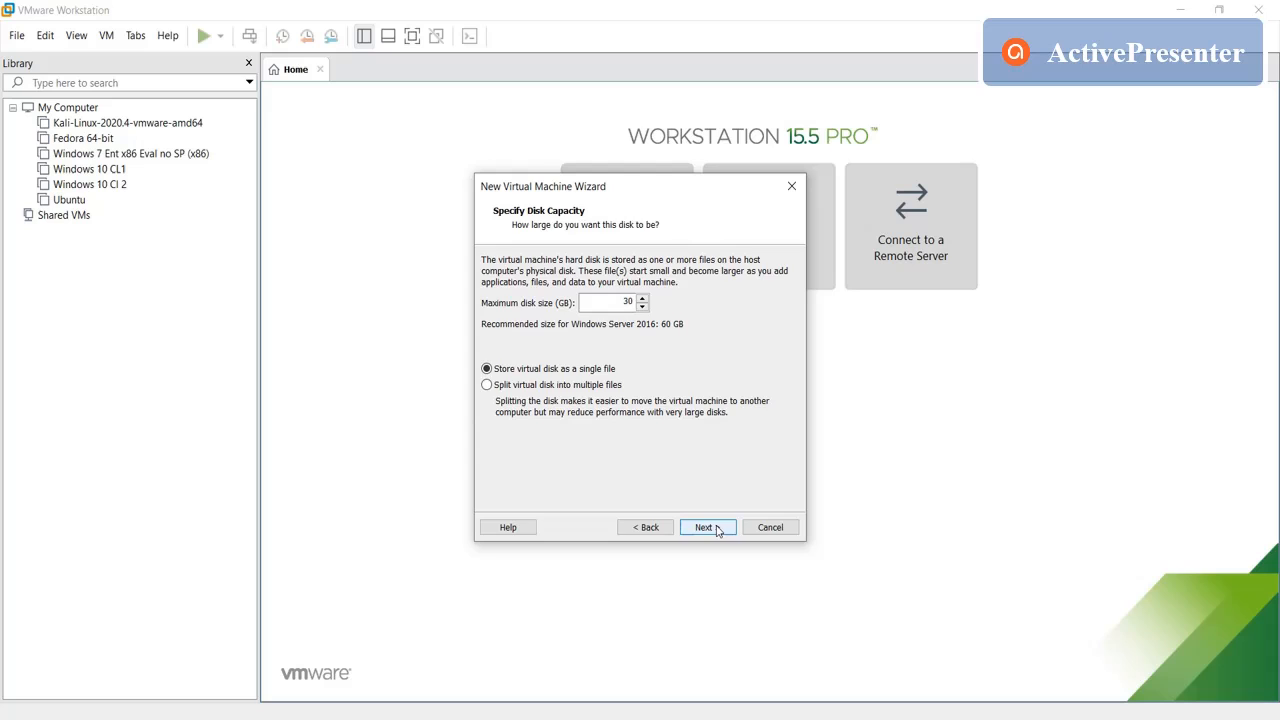
{"action": "left_click", "coordinate": [707, 527]}
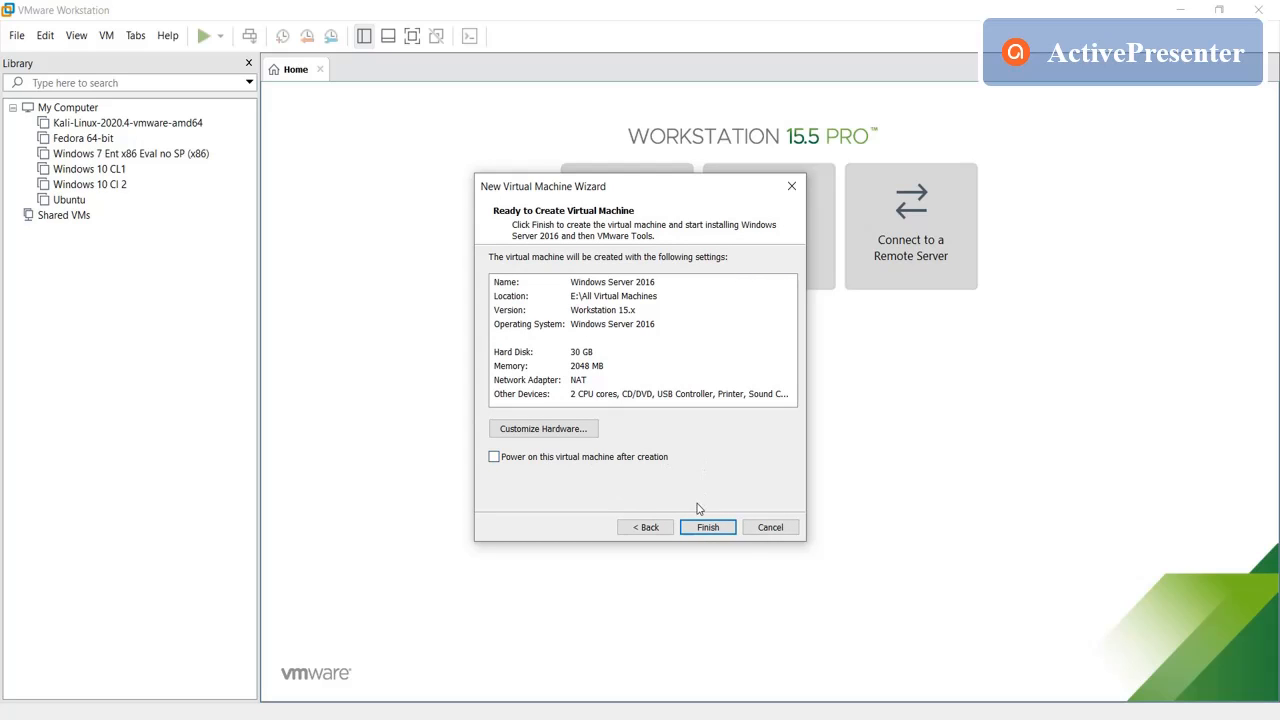
{"action": "left_click", "coordinate": [707, 527]}
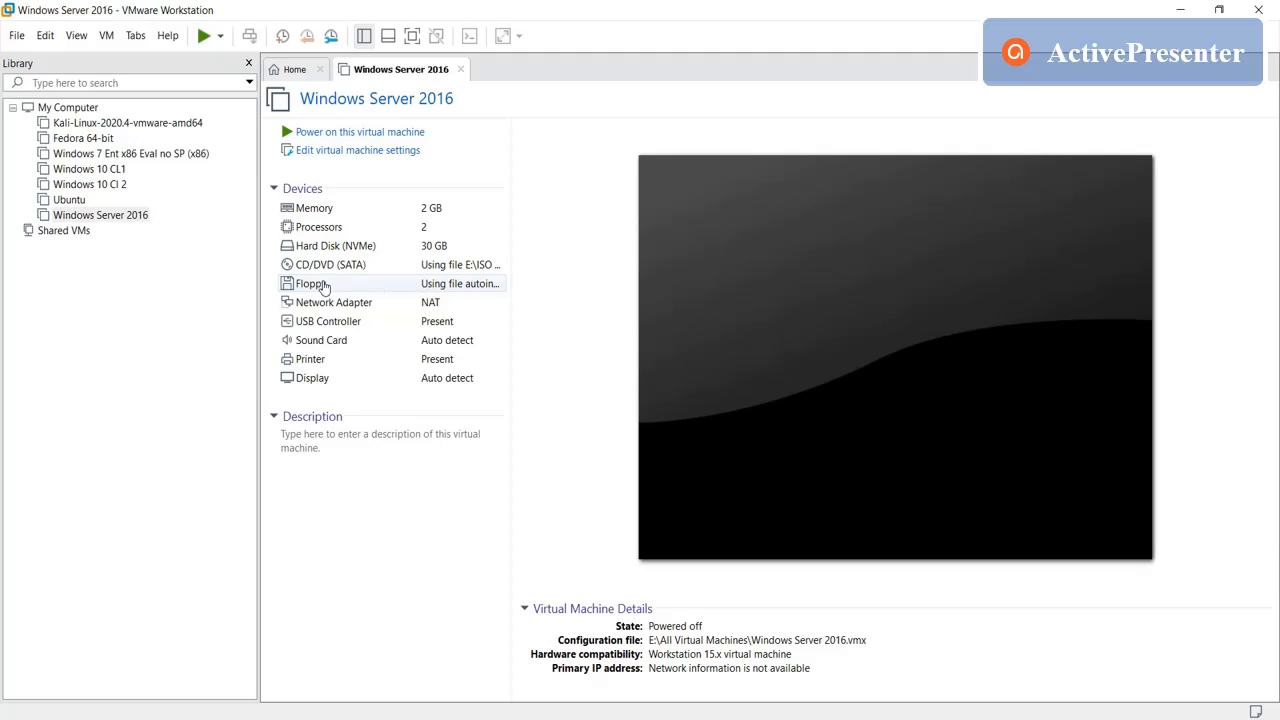
Step: Remove the floppy drive from the VM hardware and save the settings with NAT networking
{"action": "left_click", "coordinate": [313, 283]}
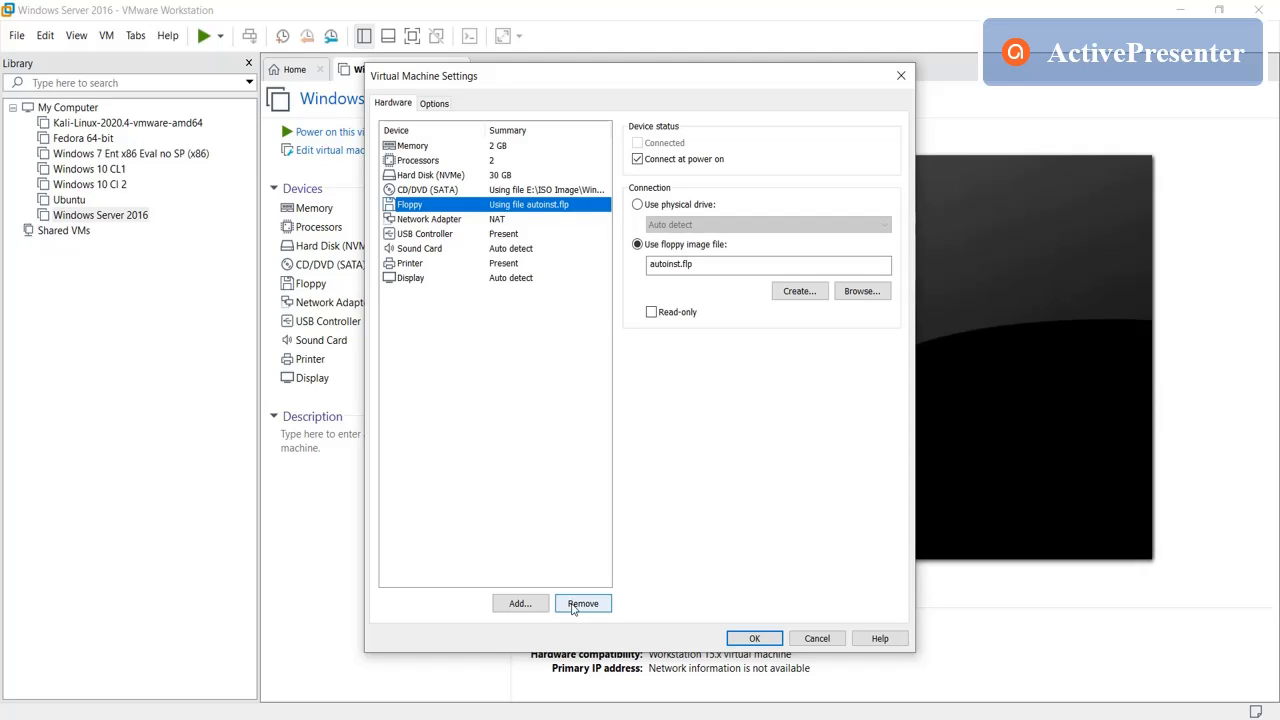
{"action": "left_click", "coordinate": [582, 603]}
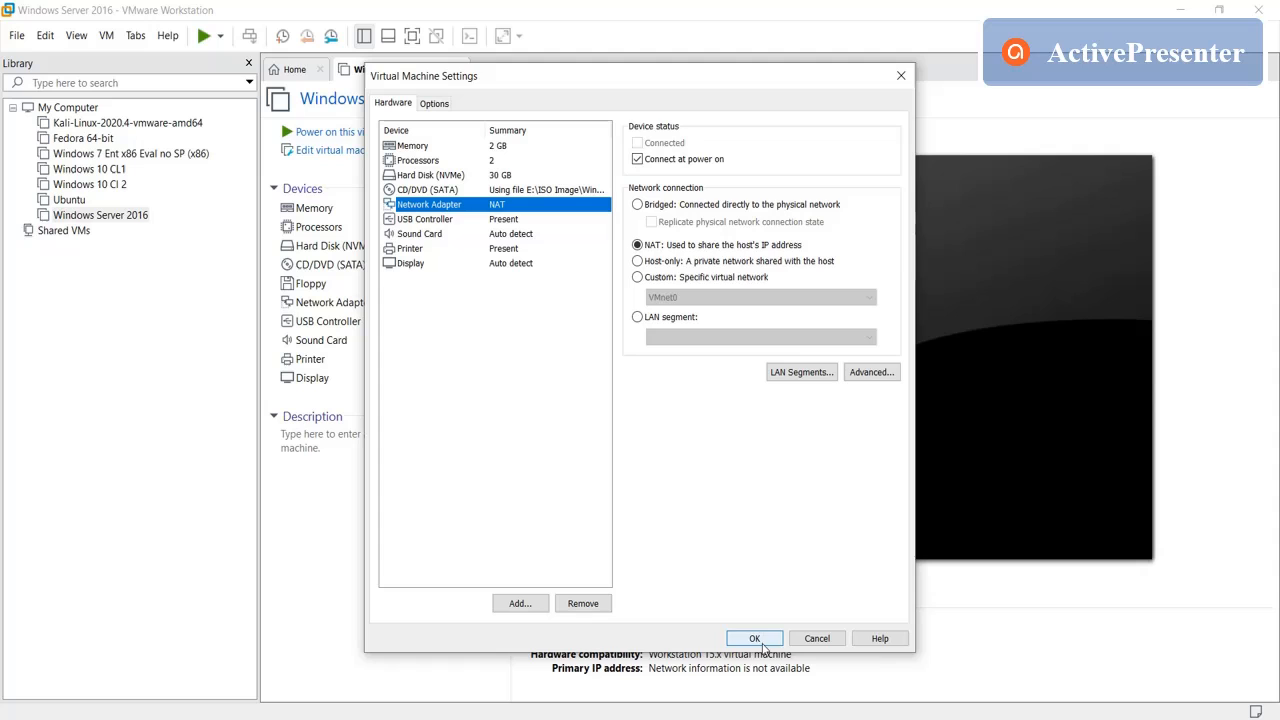
{"action": "left_click", "coordinate": [755, 638]}
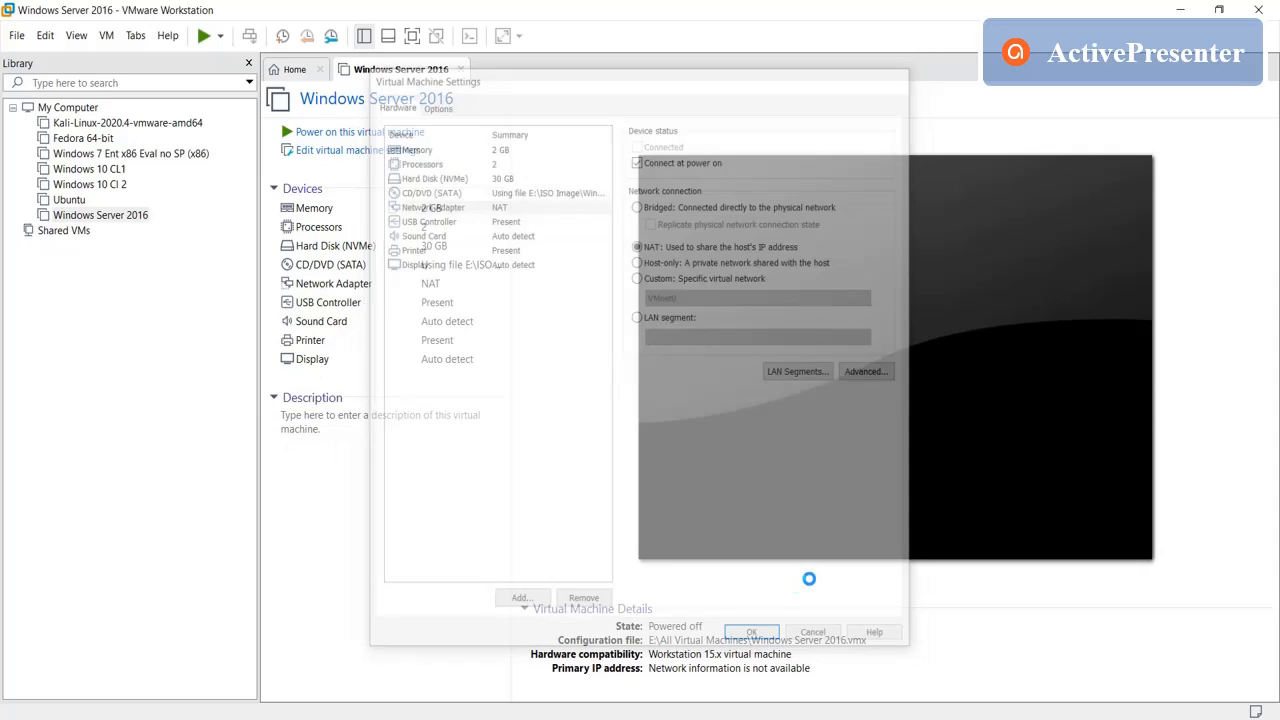
{"action": "left_click", "coordinate": [751, 631]}
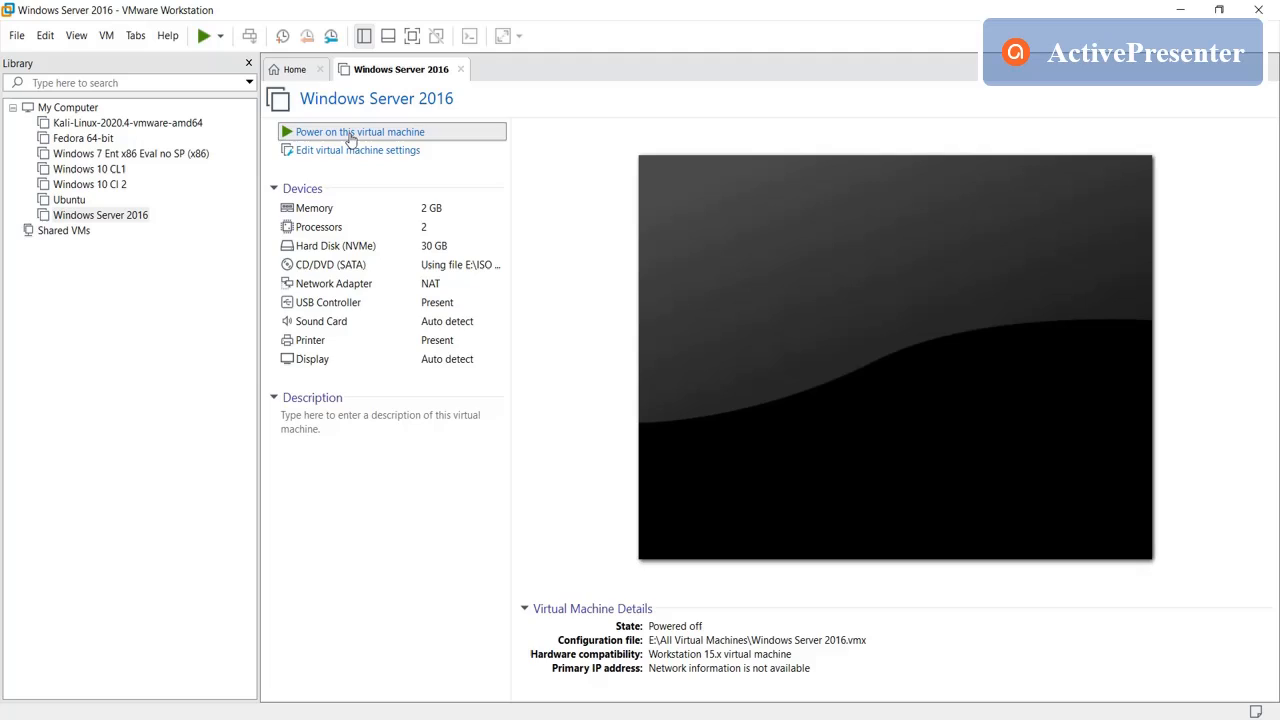
Step: Power on the Windows Server 2016 VM and boot it from the installation disc
{"action": "left_click", "coordinate": [360, 131]}
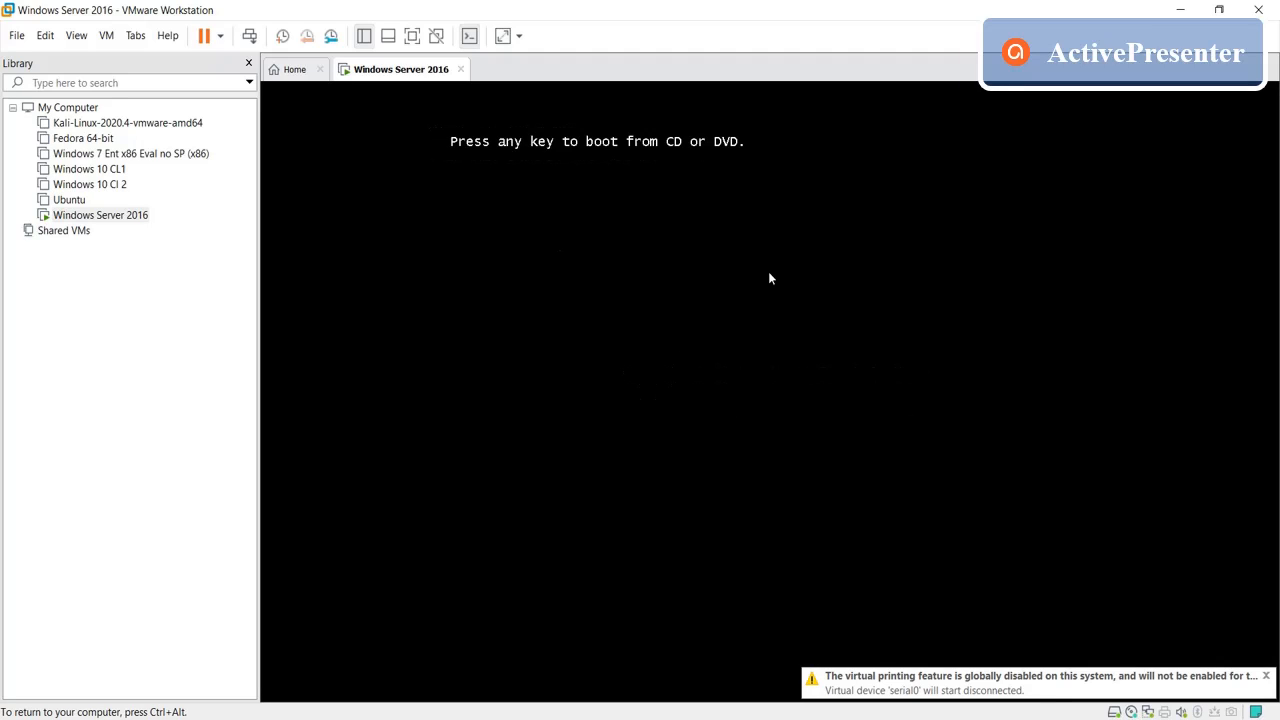
{"action": "key", "text": "enter"}
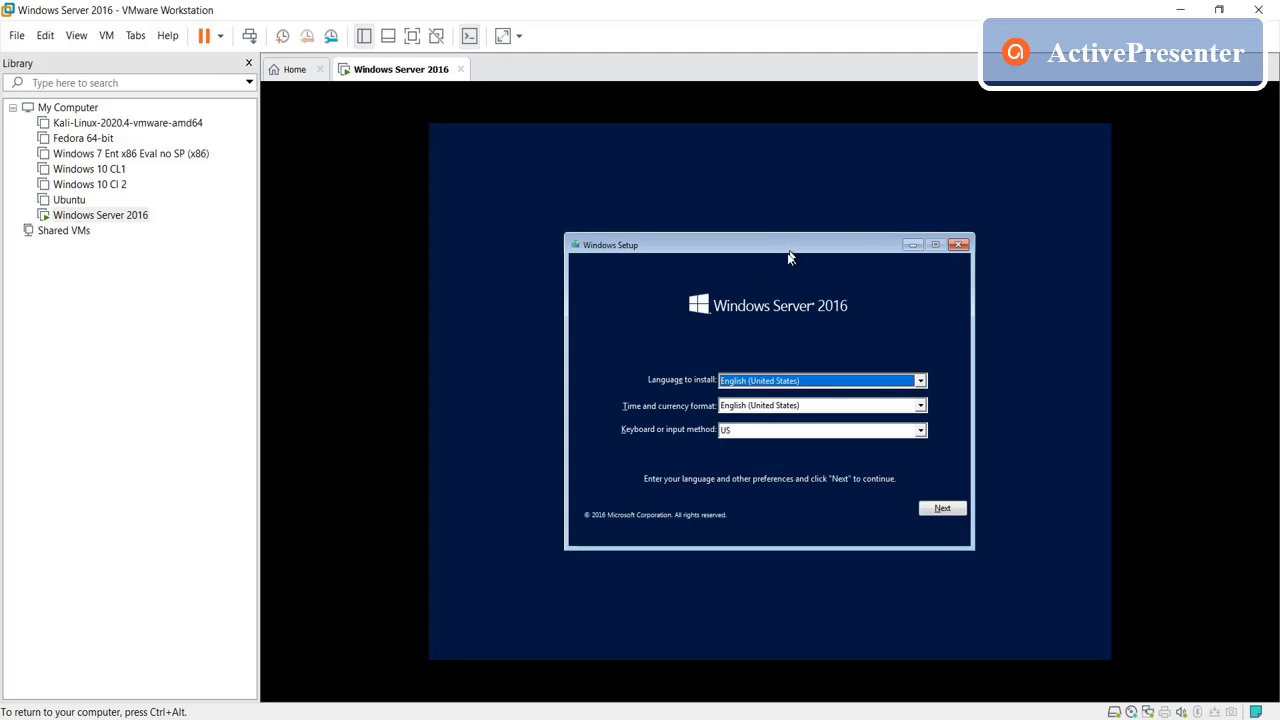
{"action": "mouse_move", "coordinate": [660, 297]}
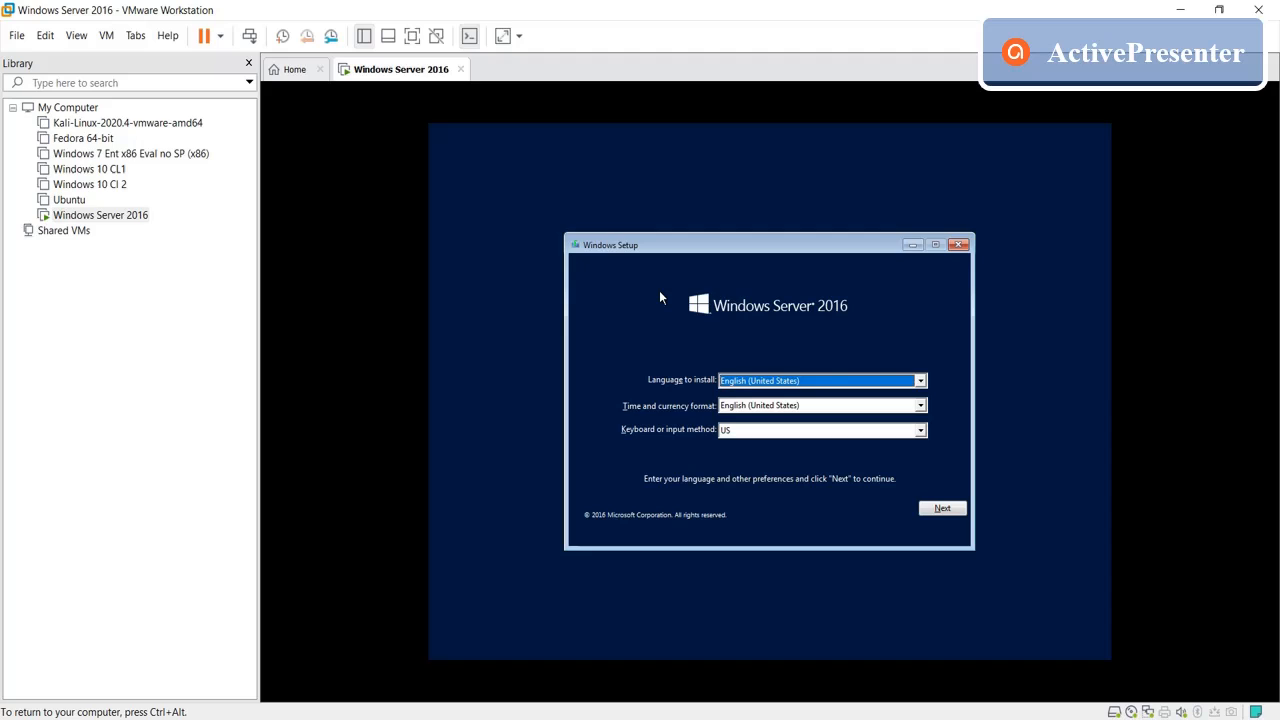
{"action": "mouse_move", "coordinate": [726, 261]}
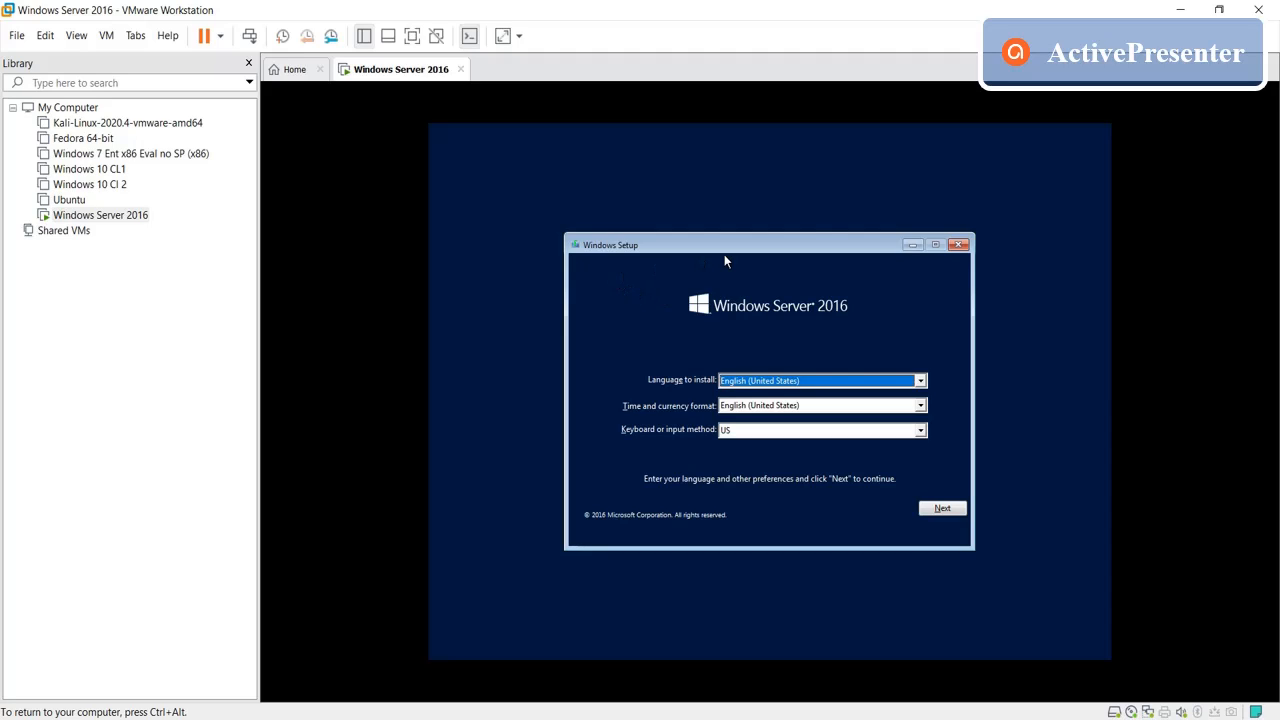
{"action": "mouse_move", "coordinate": [1030, 263]}
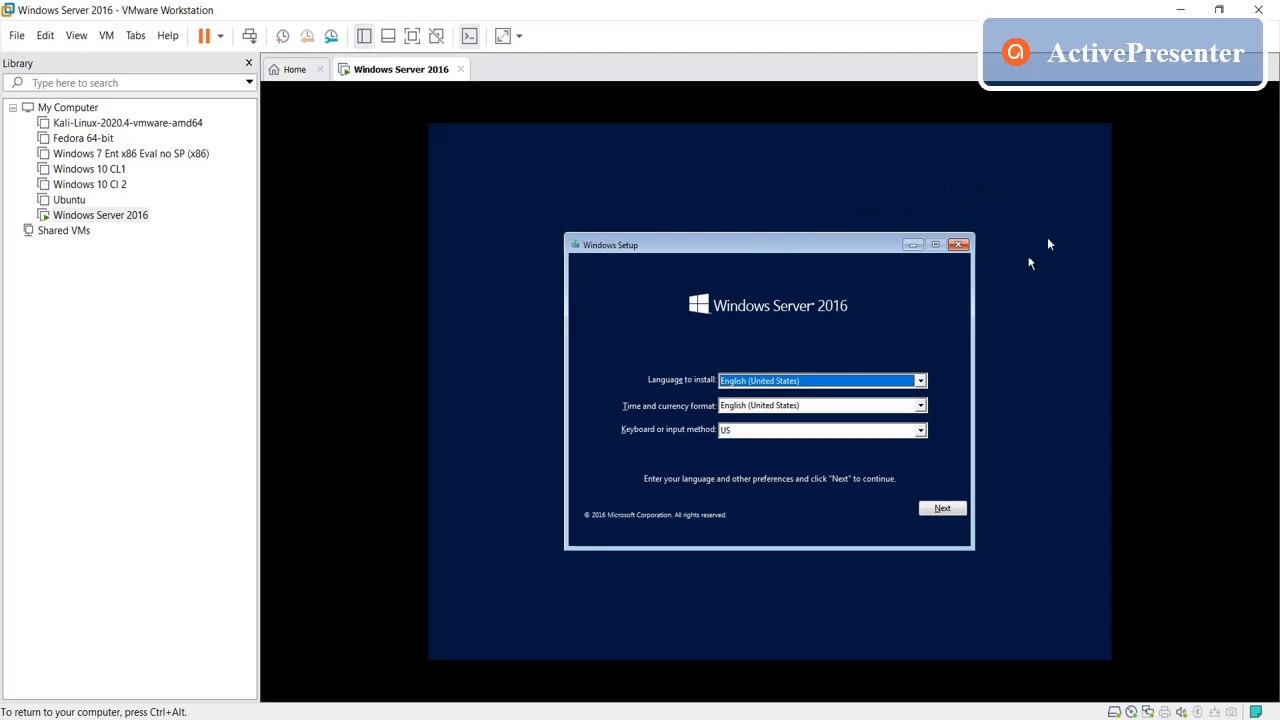
{"action": "mouse_move", "coordinate": [980, 205]}
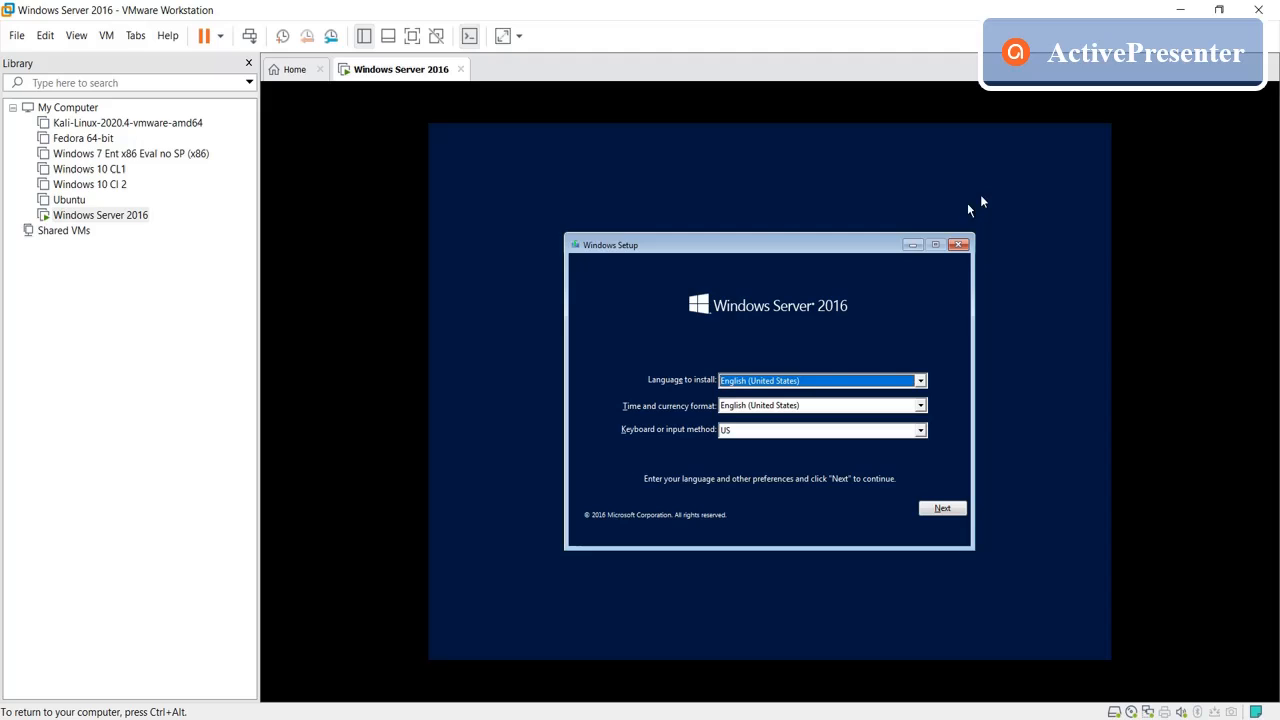
{"action": "mouse_move", "coordinate": [1035, 204]}
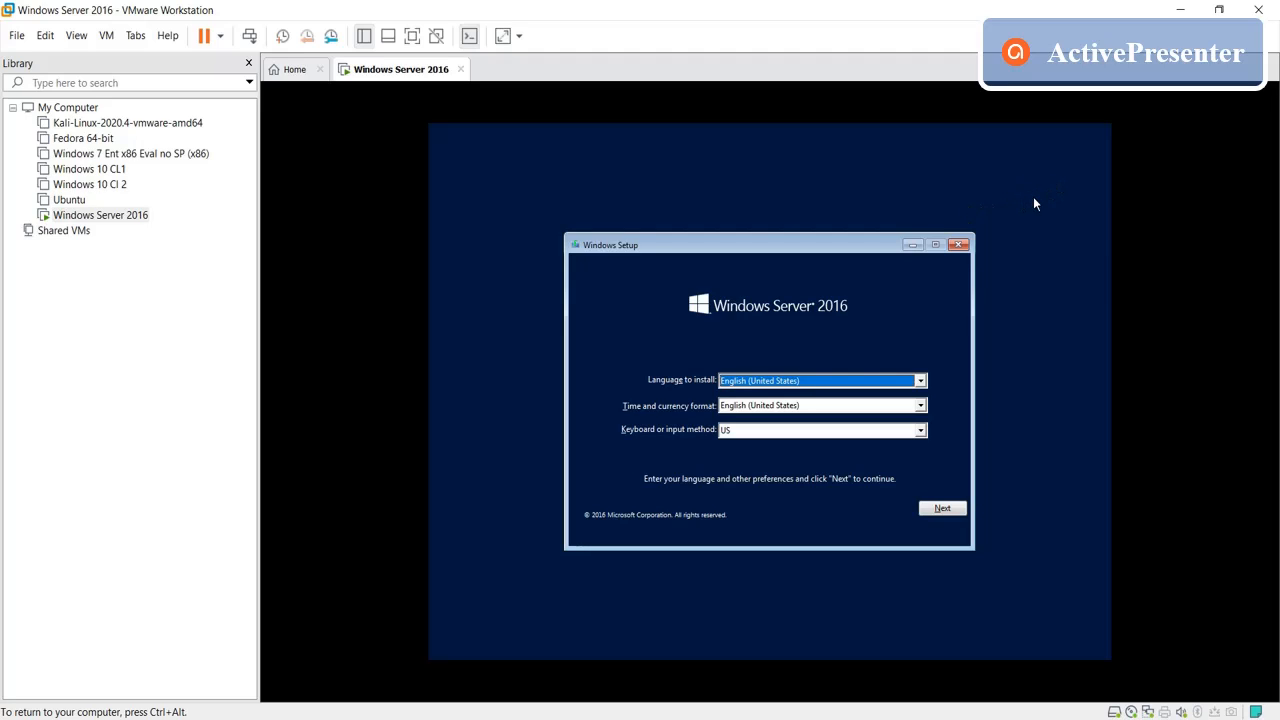
{"action": "mouse_move", "coordinate": [1009, 222]}
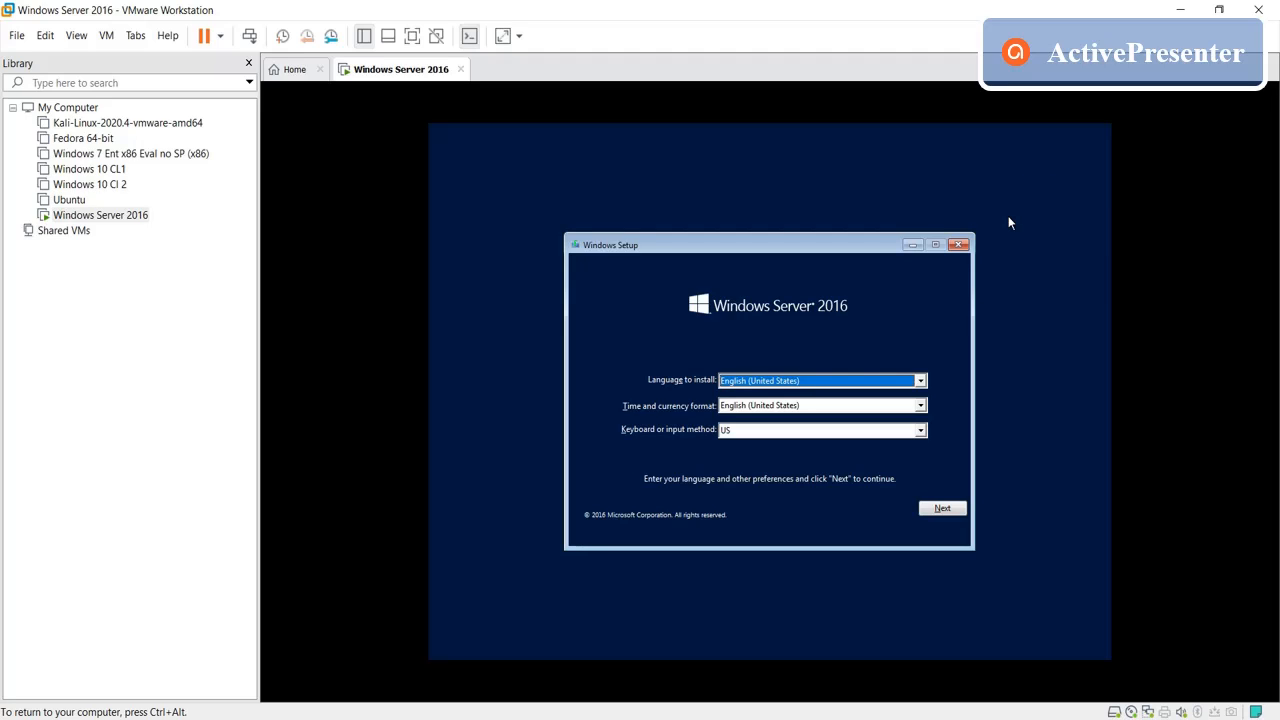
{"action": "mouse_move", "coordinate": [1002, 227]}
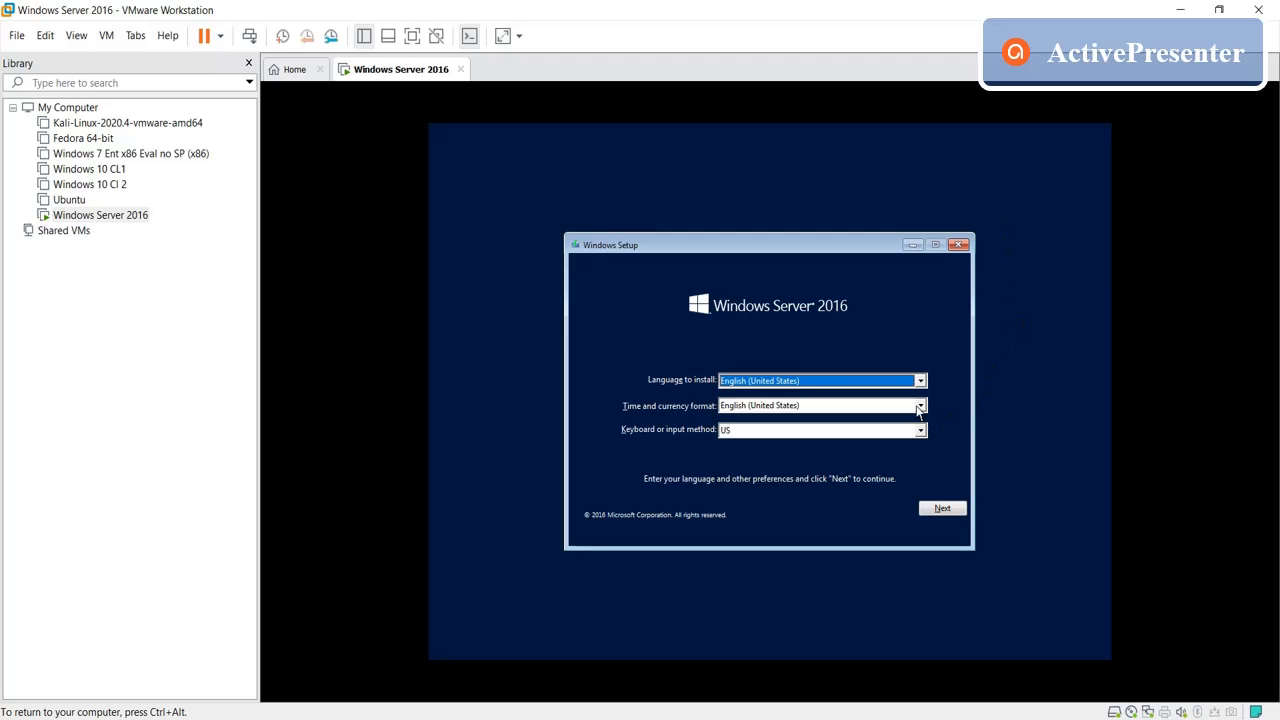
Step: Change the time and currency format to English (Australia), keeping English (United States) language
{"action": "left_click", "coordinate": [918, 405]}
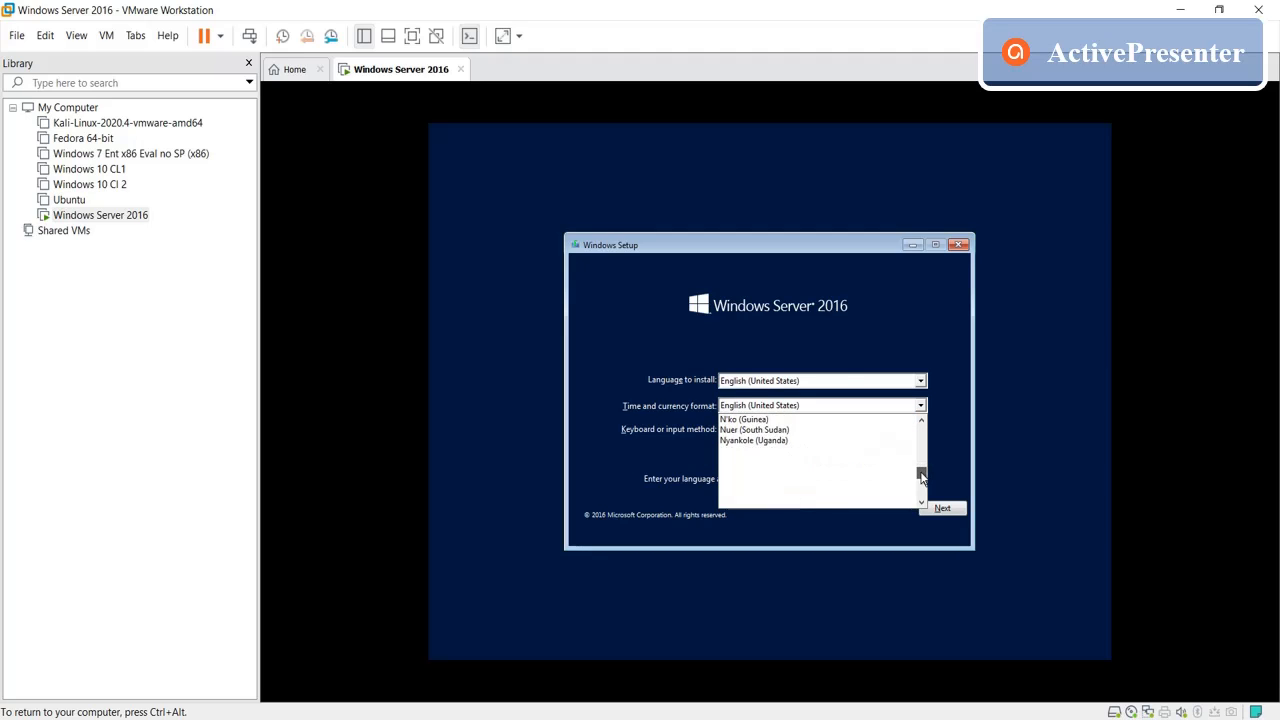
{"action": "scroll", "scroll_direction": "down", "scroll_amount": 3}
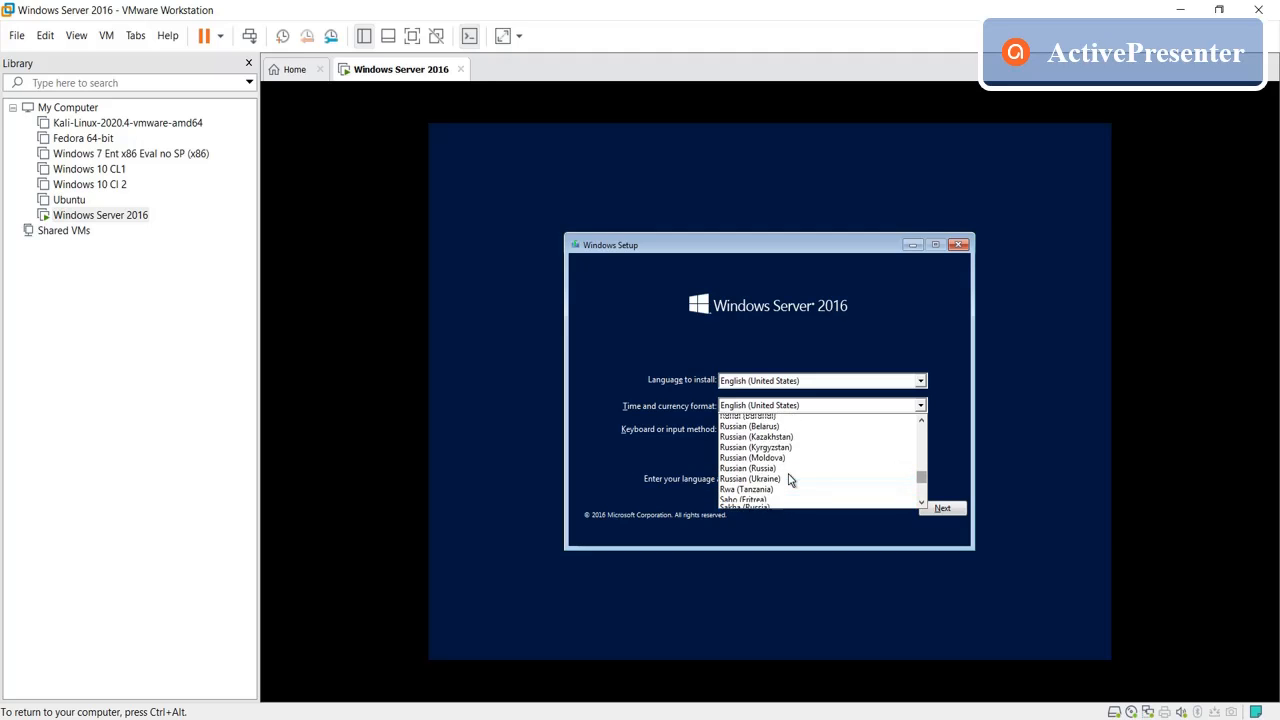
{"action": "scroll", "scroll_direction": "down", "scroll_amount": 3}
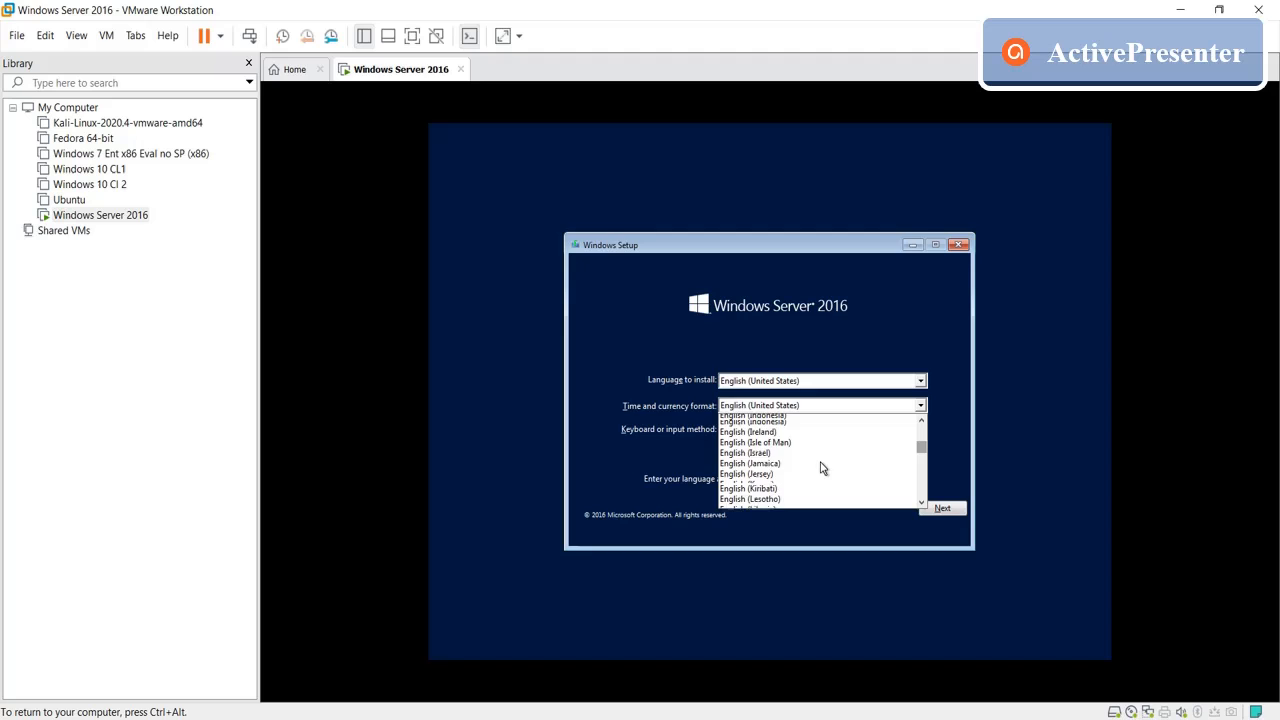
{"action": "scroll", "scroll_direction": "down", "scroll_amount": 3}
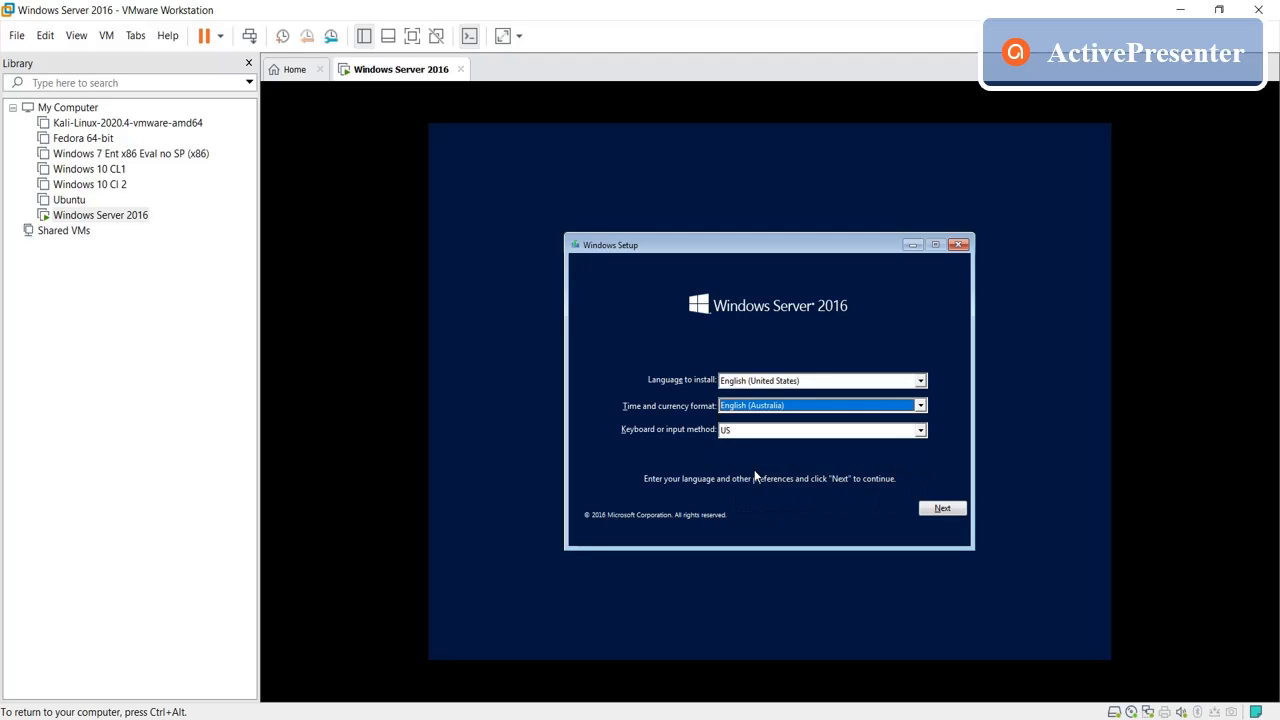
{"action": "mouse_move", "coordinate": [955, 492]}
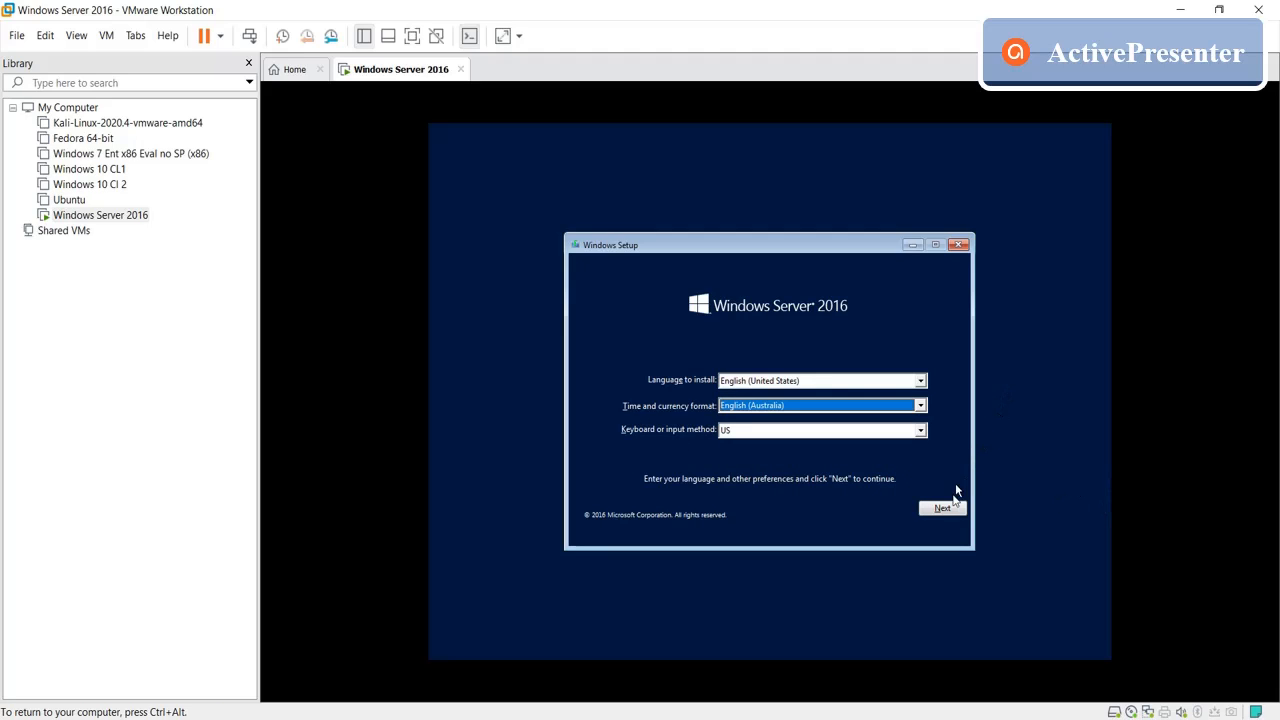
Step: Start the installation and choose Windows Server 2016 Datacenter Evaluation (Desktop Experience)
{"action": "left_click", "coordinate": [942, 508]}
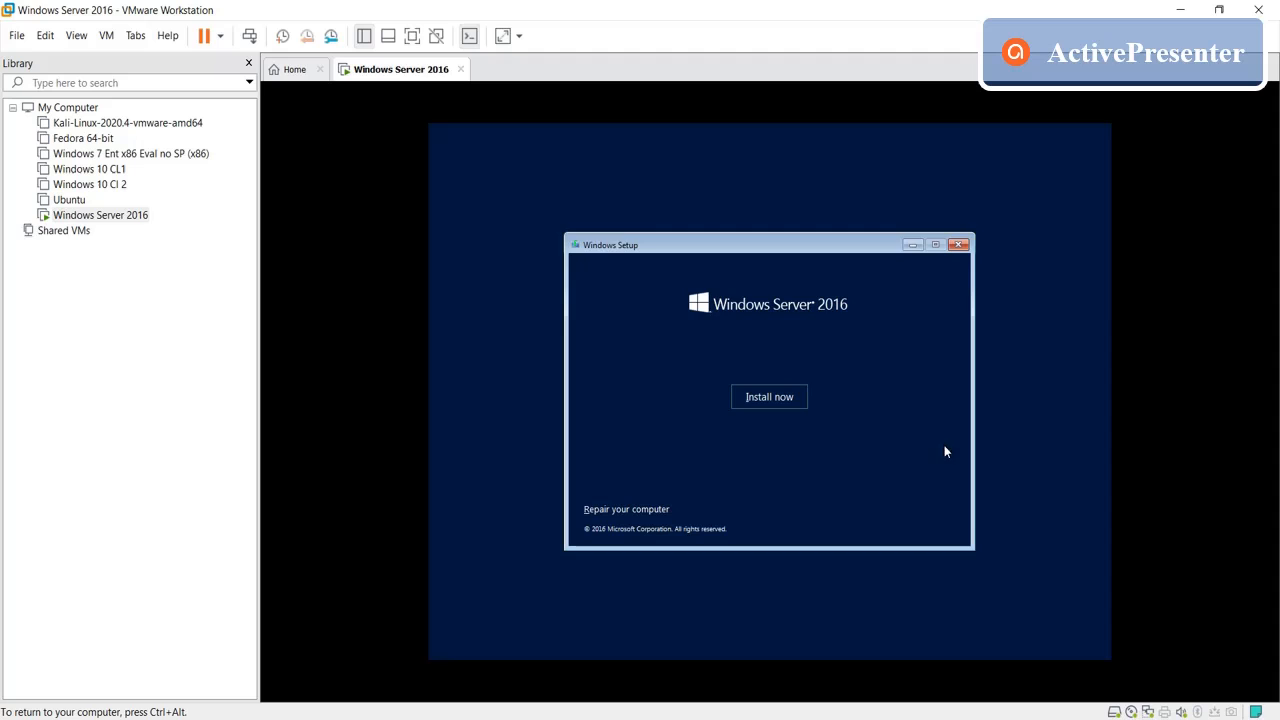
{"action": "left_click", "coordinate": [768, 397]}
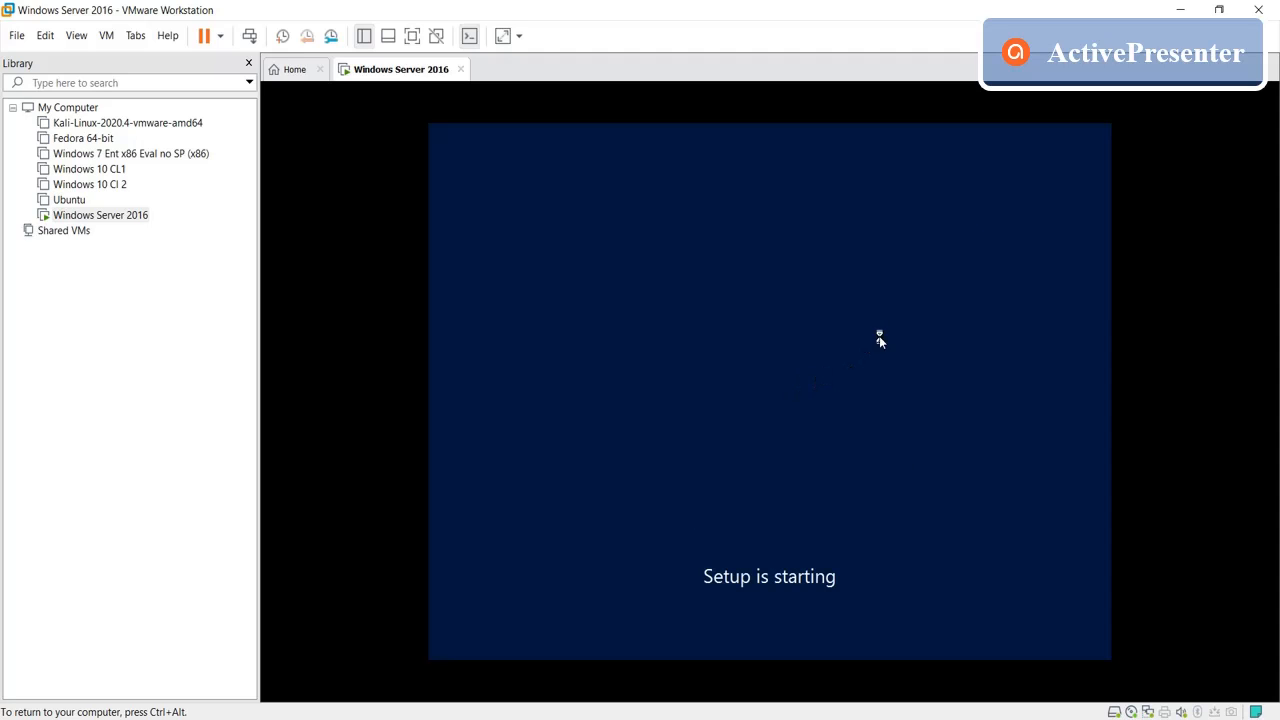
{"action": "mouse_move", "coordinate": [1003, 667]}
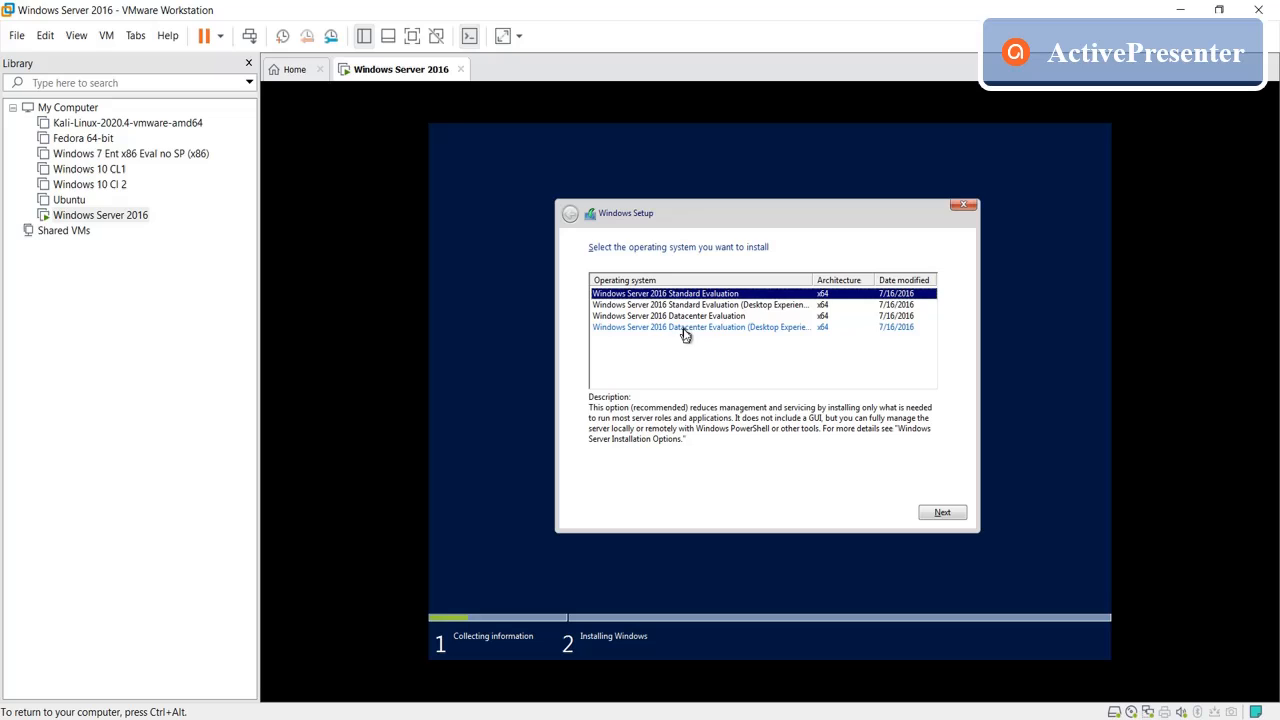
{"action": "mouse_move", "coordinate": [687, 335]}
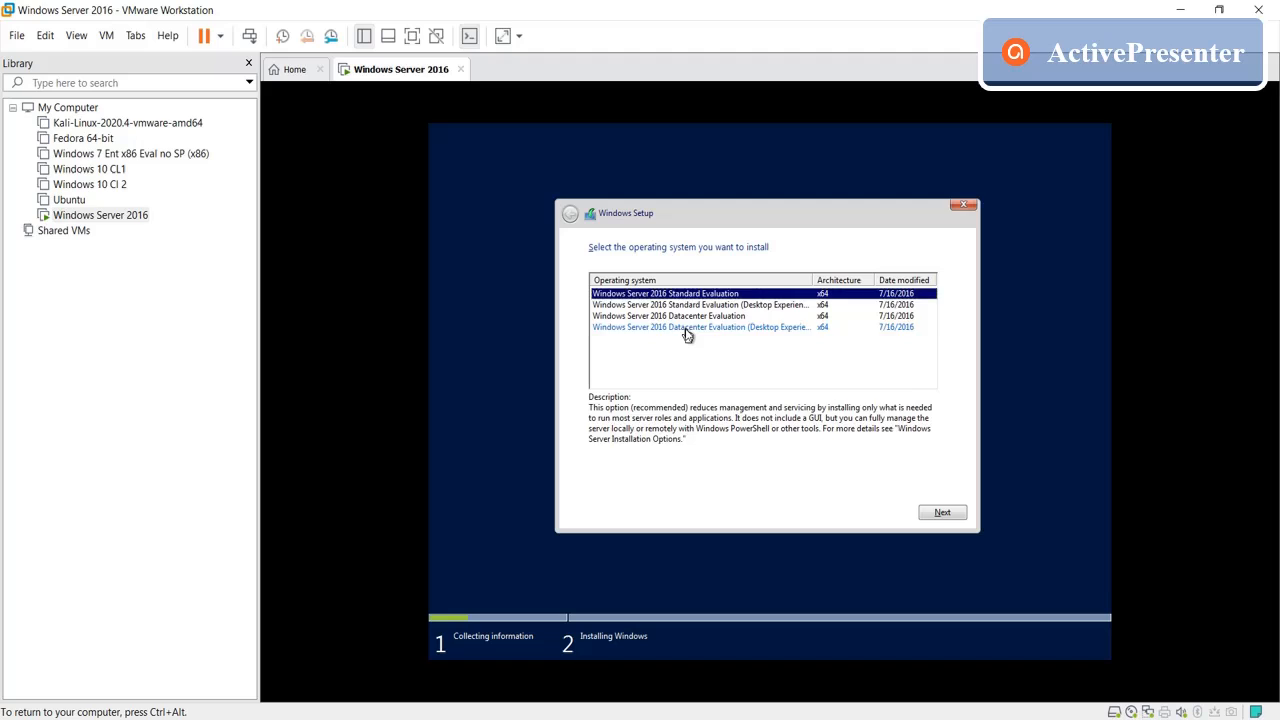
{"action": "left_click", "coordinate": [700, 327]}
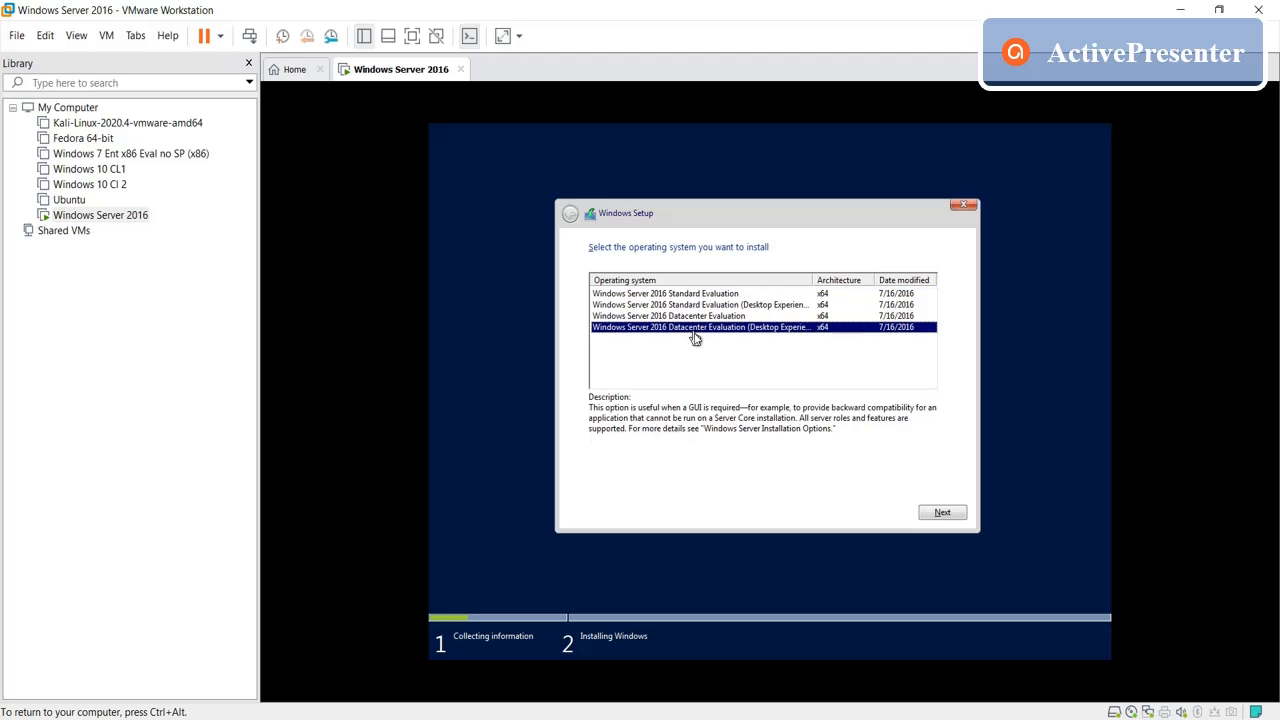
{"action": "mouse_move", "coordinate": [778, 335]}
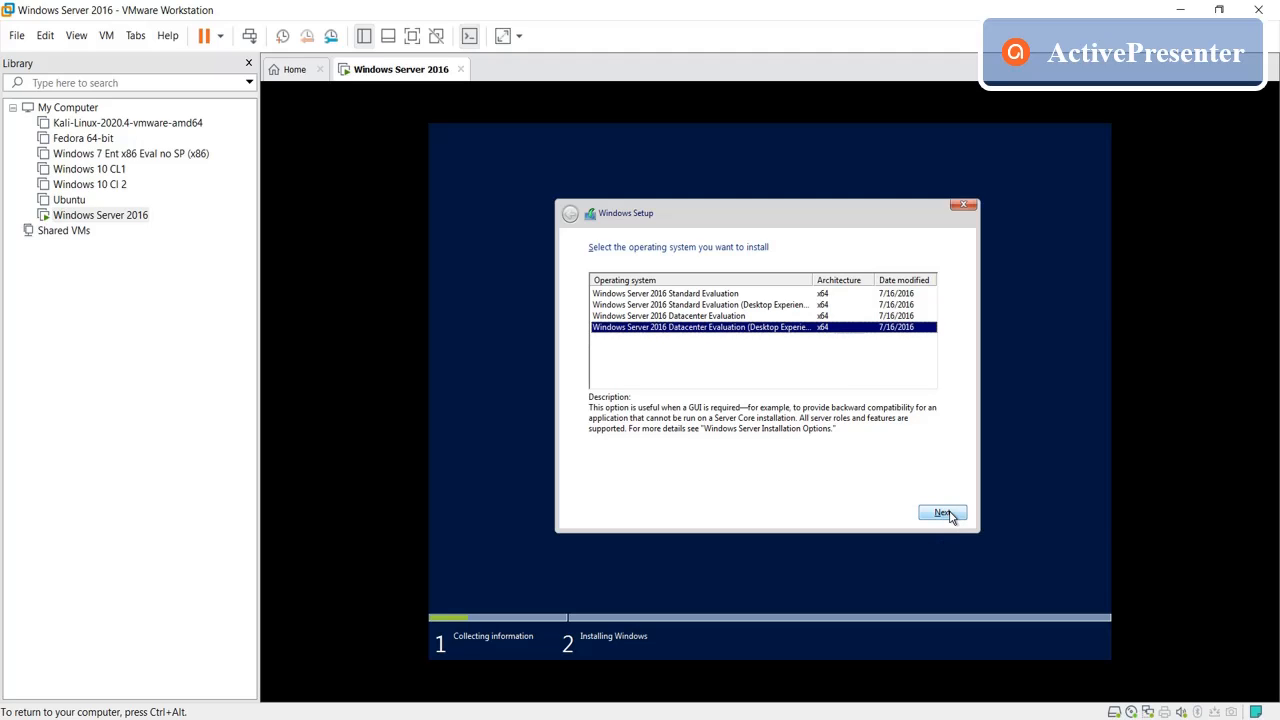
{"action": "left_click", "coordinate": [942, 512]}
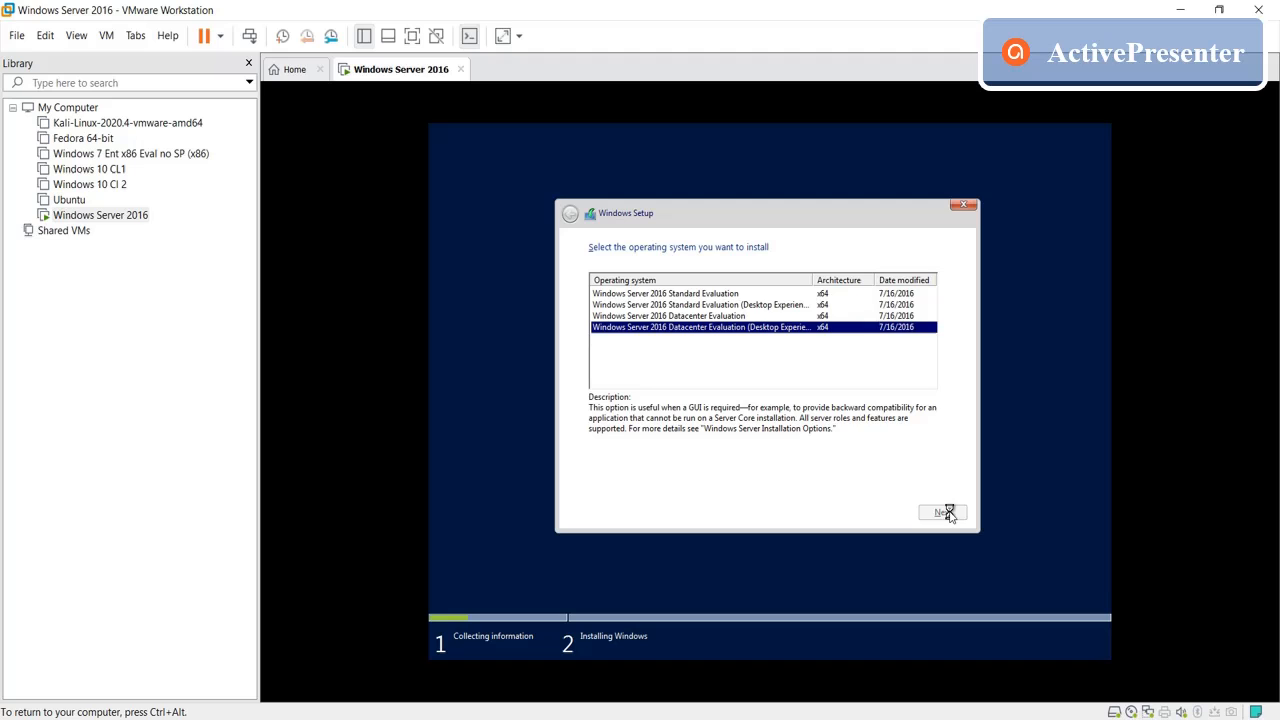
{"action": "left_click", "coordinate": [941, 512]}
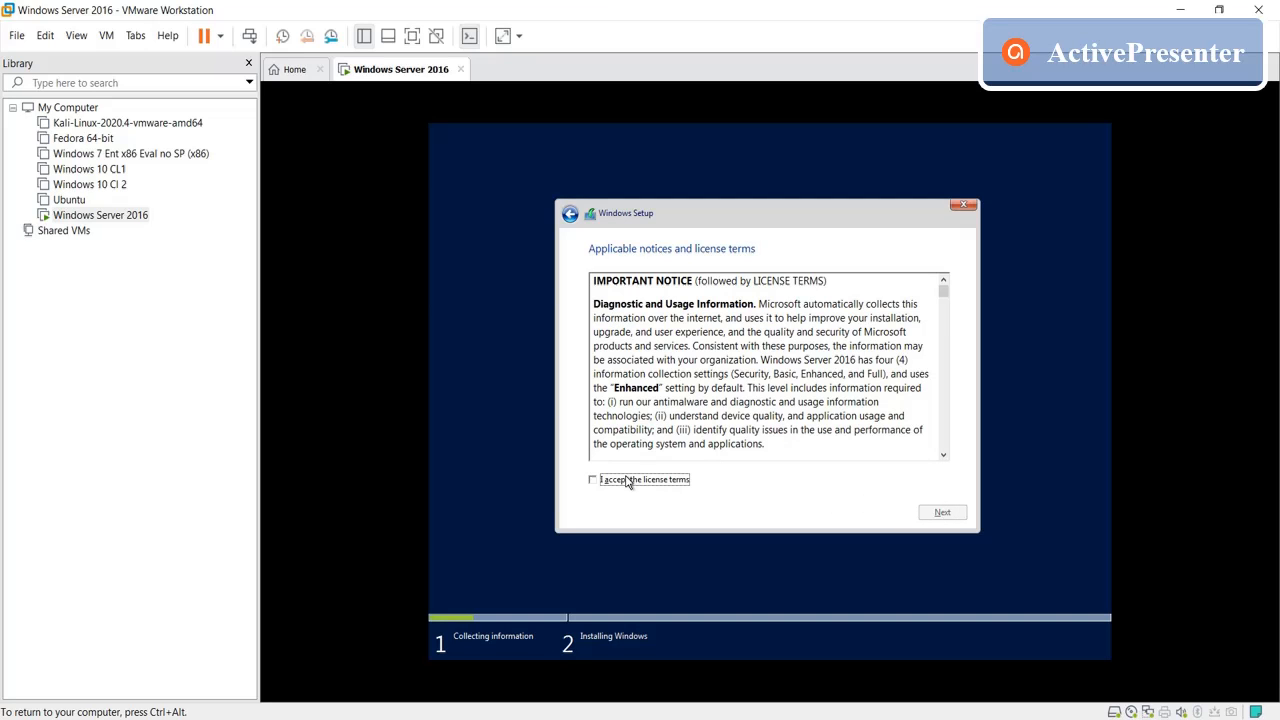
Step: Accept the license and do a custom install onto the 30 GB unallocated Drive 0
{"action": "left_click", "coordinate": [593, 480]}
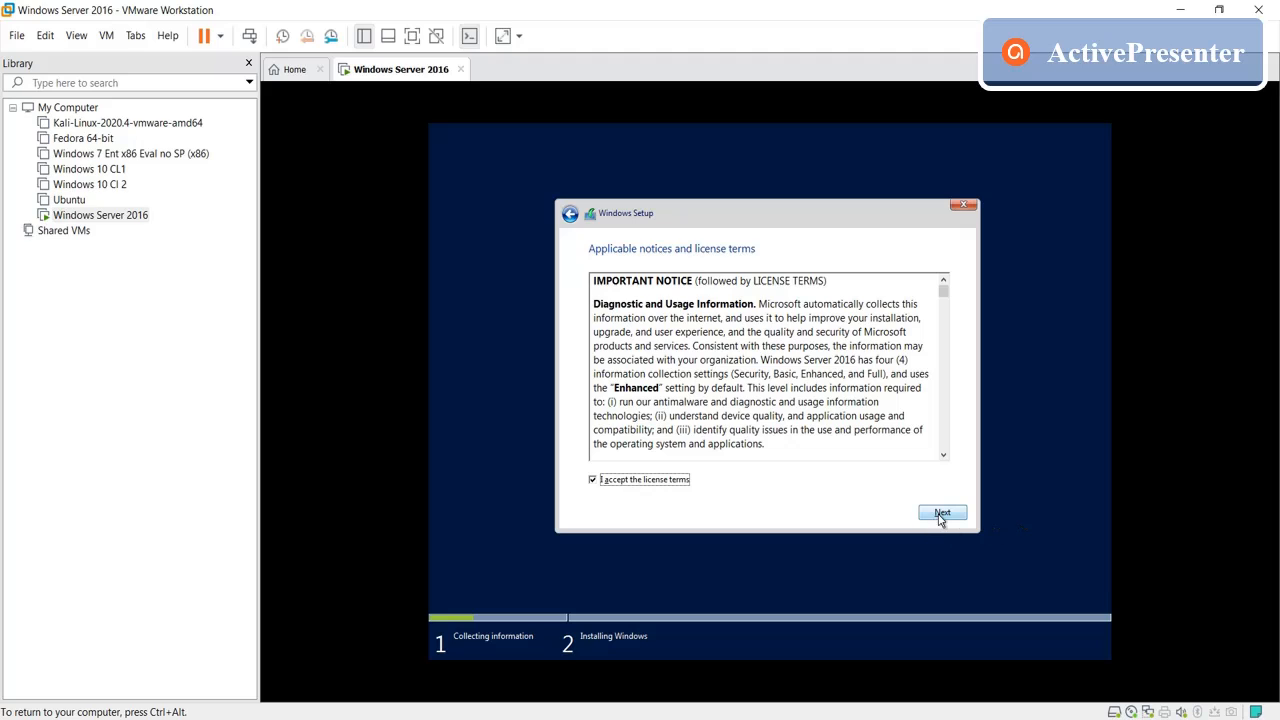
{"action": "left_click", "coordinate": [941, 512]}
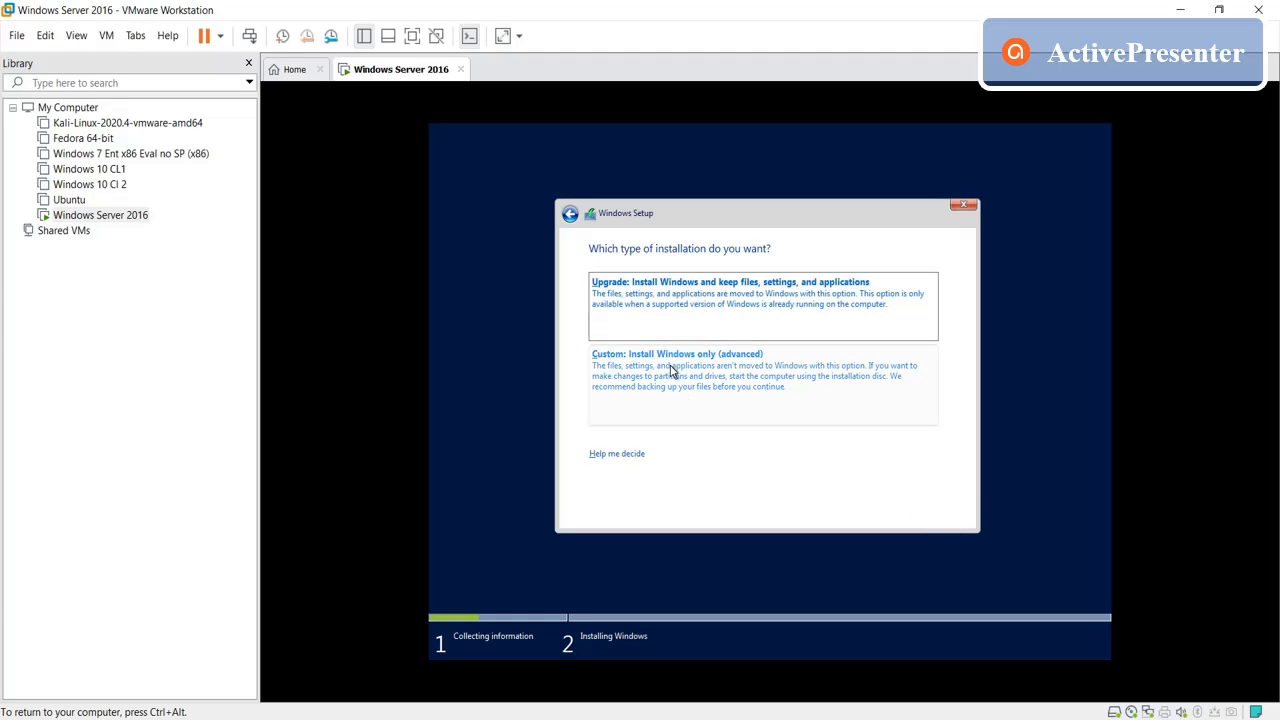
{"action": "left_click", "coordinate": [763, 387]}
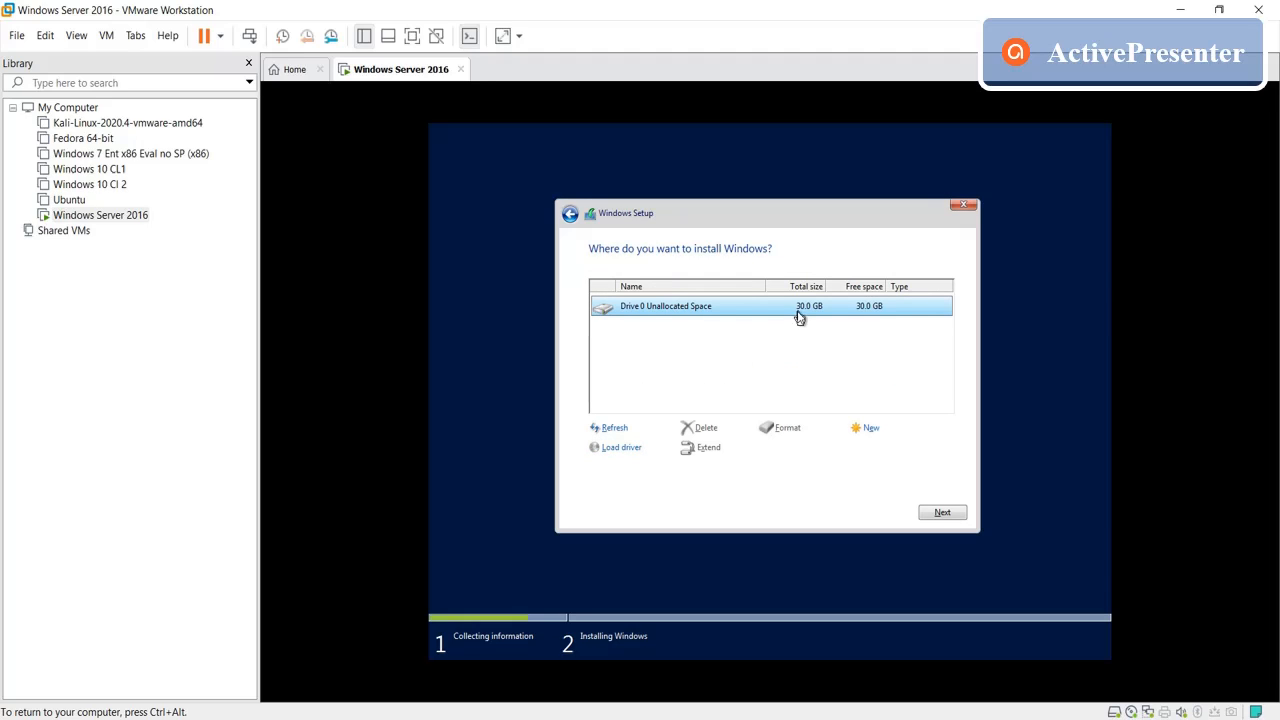
{"action": "mouse_move", "coordinate": [703, 312]}
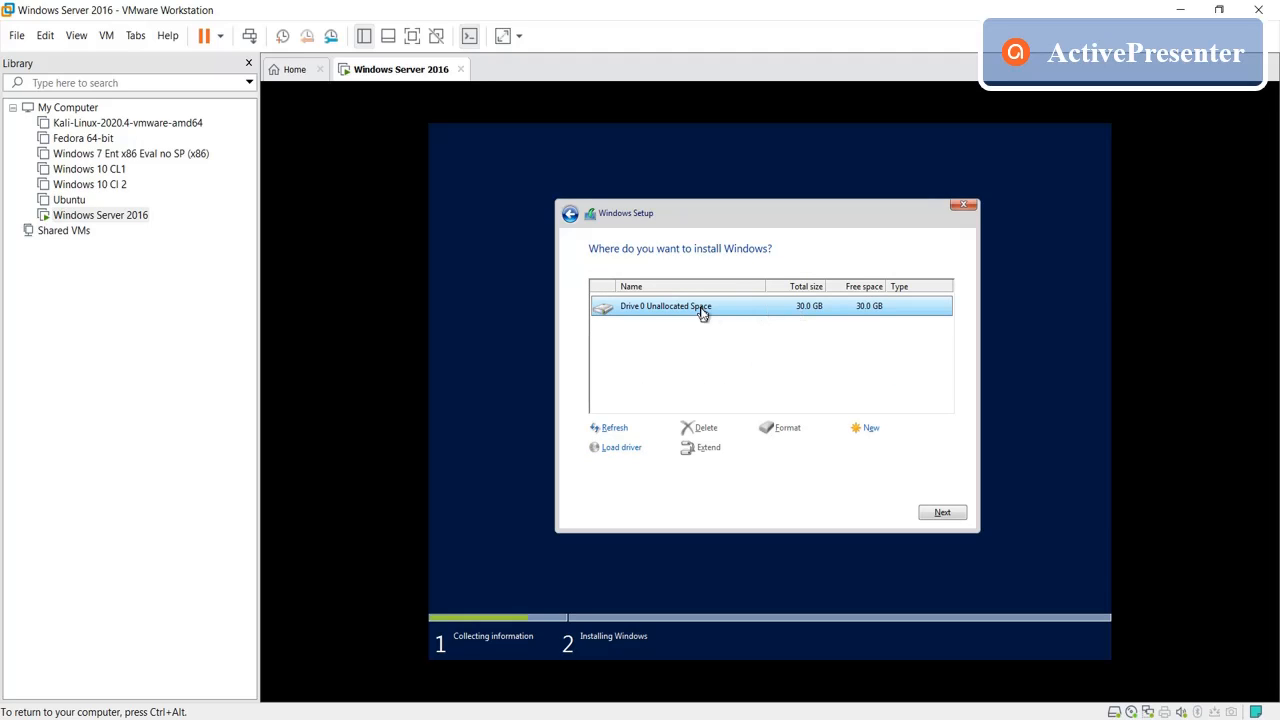
{"action": "mouse_move", "coordinate": [935, 563]}
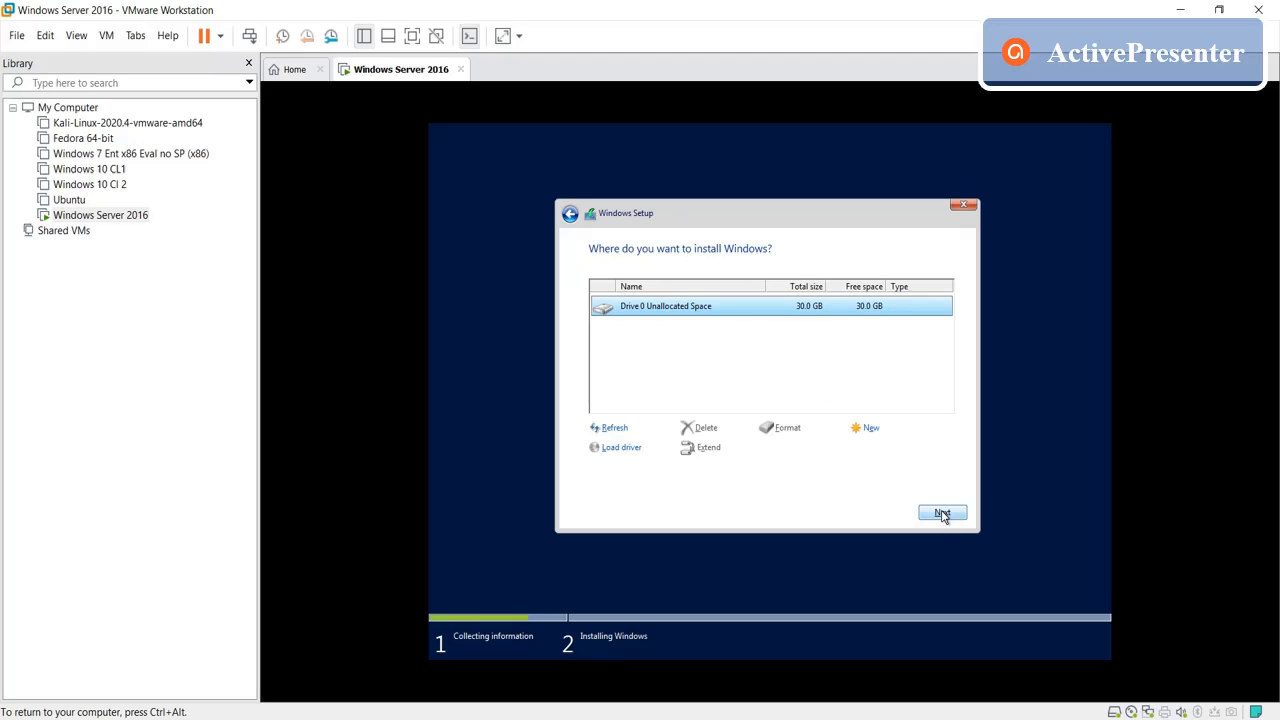
{"action": "left_click", "coordinate": [941, 512]}
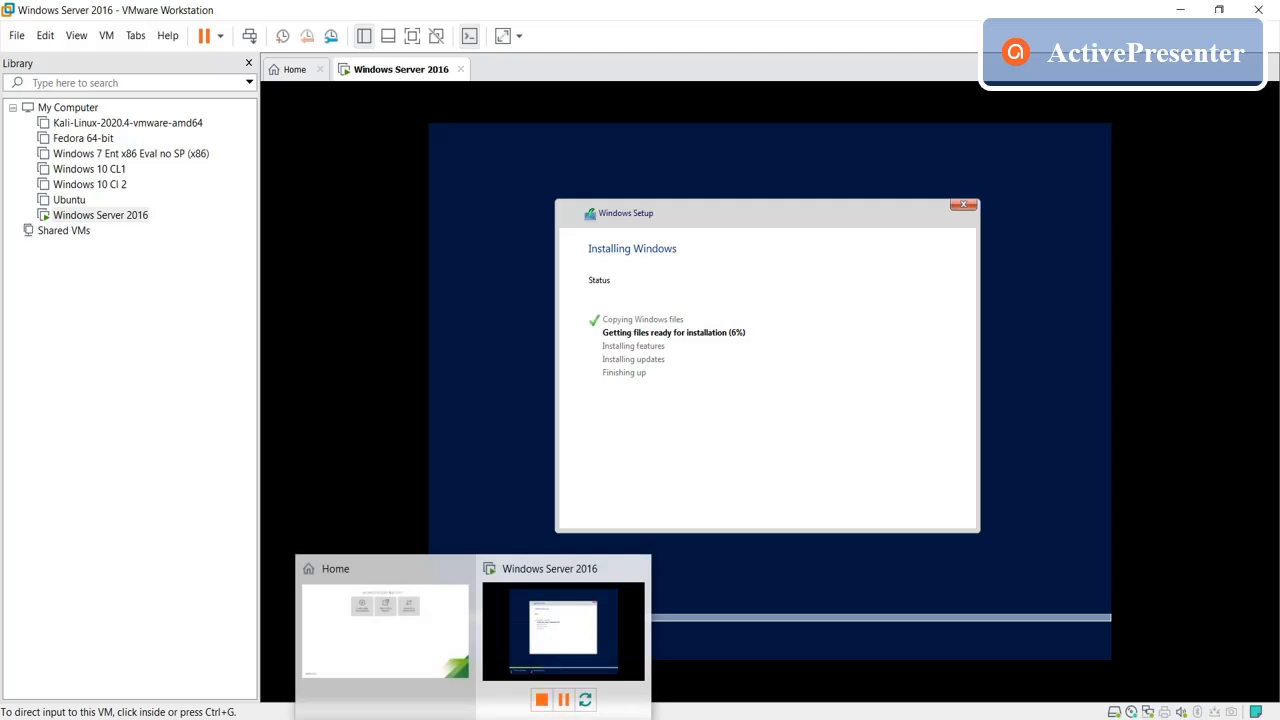
{"action": "mouse_move", "coordinate": [1115, 619]}
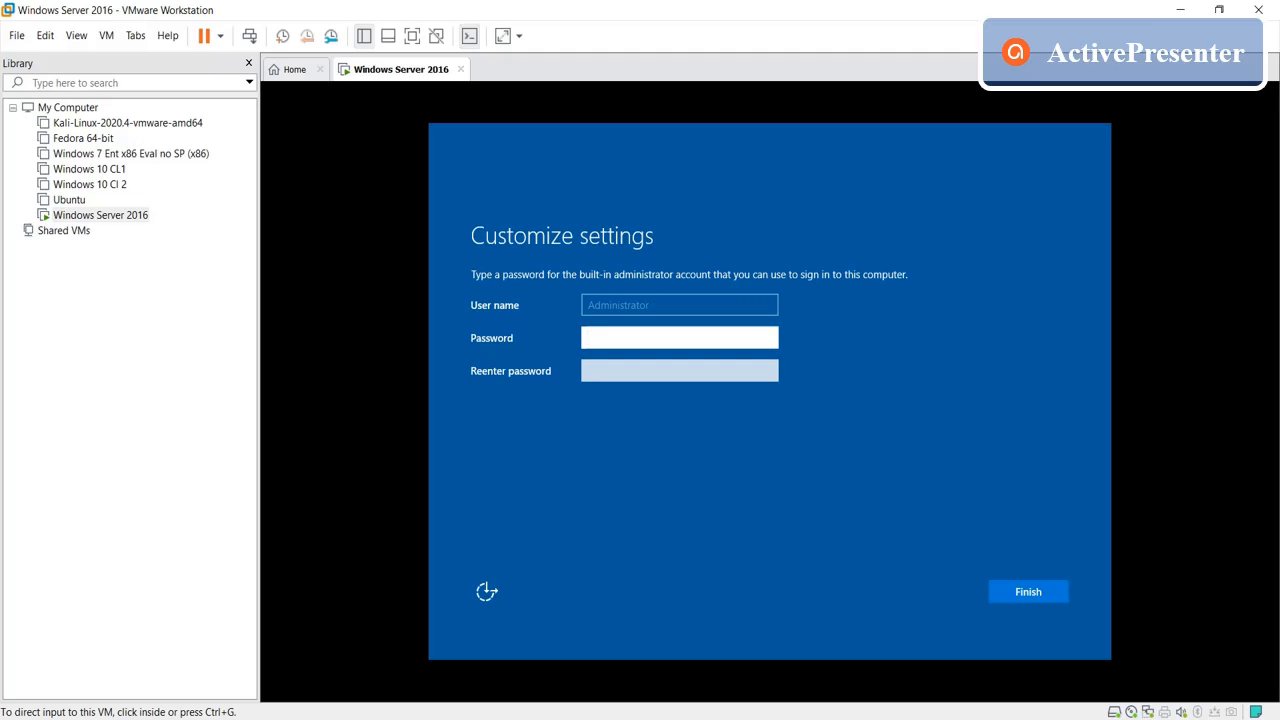
Step: Enter and confirm the Administrator password, then finish setup
{"action": "left_click", "coordinate": [679, 337]}
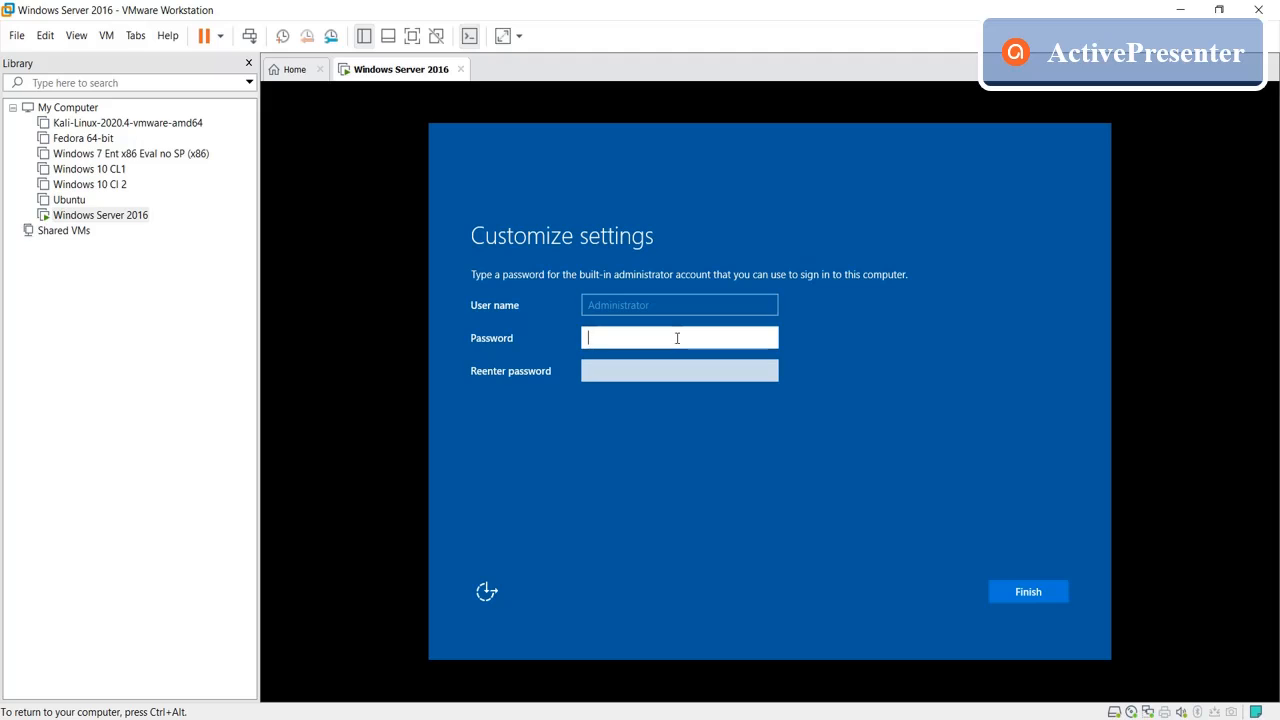
{"action": "type", "text": "•"}
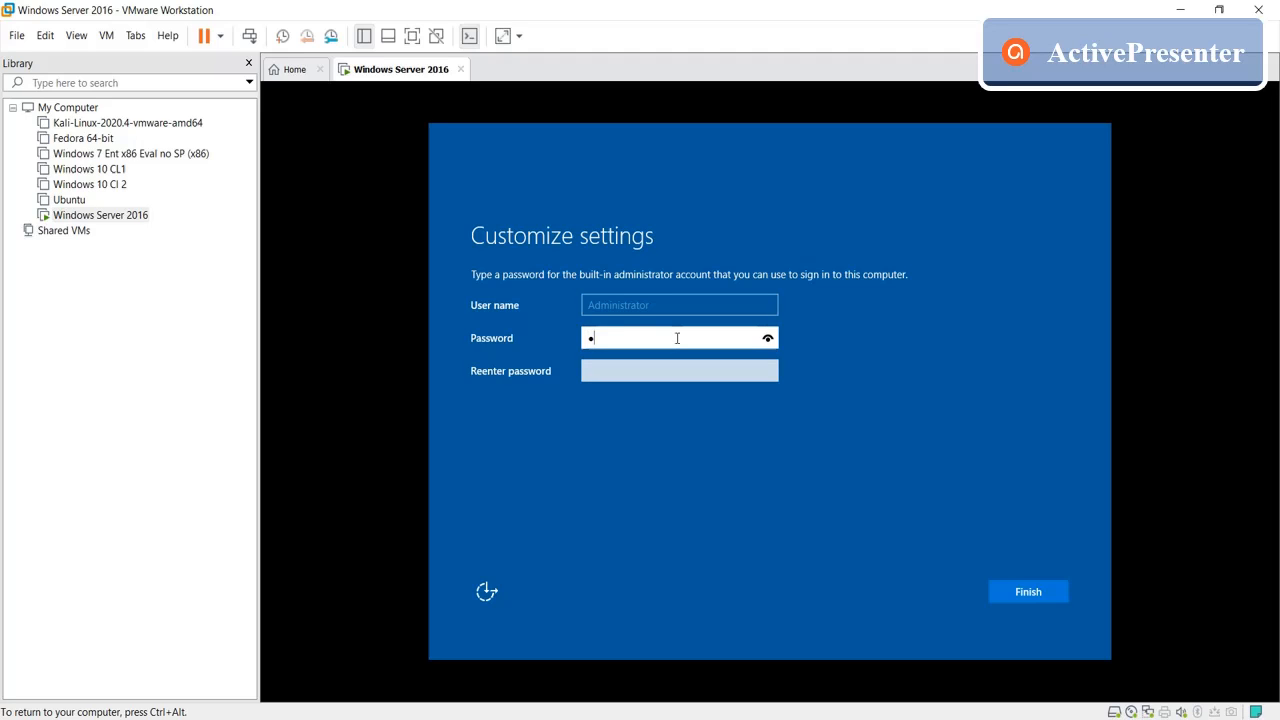
{"action": "type", "text": "x"}
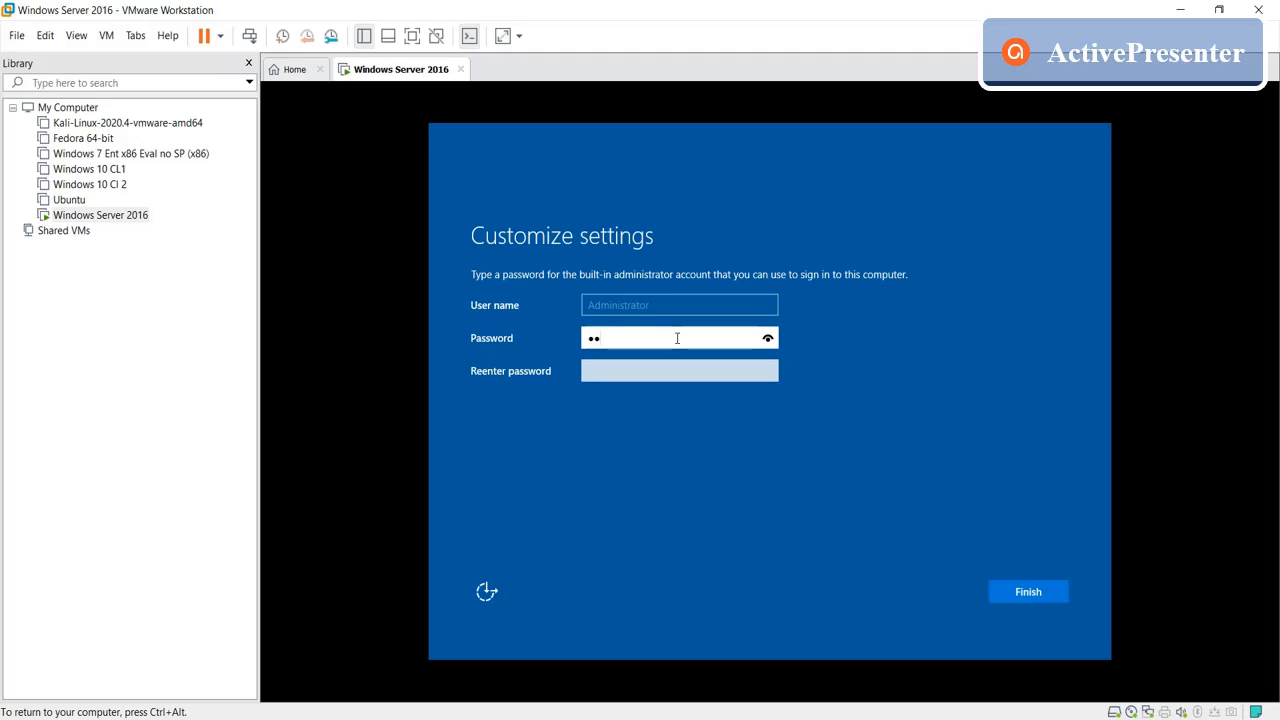
{"action": "type", "text": "••"}
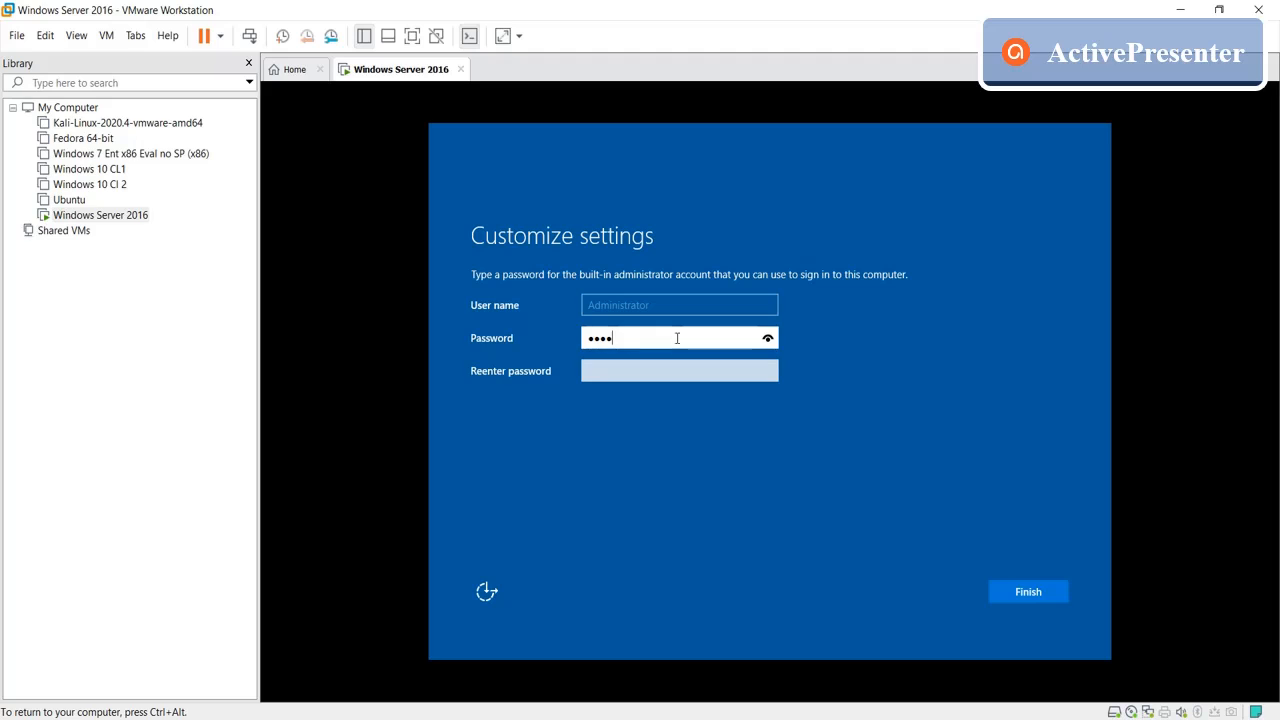
{"action": "type", "text": "•"}
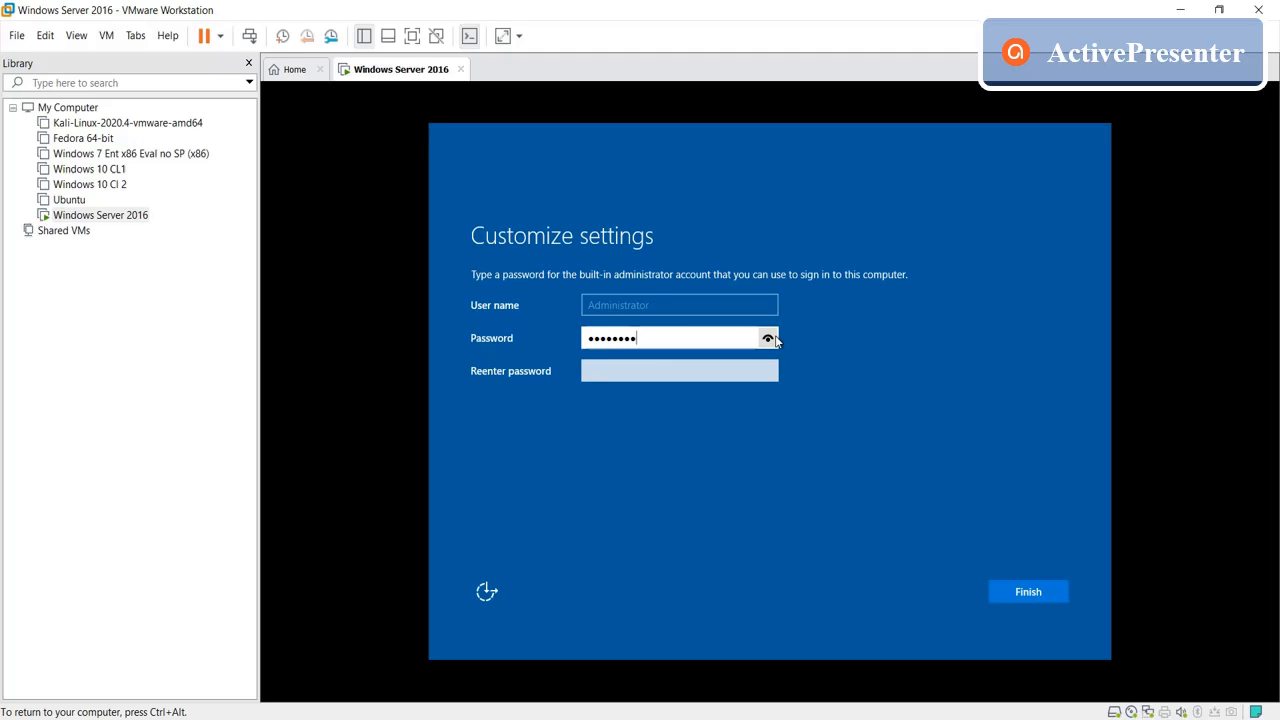
{"action": "left_click", "coordinate": [768, 337]}
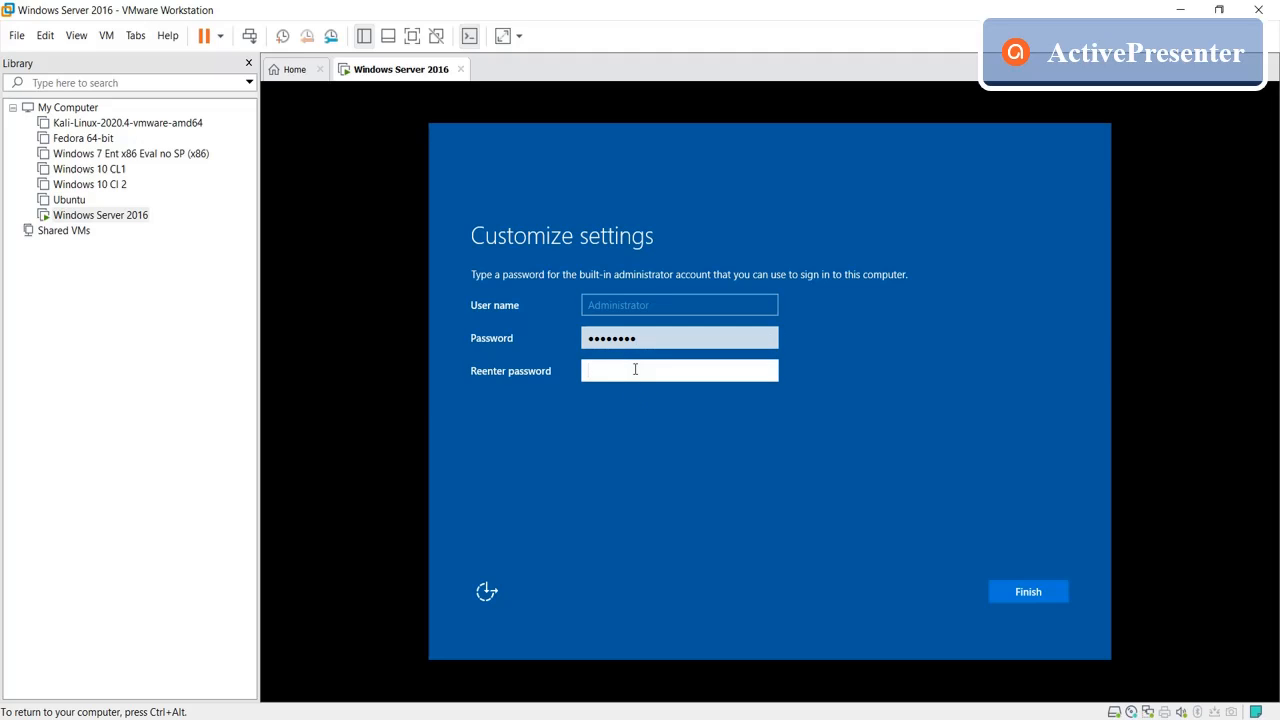
{"action": "type", "text": "•"}
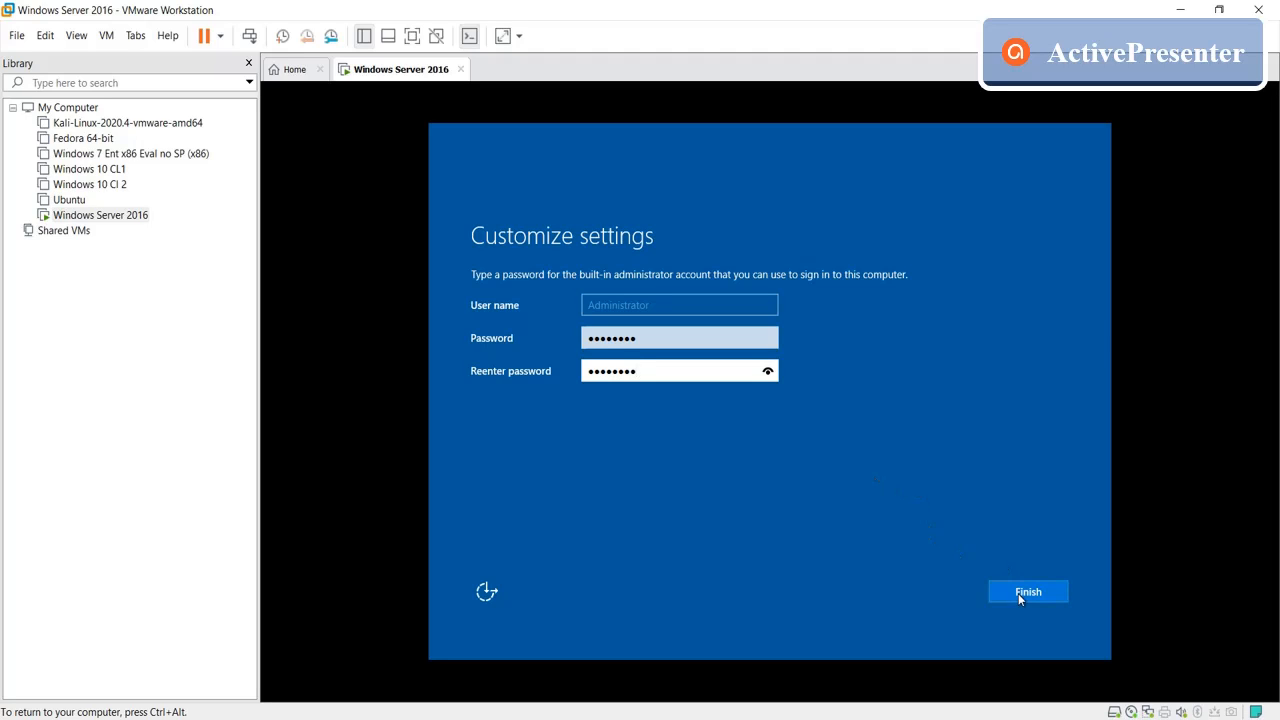
{"action": "left_click", "coordinate": [1027, 591]}
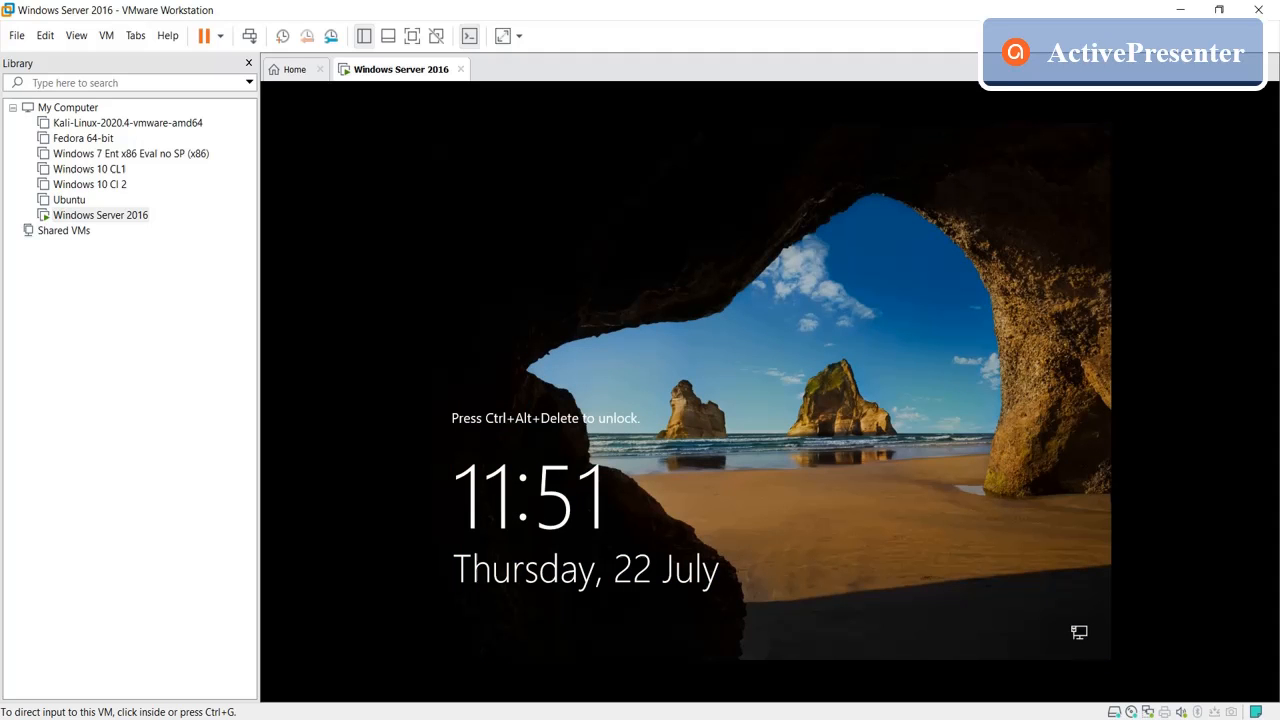
Step: Unlock the server with VM > Send Ctrl+Alt+Del and enter the Administrator password
{"action": "left_click", "coordinate": [520, 453]}
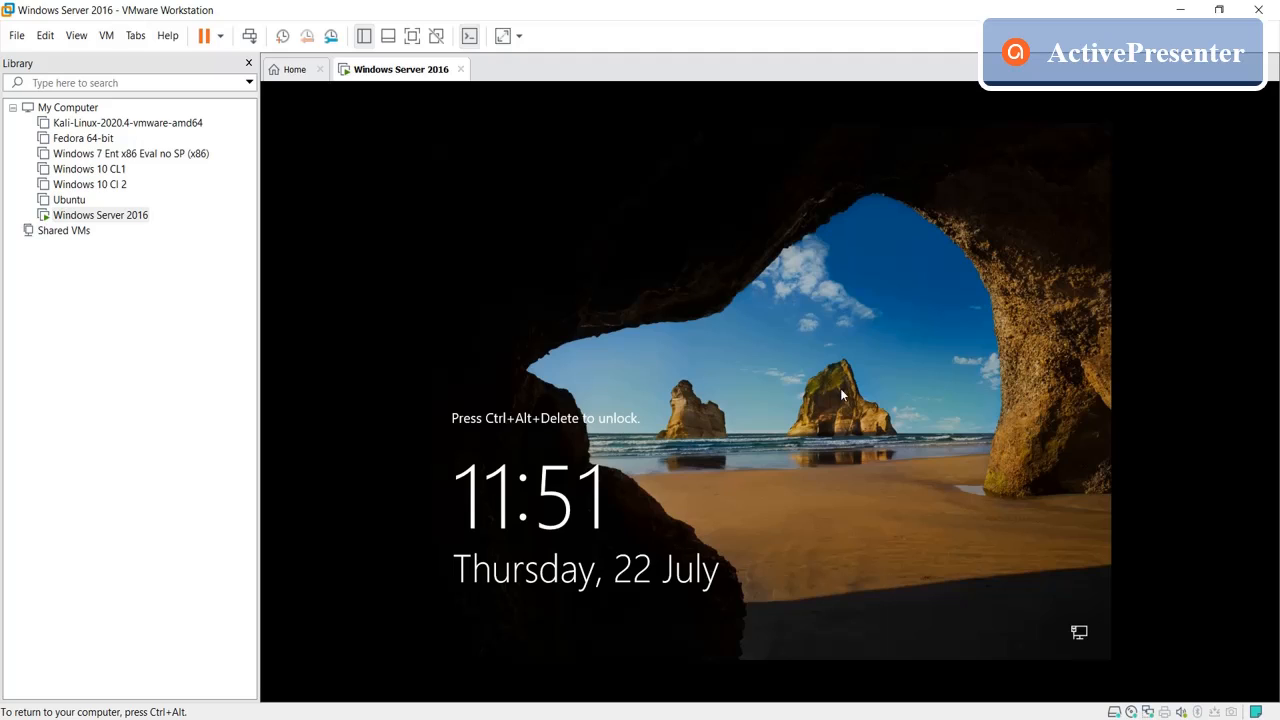
{"action": "mouse_move", "coordinate": [787, 359]}
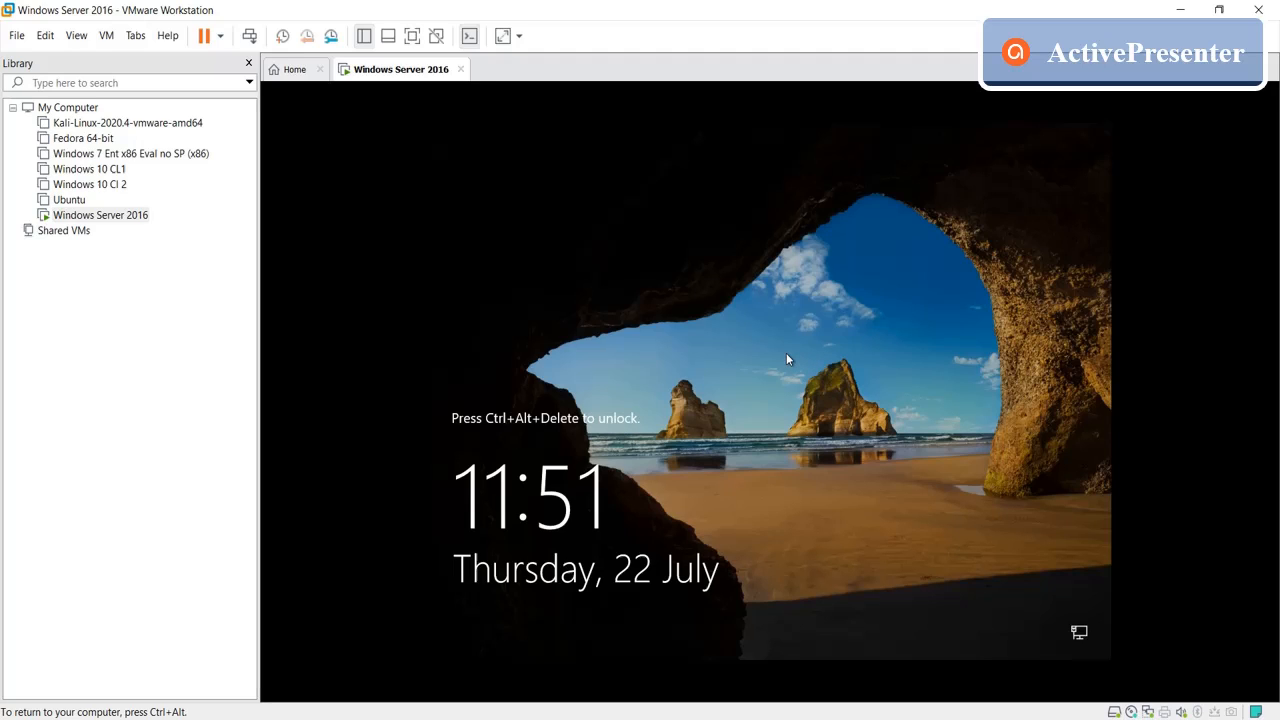
{"action": "mouse_move", "coordinate": [430, 243]}
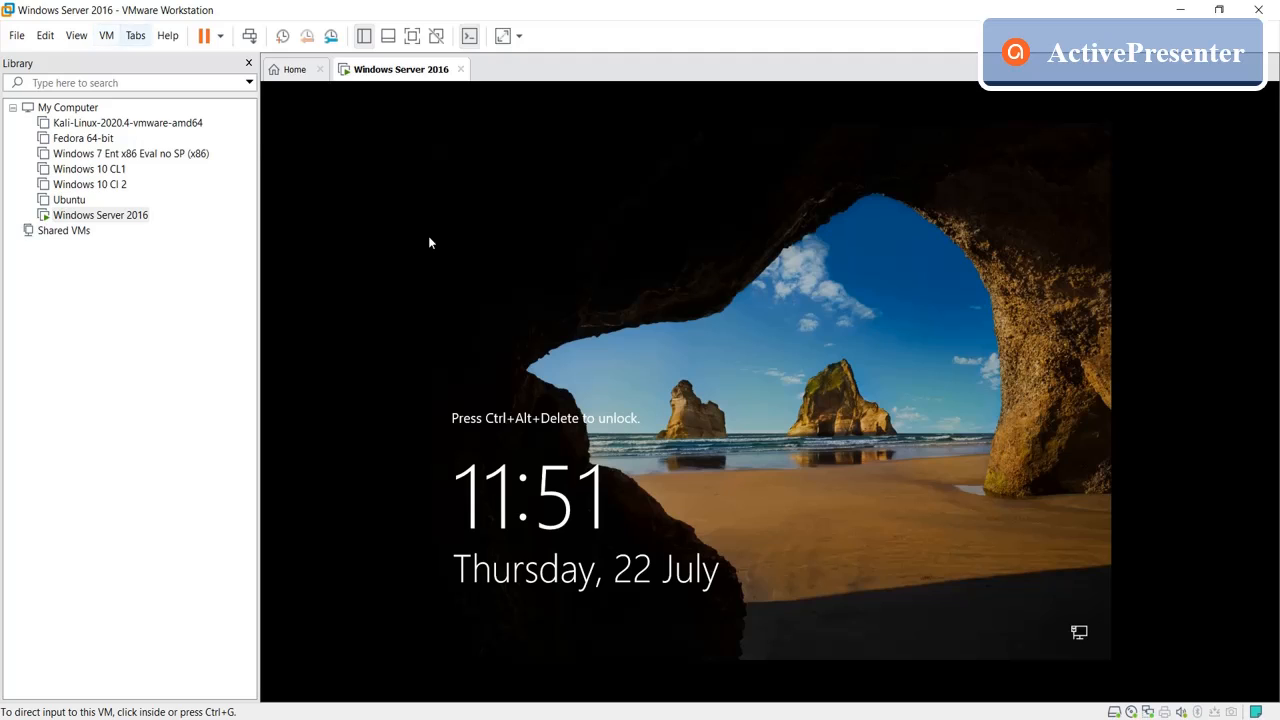
{"action": "left_click", "coordinate": [106, 35]}
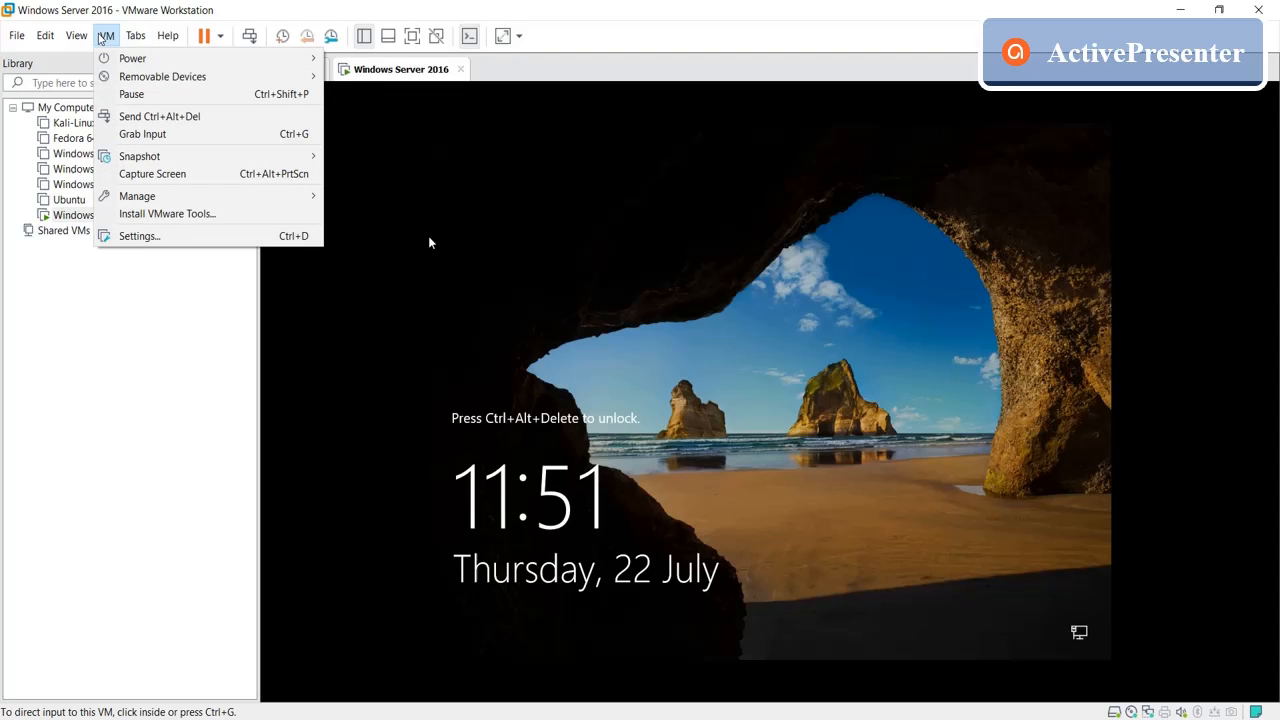
{"action": "mouse_move", "coordinate": [159, 116]}
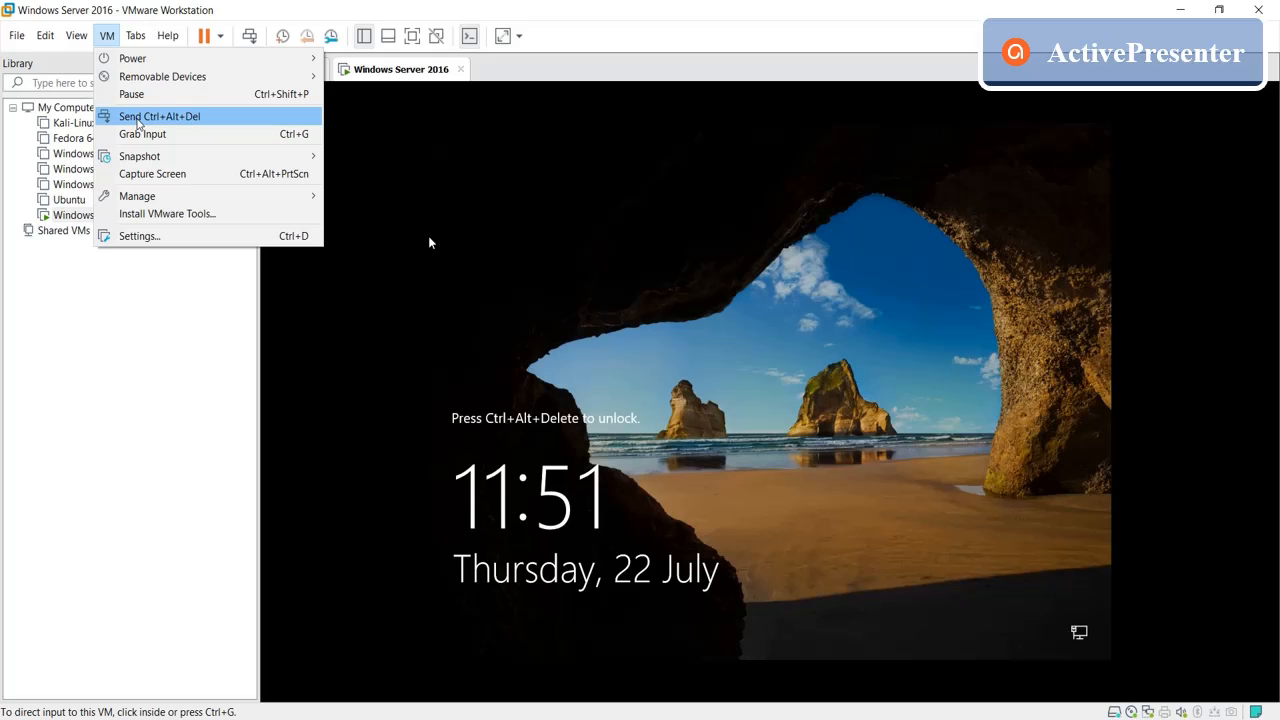
{"action": "left_click", "coordinate": [159, 116]}
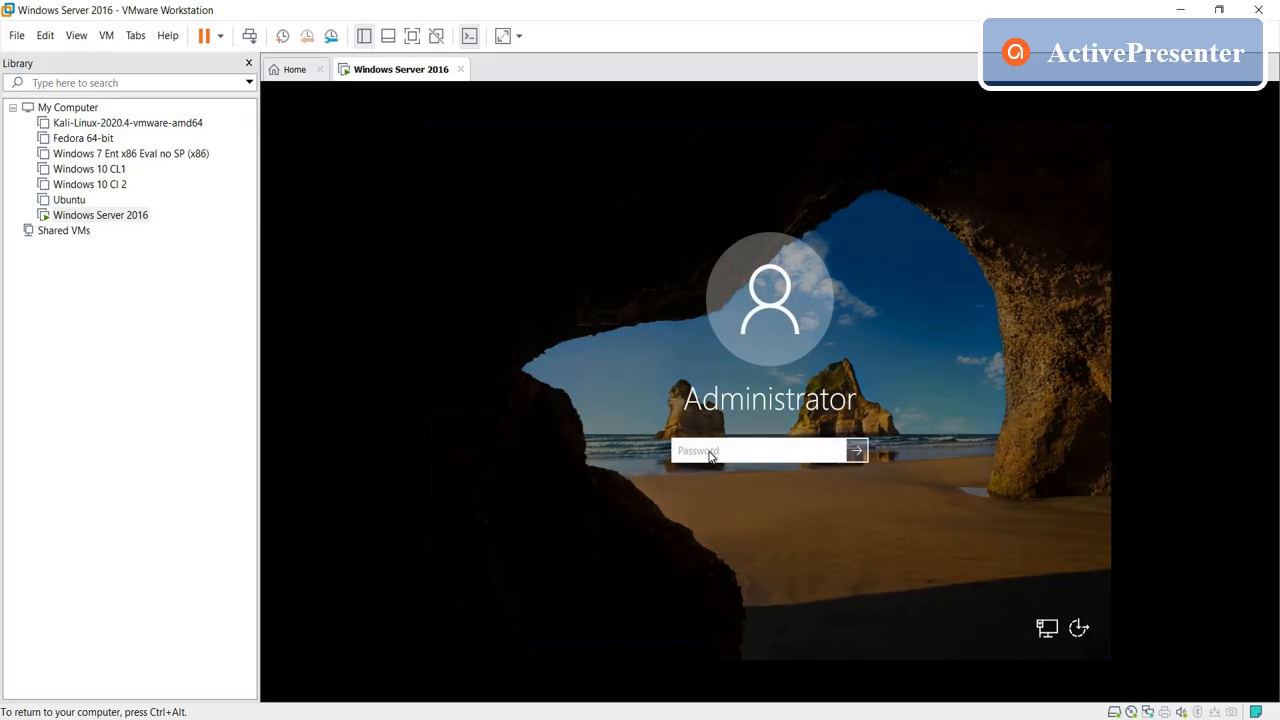
{"action": "type", "text": "•"}
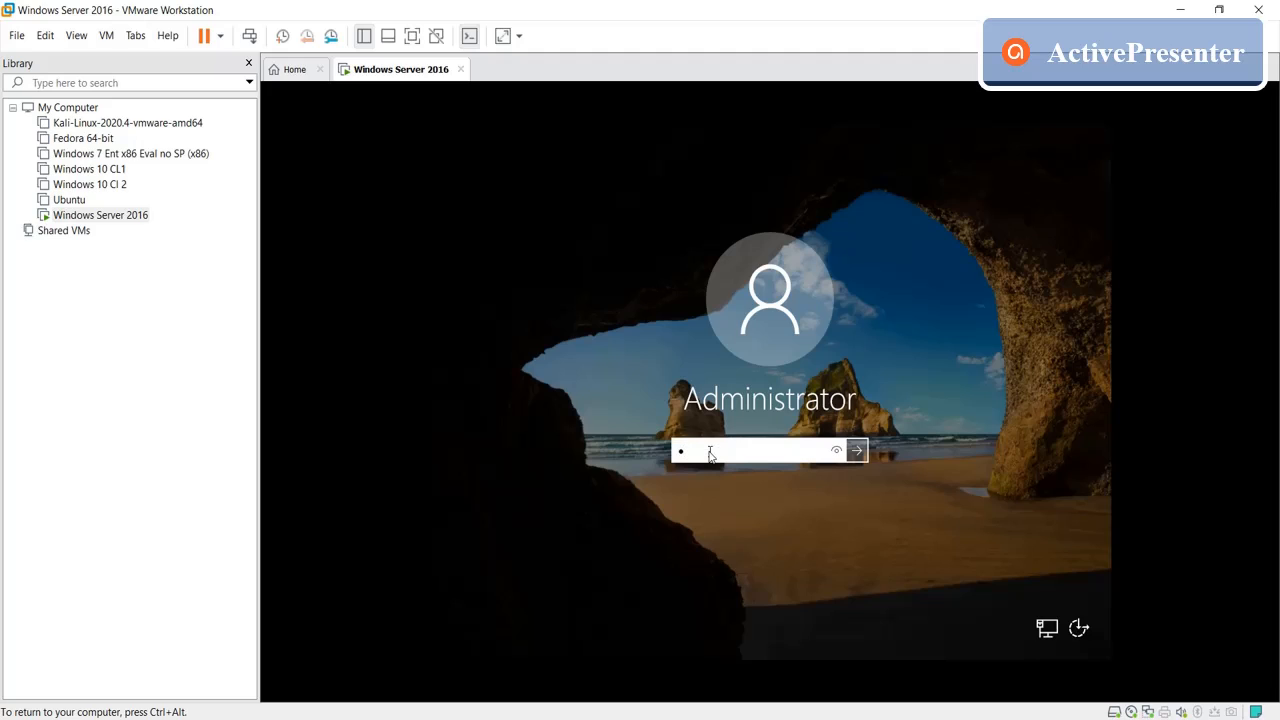
{"action": "type", "text": "•"}
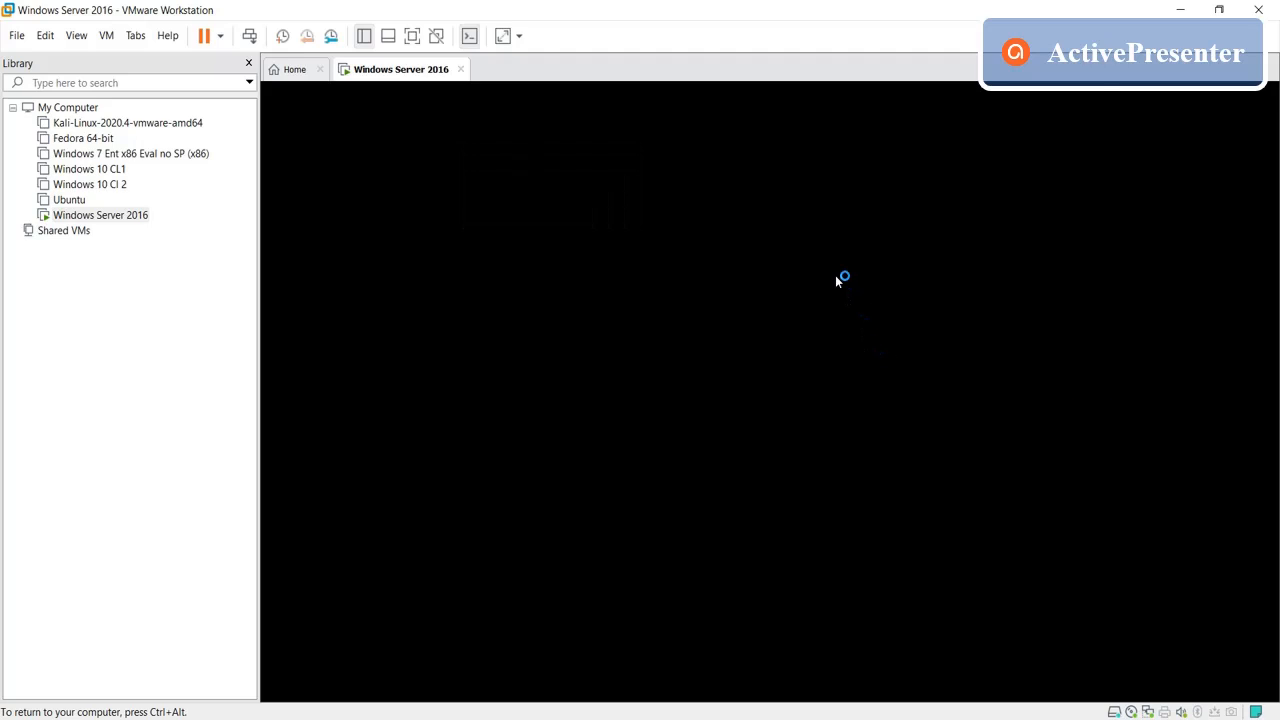
{"action": "mouse_move", "coordinate": [938, 218]}
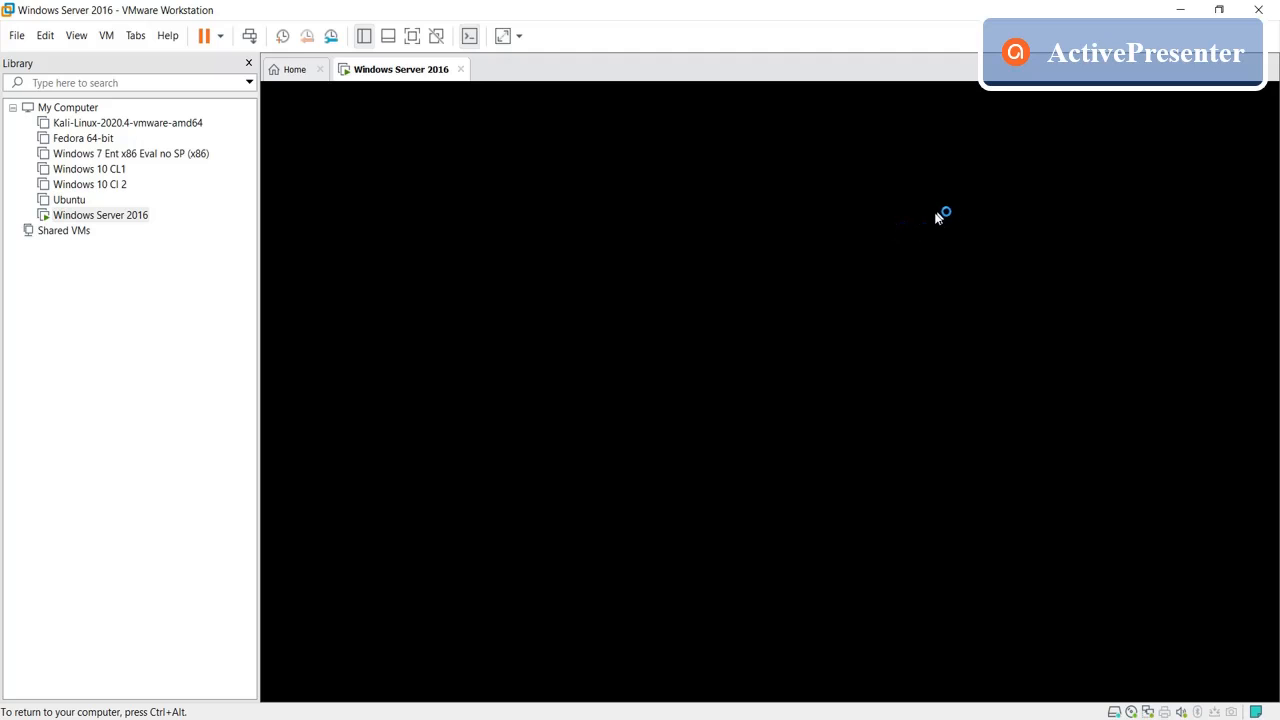
{"action": "mouse_move", "coordinate": [958, 231]}
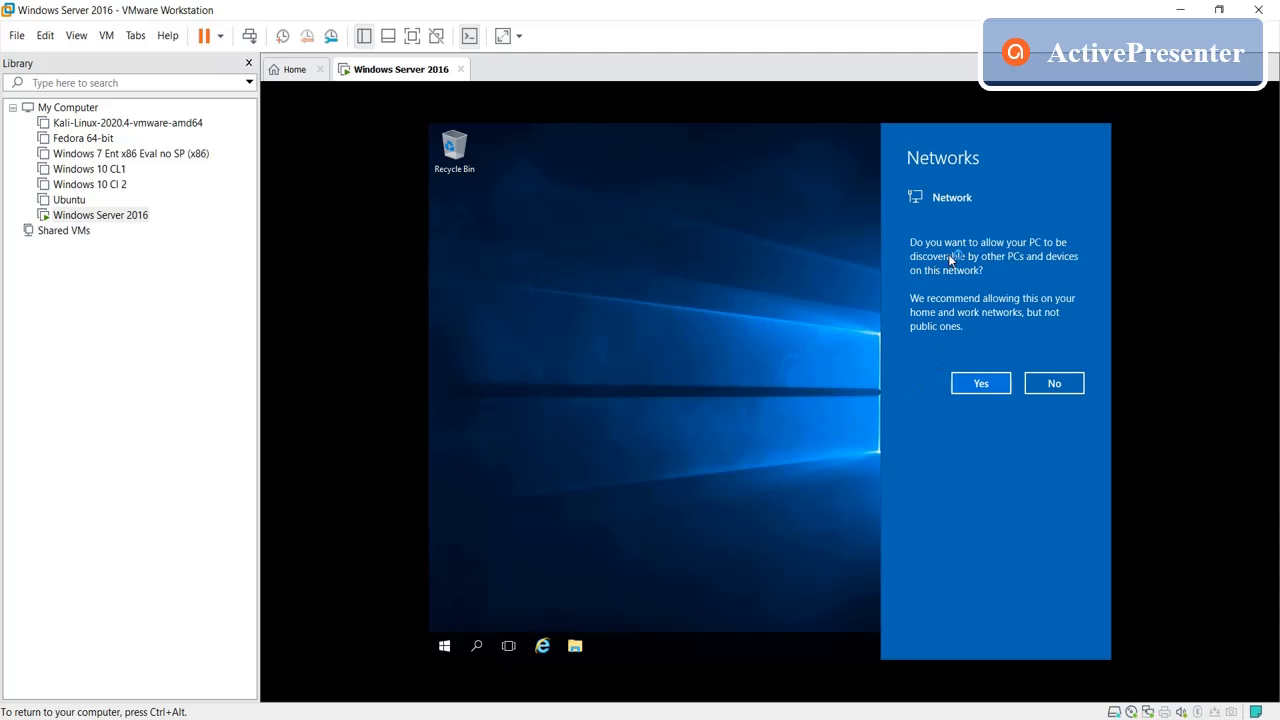
{"action": "mouse_move", "coordinate": [978, 367]}
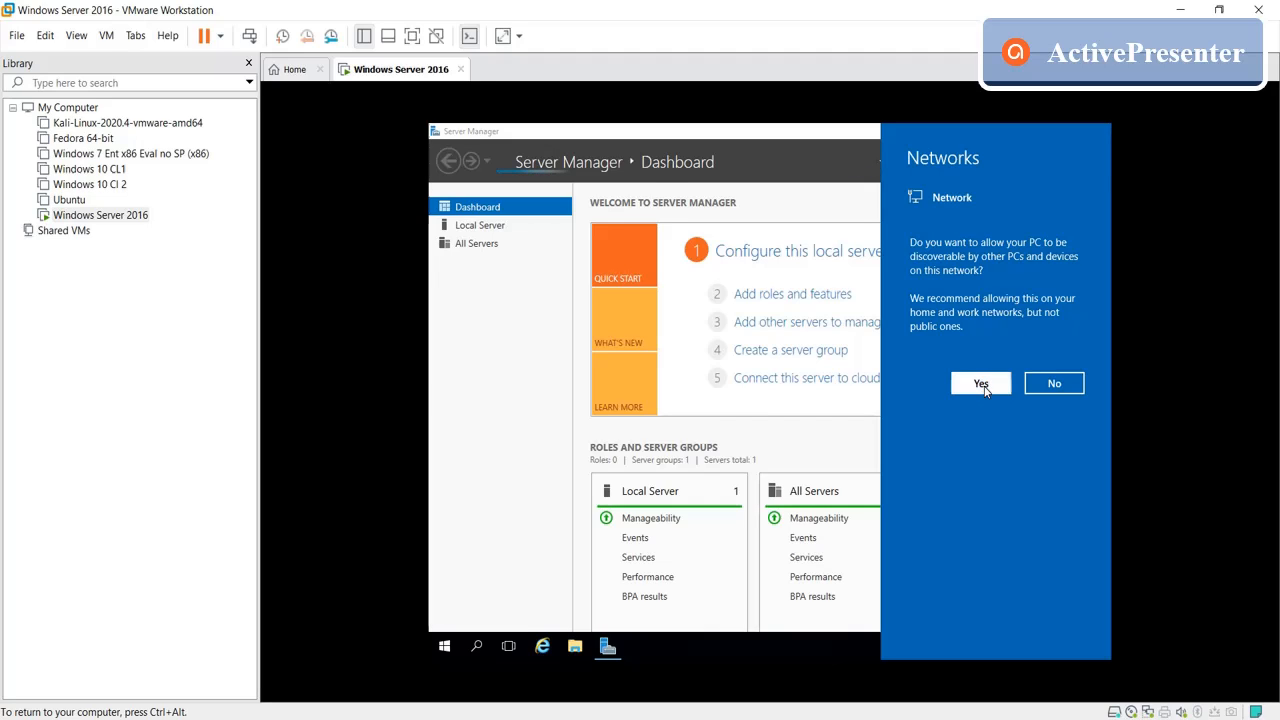
Step: Allow network discovery on the server, then browse the VM and View menus
{"action": "left_click", "coordinate": [980, 383]}
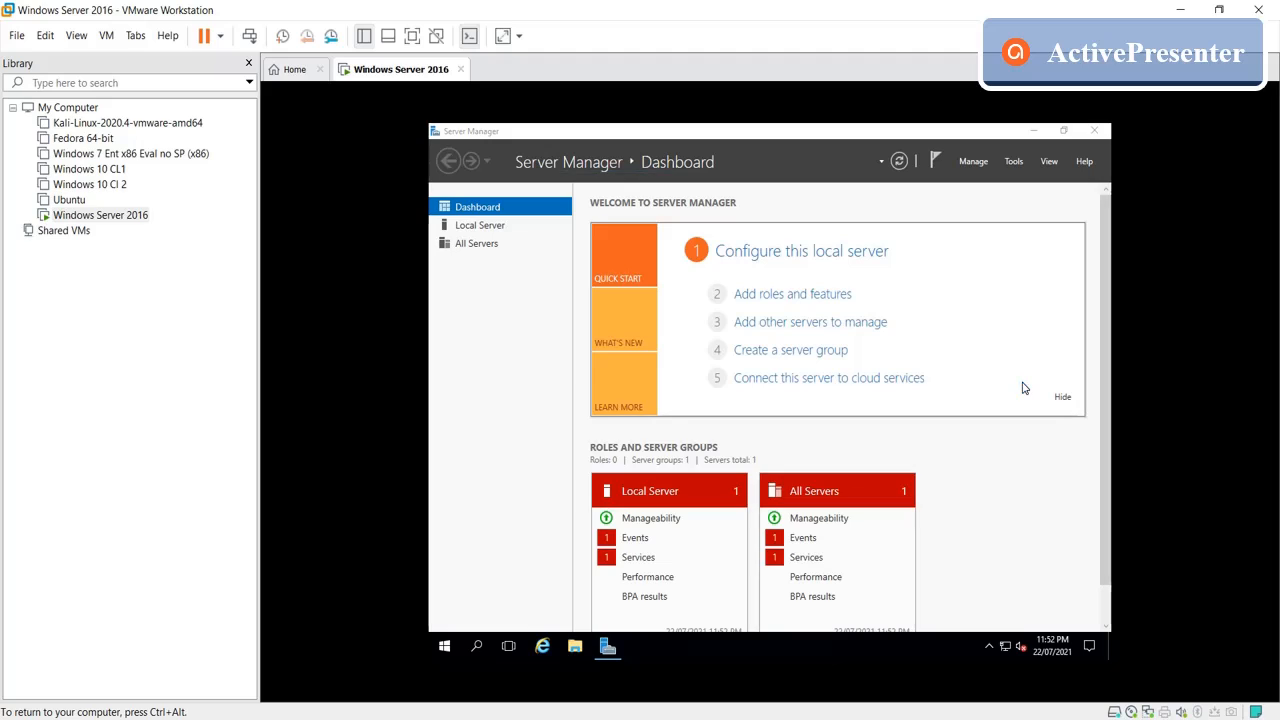
{"action": "mouse_move", "coordinate": [959, 303]}
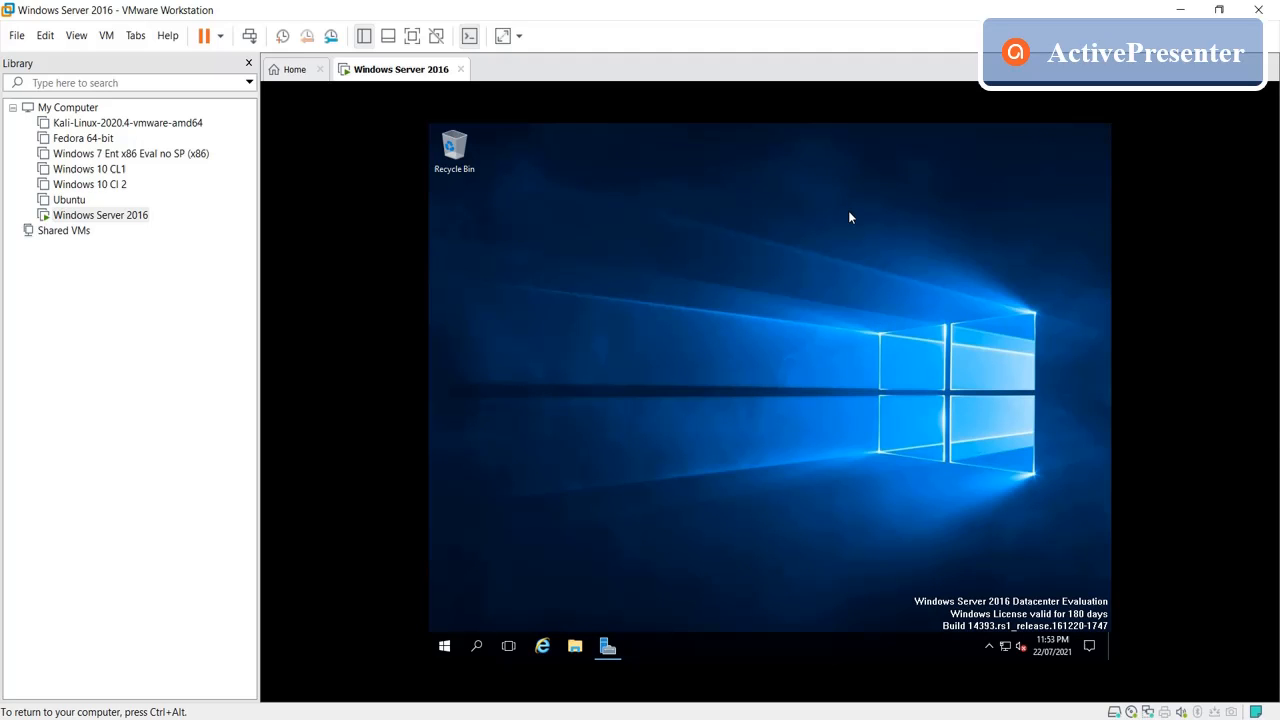
{"action": "mouse_move", "coordinate": [1008, 355]}
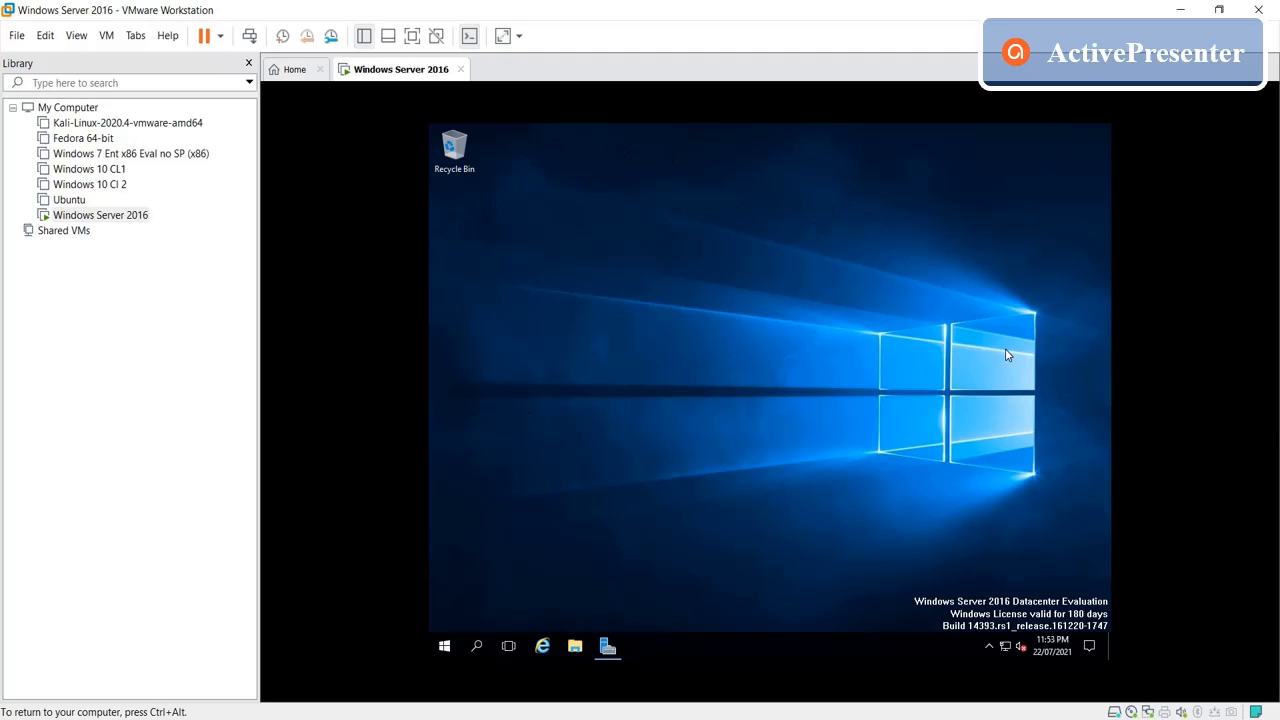
{"action": "mouse_move", "coordinate": [705, 376]}
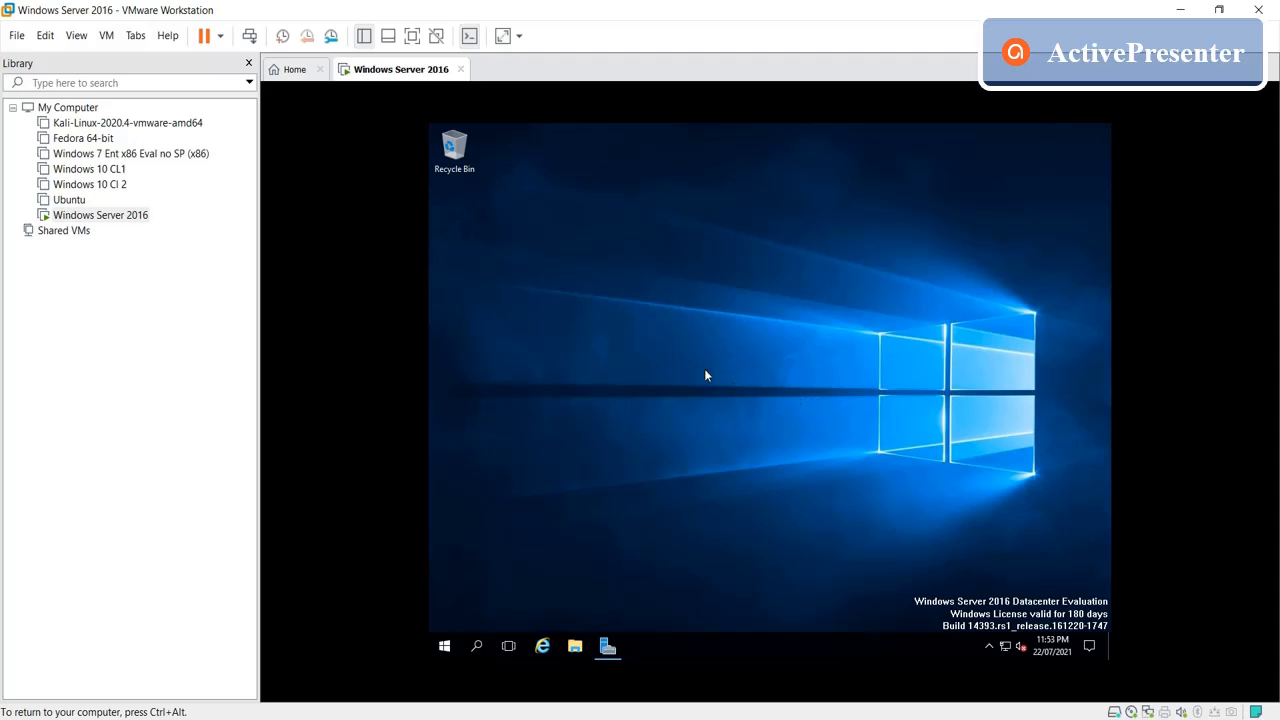
{"action": "mouse_move", "coordinate": [670, 315]}
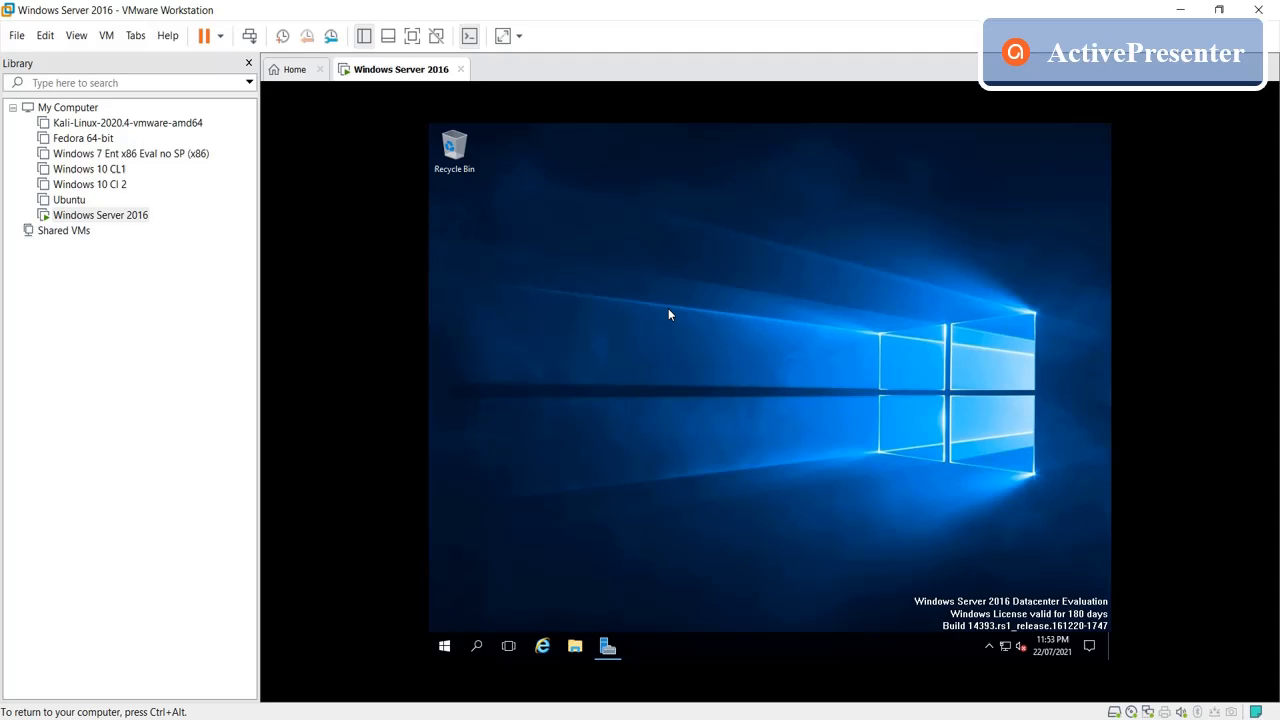
{"action": "mouse_move", "coordinate": [815, 290]}
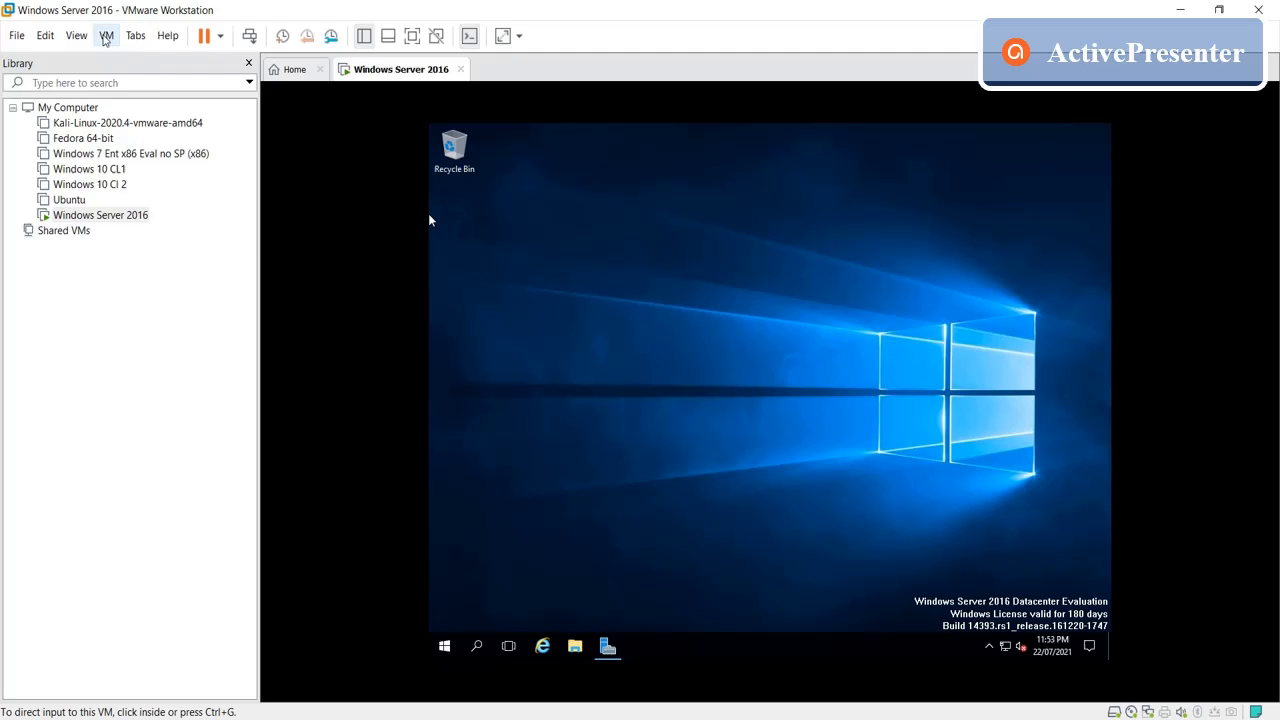
{"action": "left_click", "coordinate": [106, 35]}
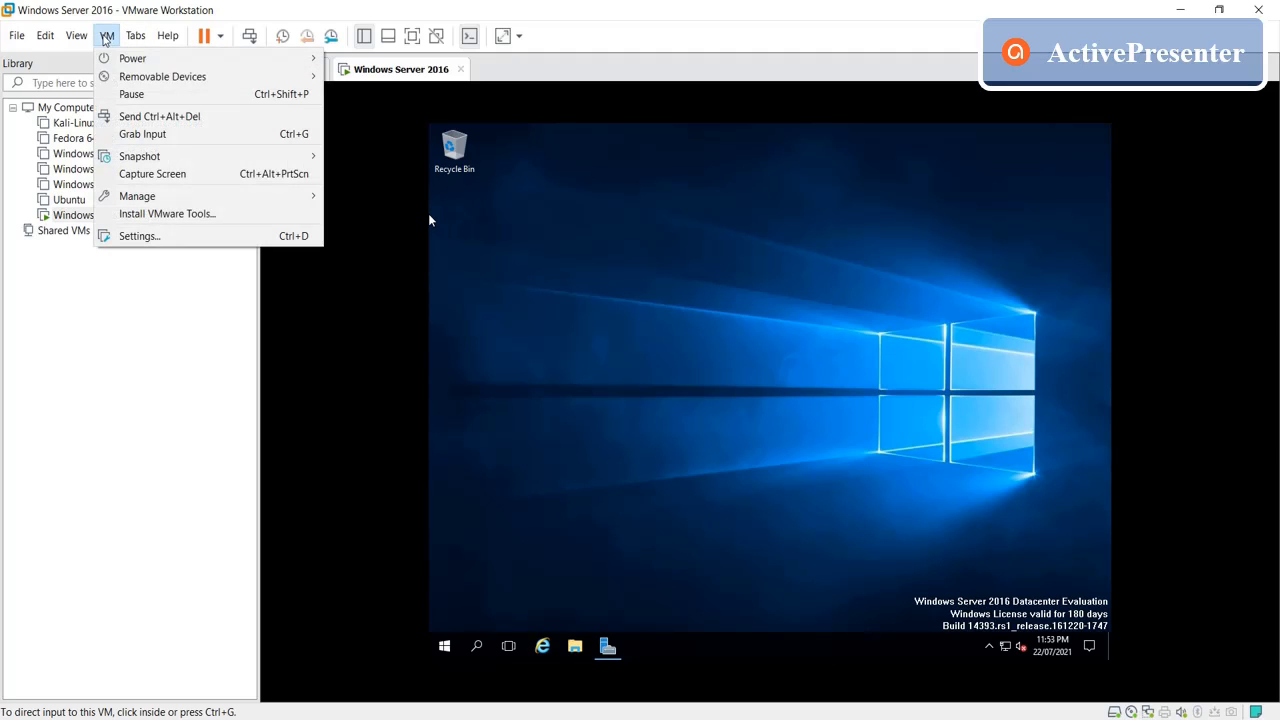
{"action": "left_click", "coordinate": [77, 35]}
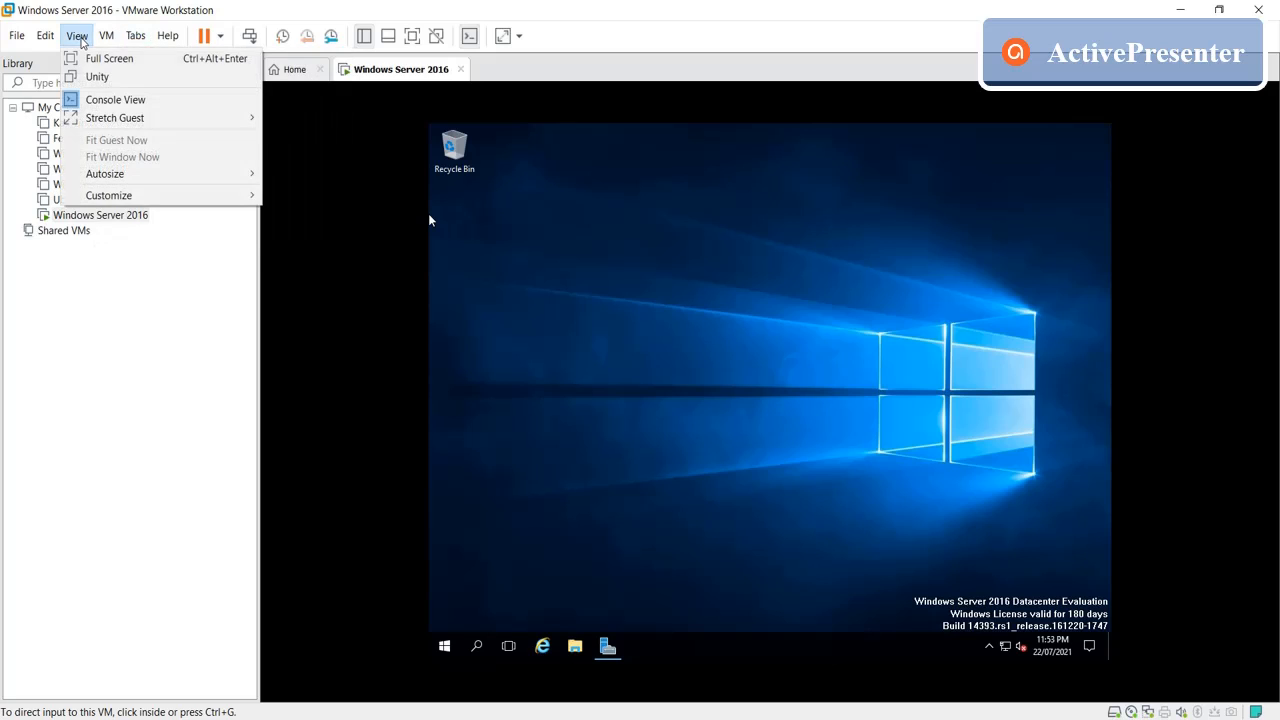
{"action": "left_click", "coordinate": [106, 35]}
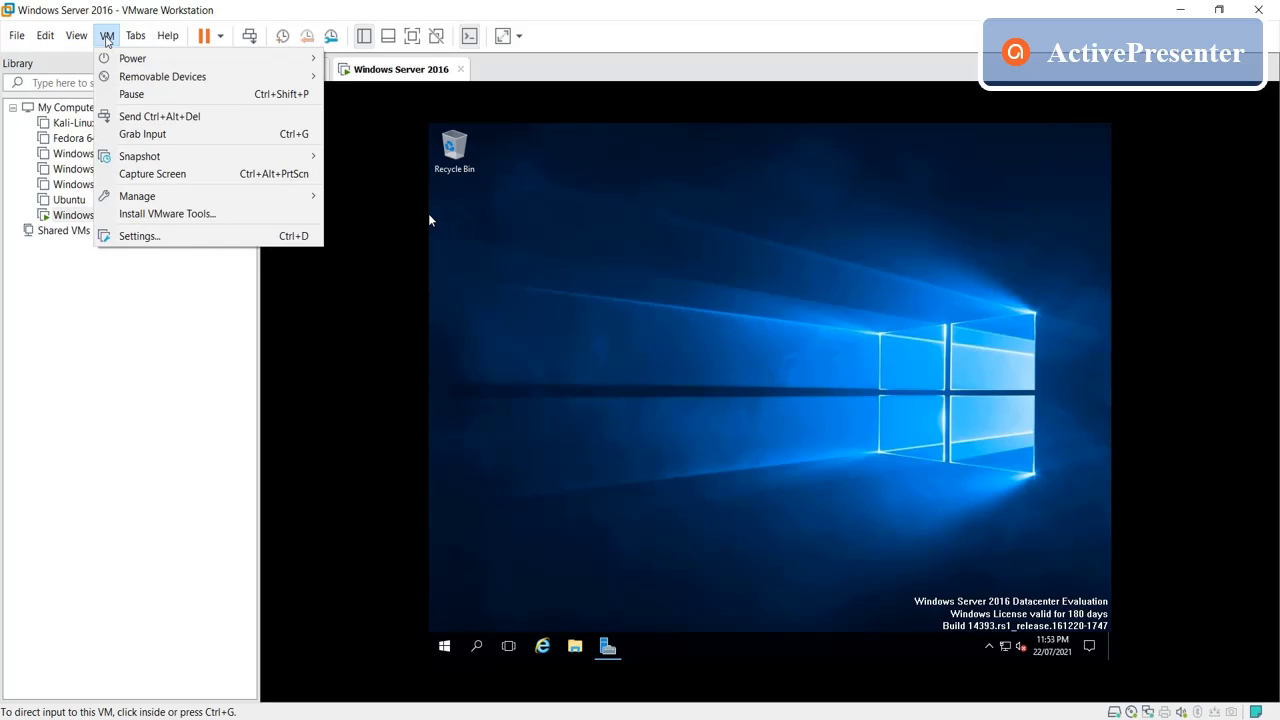
{"action": "mouse_move", "coordinate": [152, 173]}
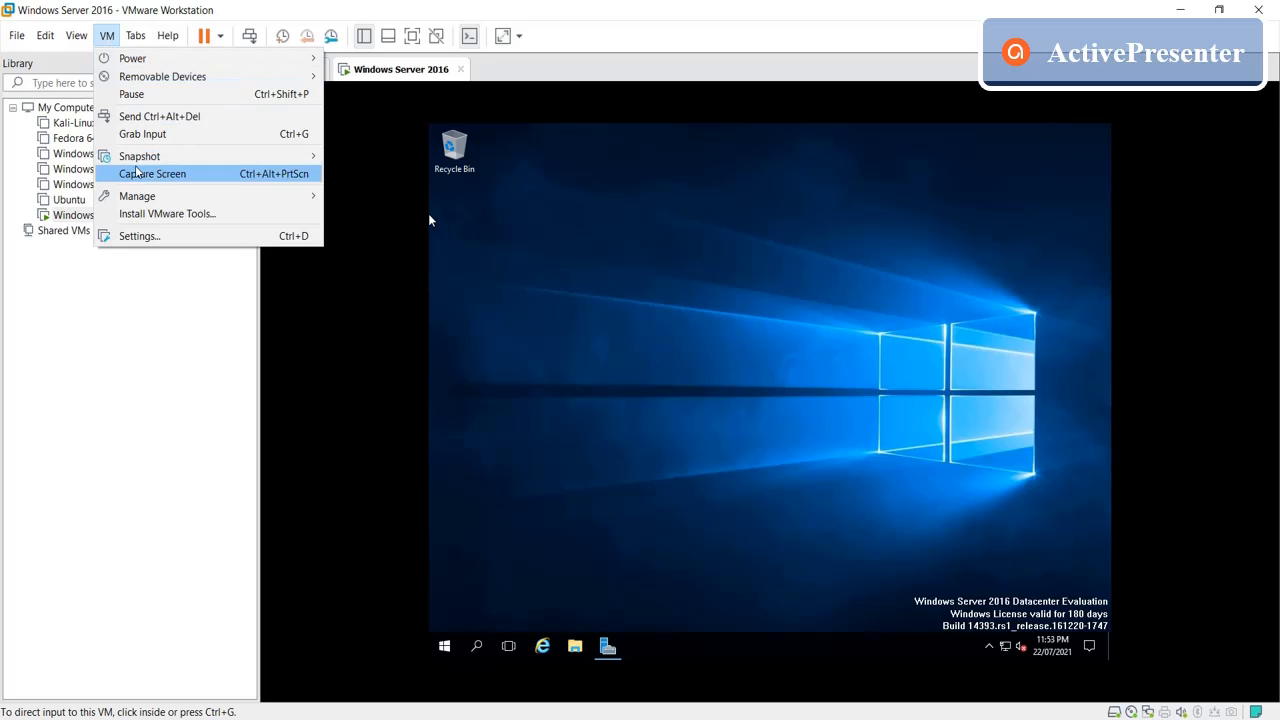
{"action": "mouse_move", "coordinate": [167, 213]}
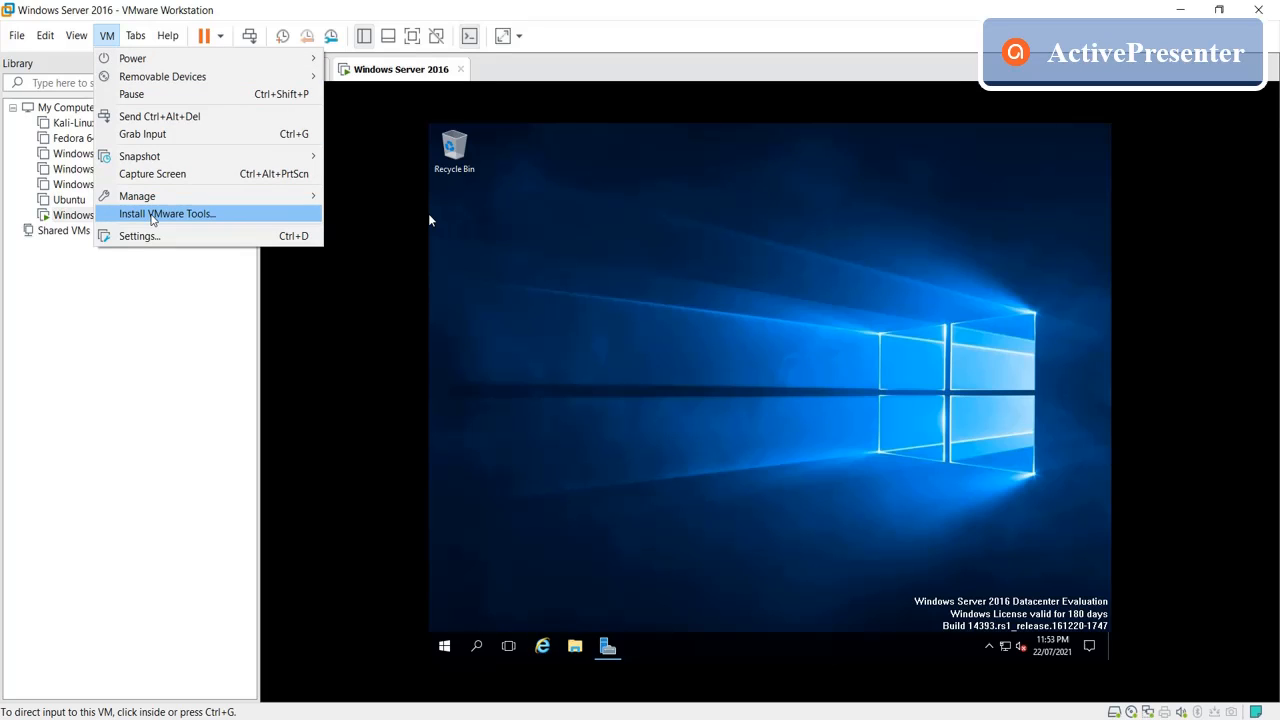
Step: Mount the VMware Tools disc via Install VMware Tools and dismiss the AutoPlay choices
{"action": "left_click", "coordinate": [167, 213]}
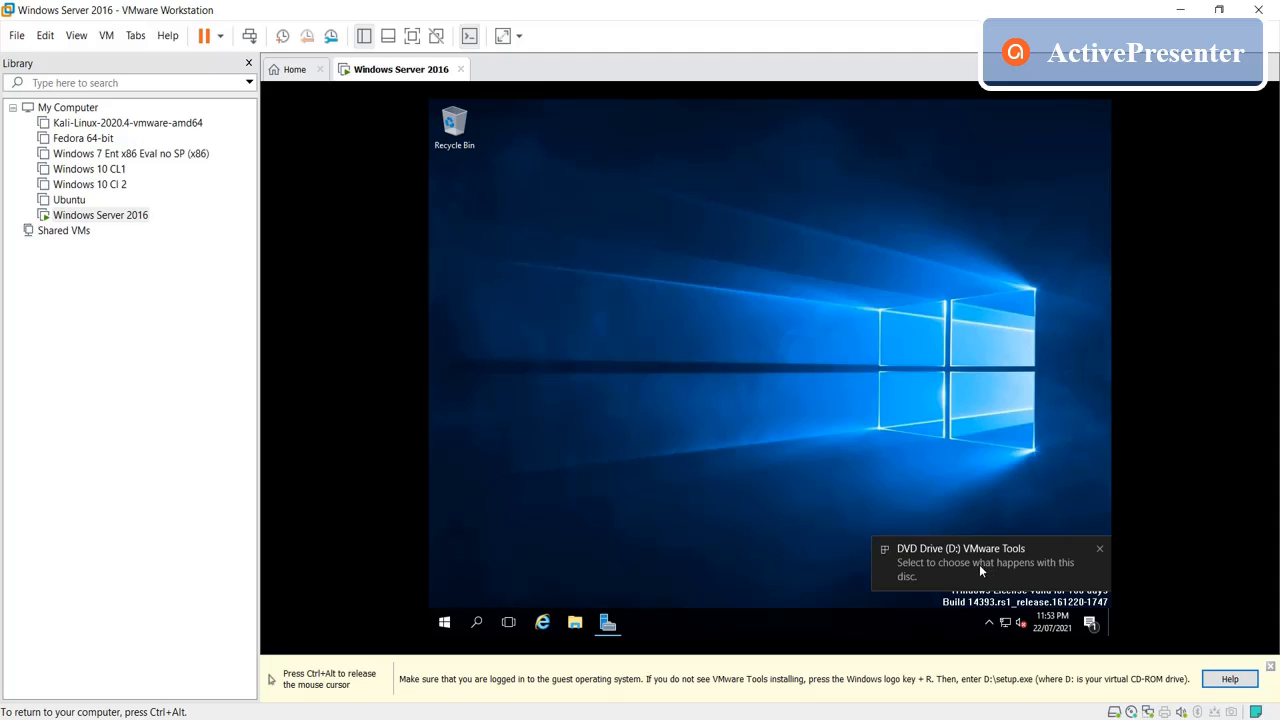
{"action": "mouse_move", "coordinate": [972, 570]}
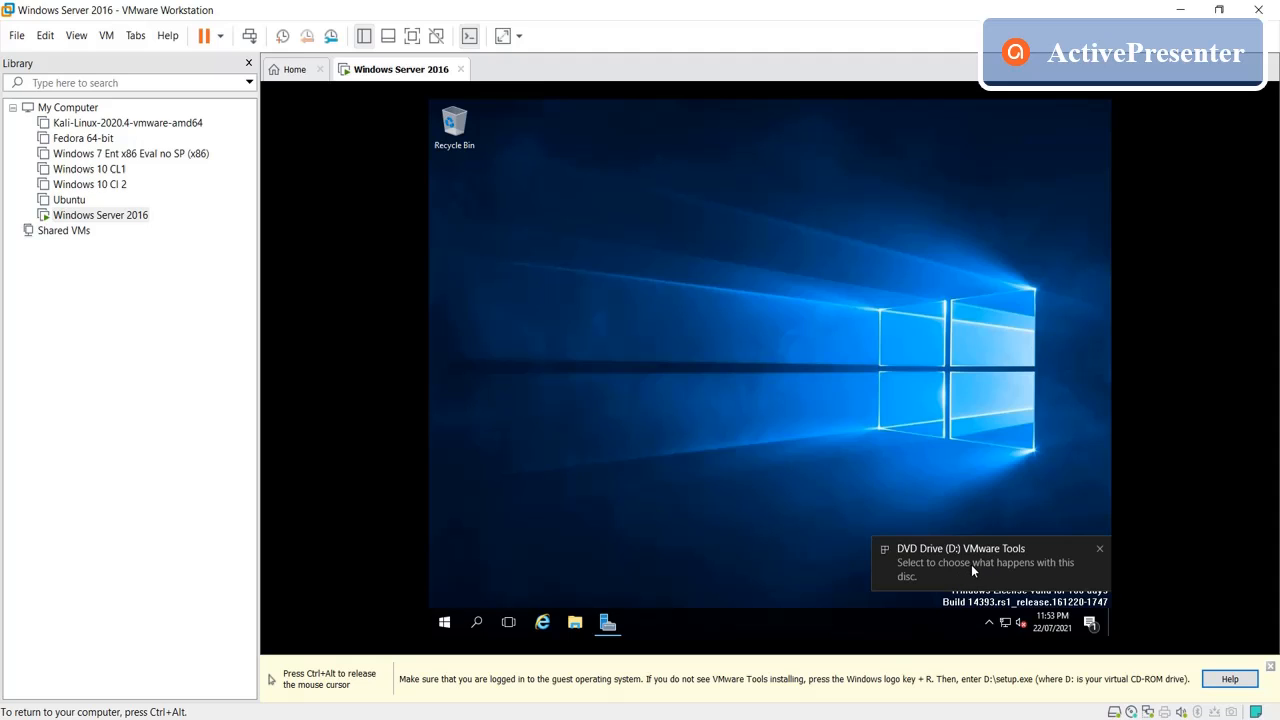
{"action": "left_click", "coordinate": [970, 562]}
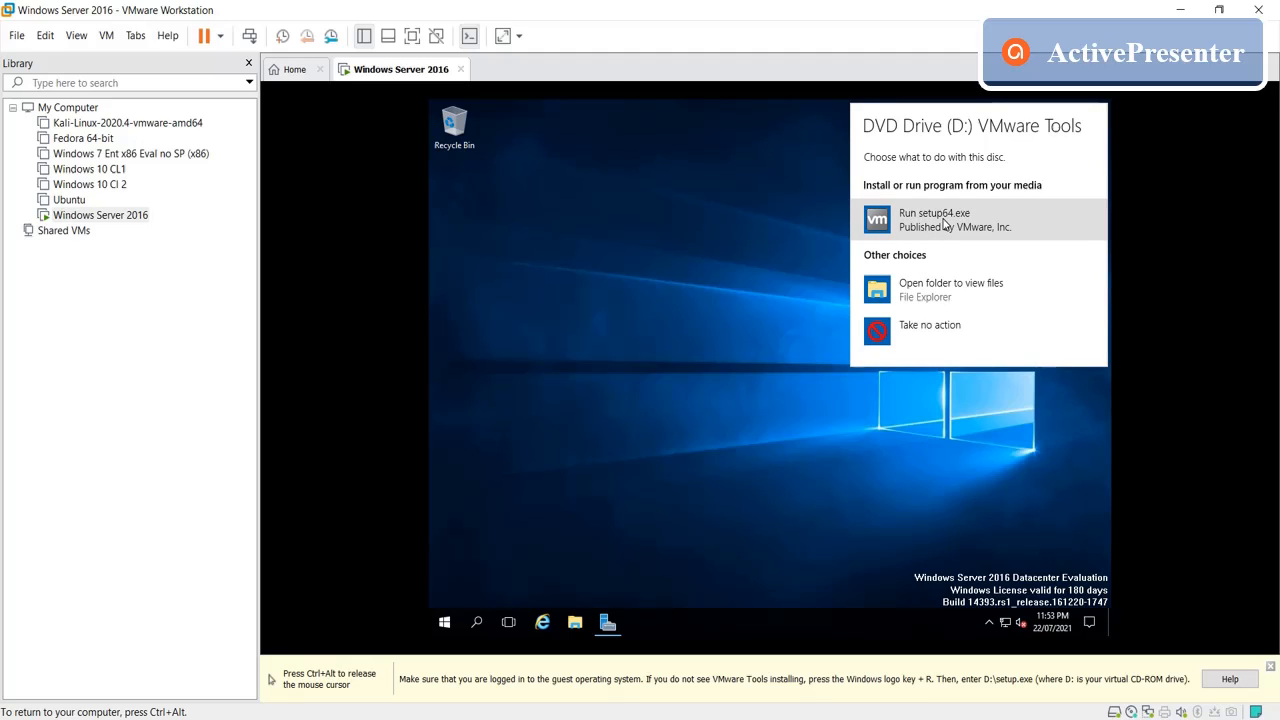
{"action": "mouse_move", "coordinate": [613, 301]}
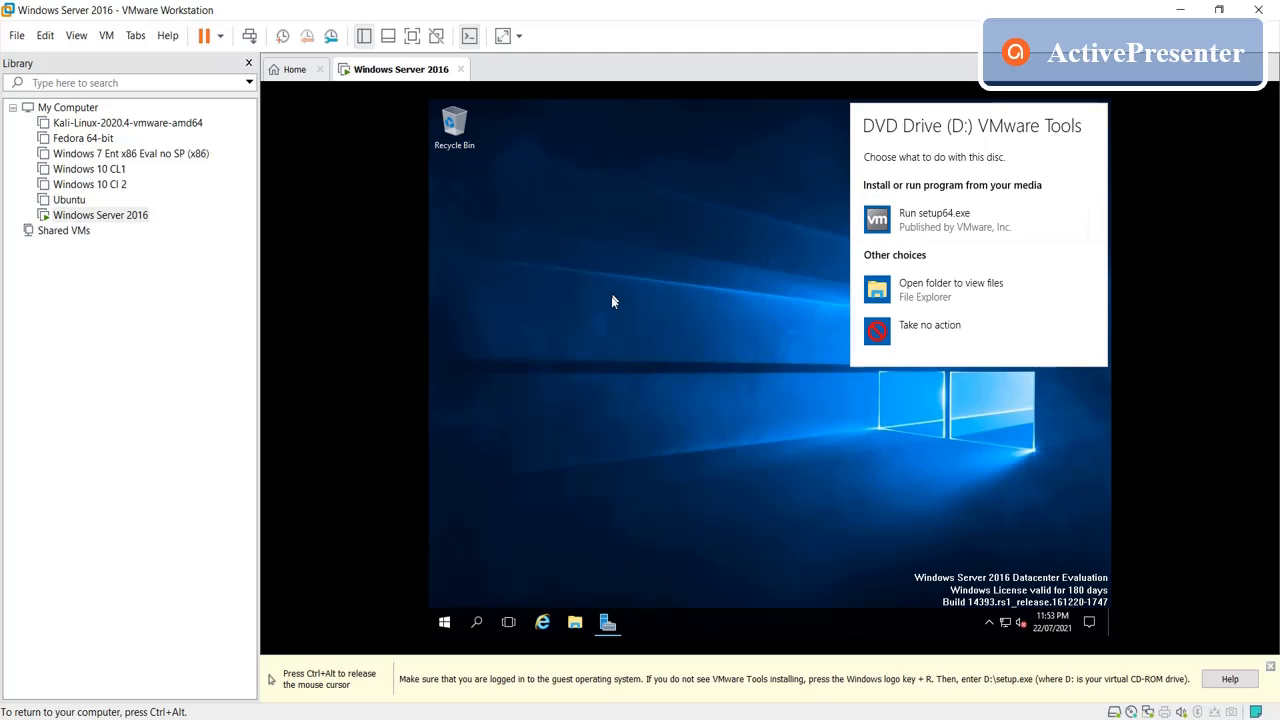
{"action": "left_click", "coordinate": [575, 622]}
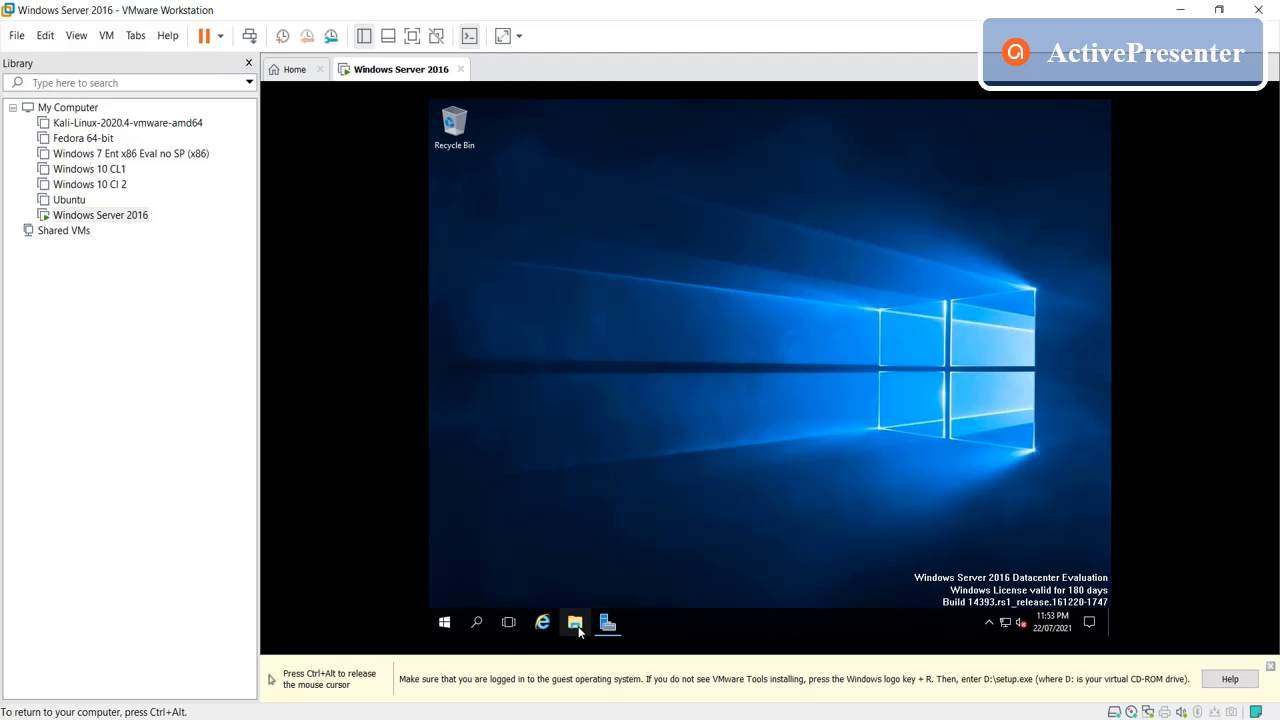
{"action": "left_click", "coordinate": [106, 35]}
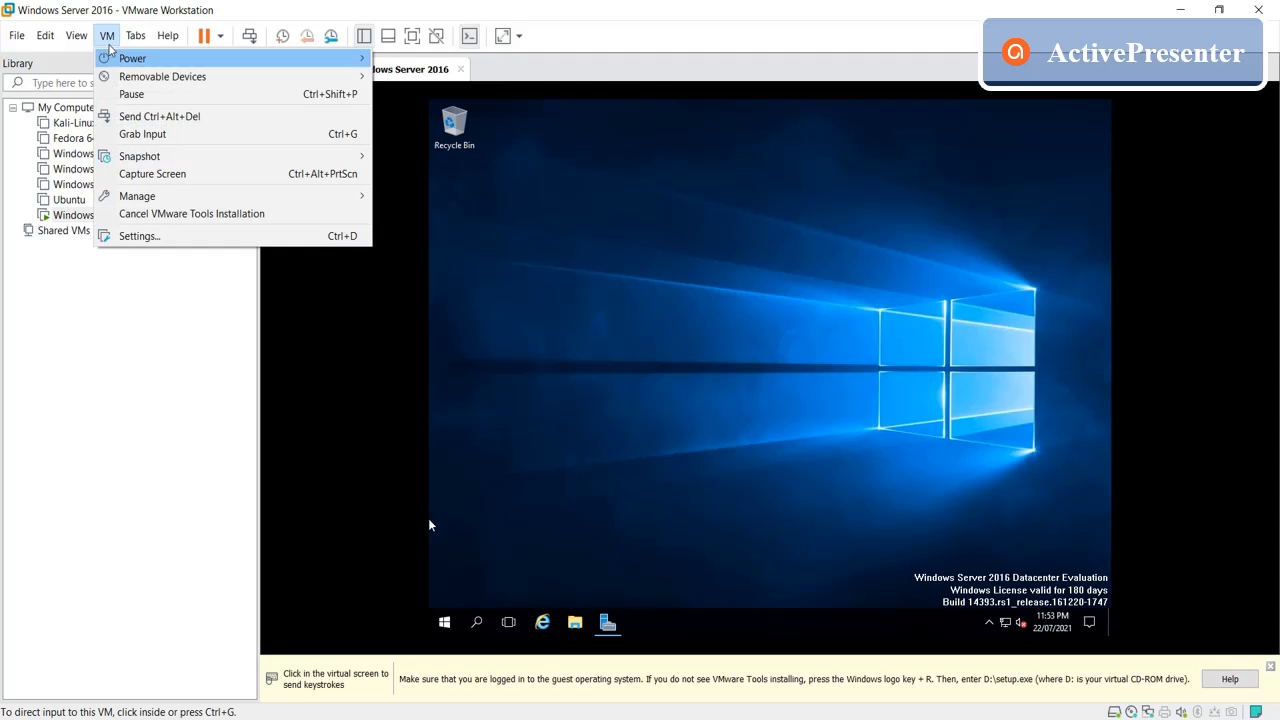
{"action": "mouse_move", "coordinate": [220, 213]}
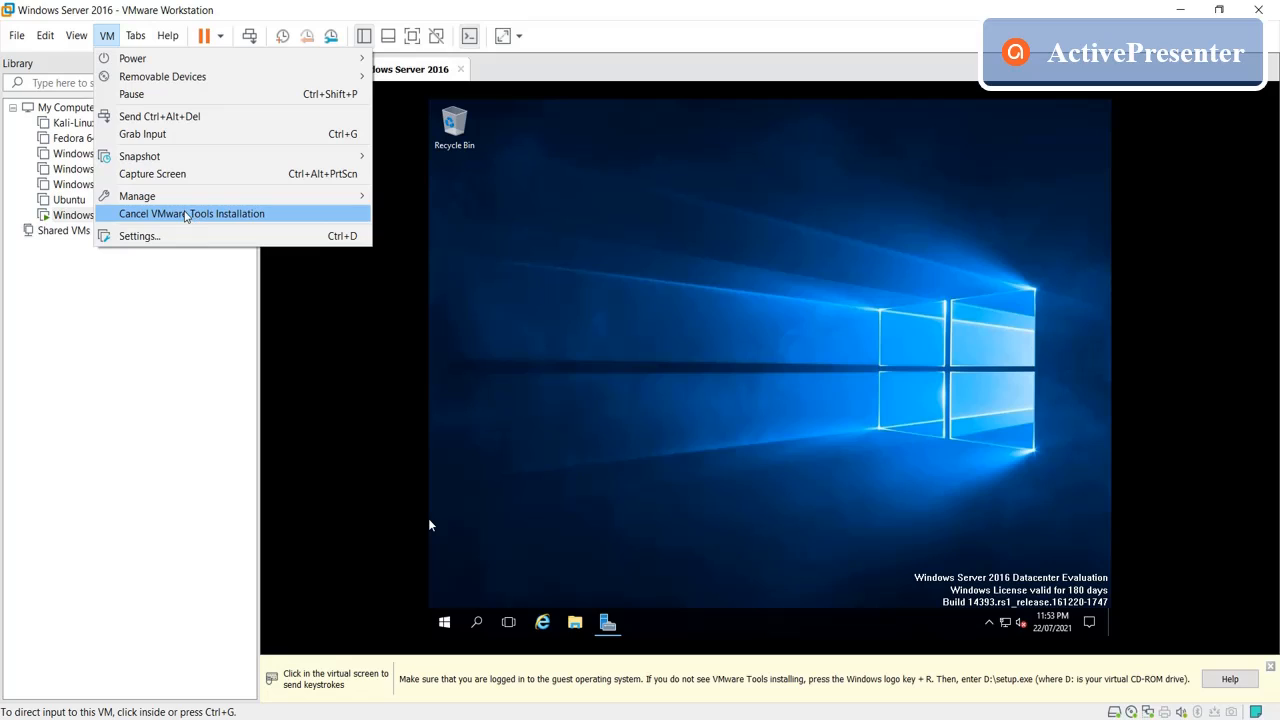
{"action": "mouse_move", "coordinate": [200, 225]}
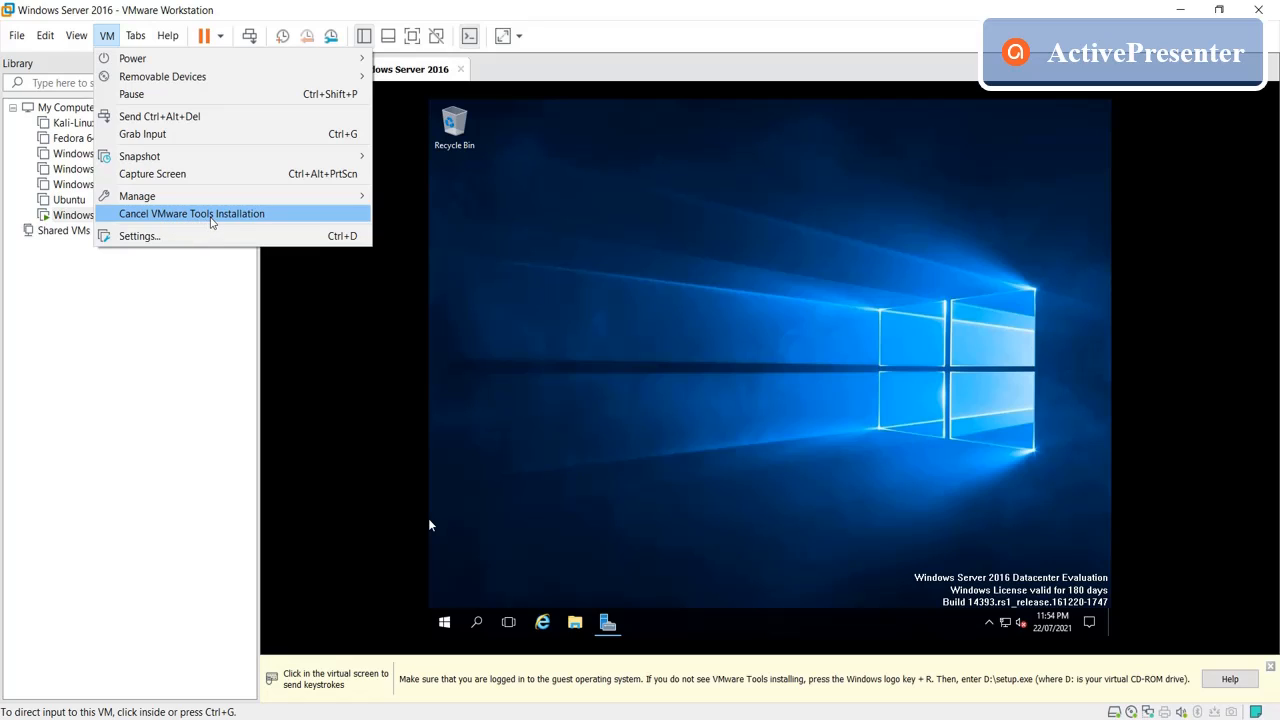
{"action": "mouse_move", "coordinate": [576, 281]}
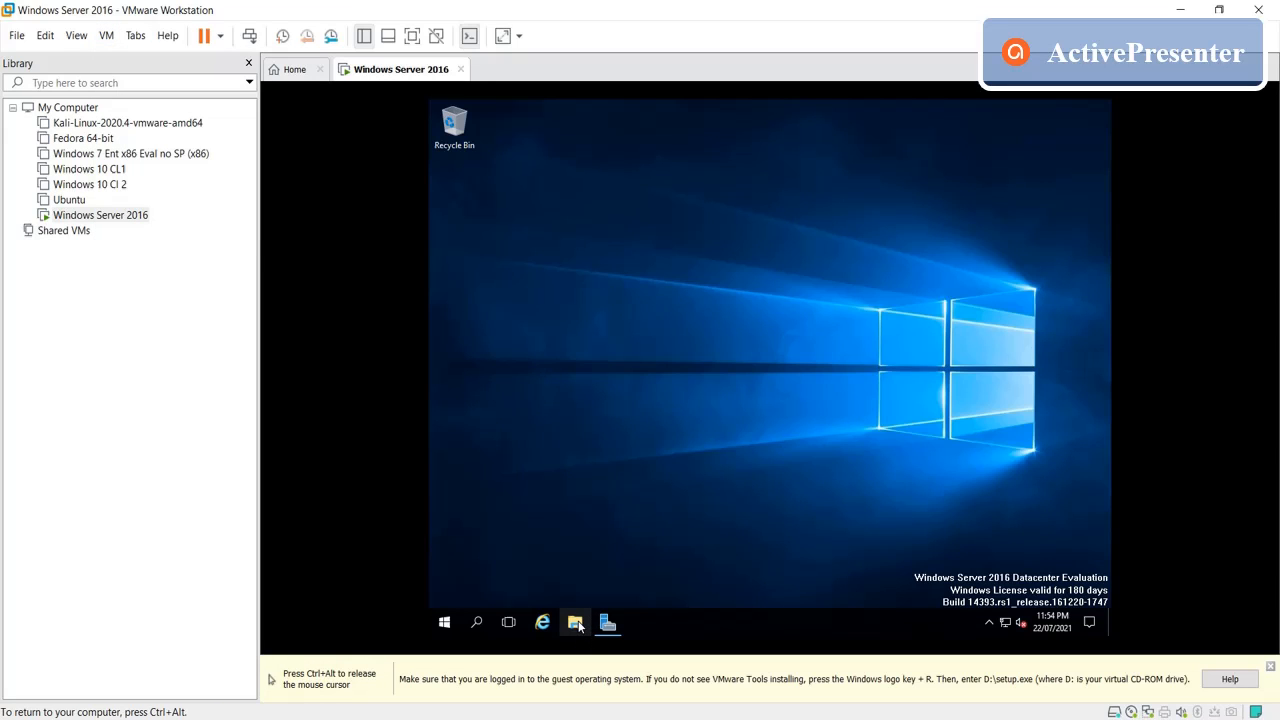
Step: Launch VMware Tools setup from DVD Drive (D:) under This PC in File Explorer
{"action": "left_click", "coordinate": [574, 622]}
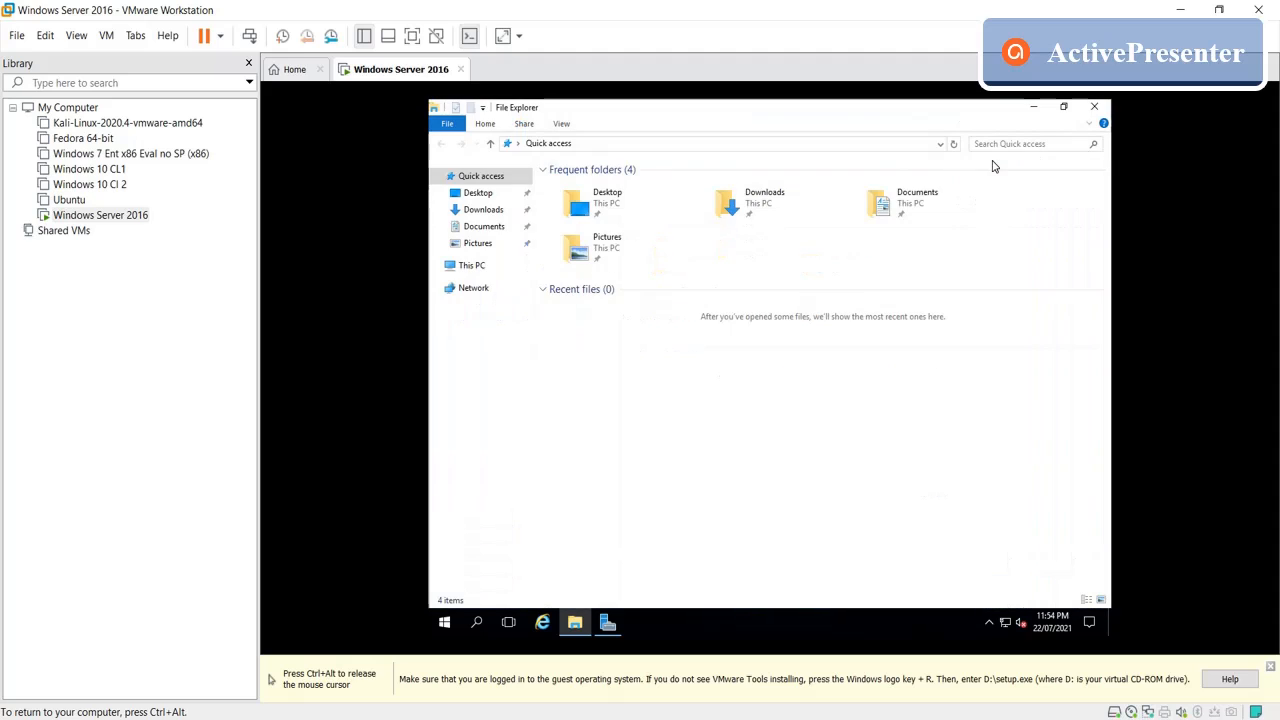
{"action": "left_click", "coordinate": [436, 265]}
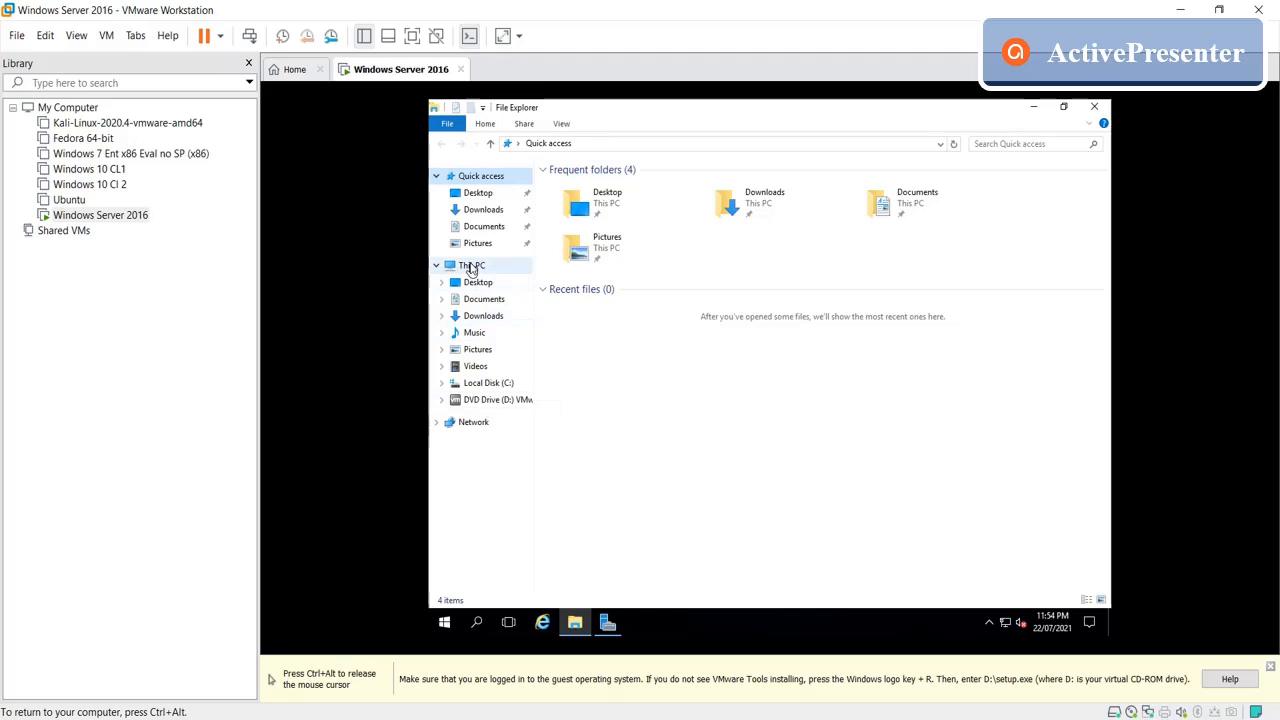
{"action": "left_click", "coordinate": [471, 265]}
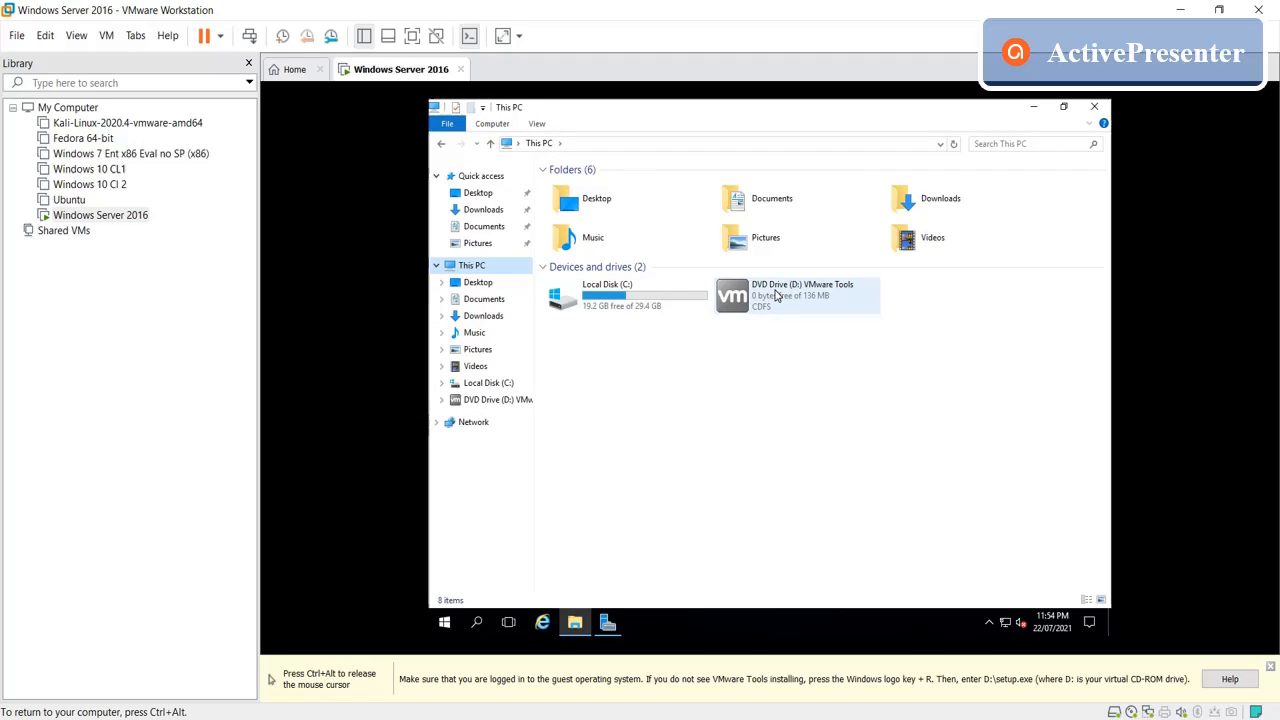
{"action": "mouse_move", "coordinate": [780, 298]}
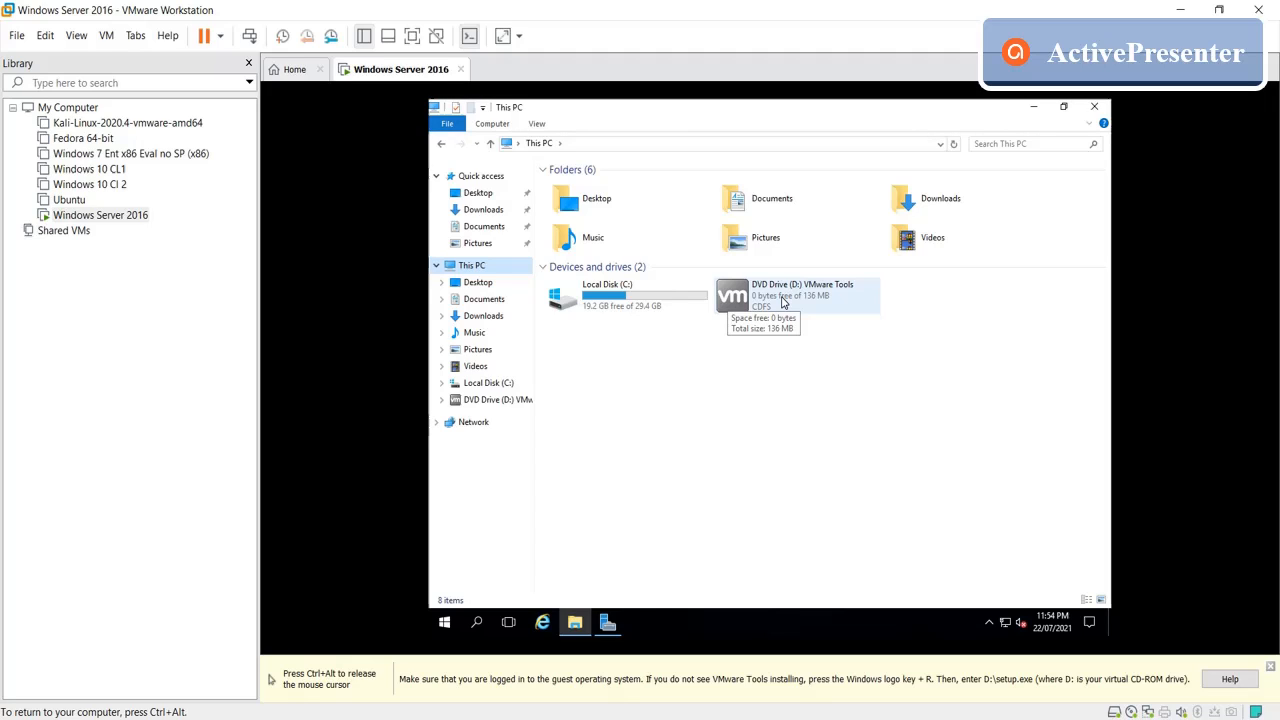
{"action": "double_click", "coordinate": [797, 295]}
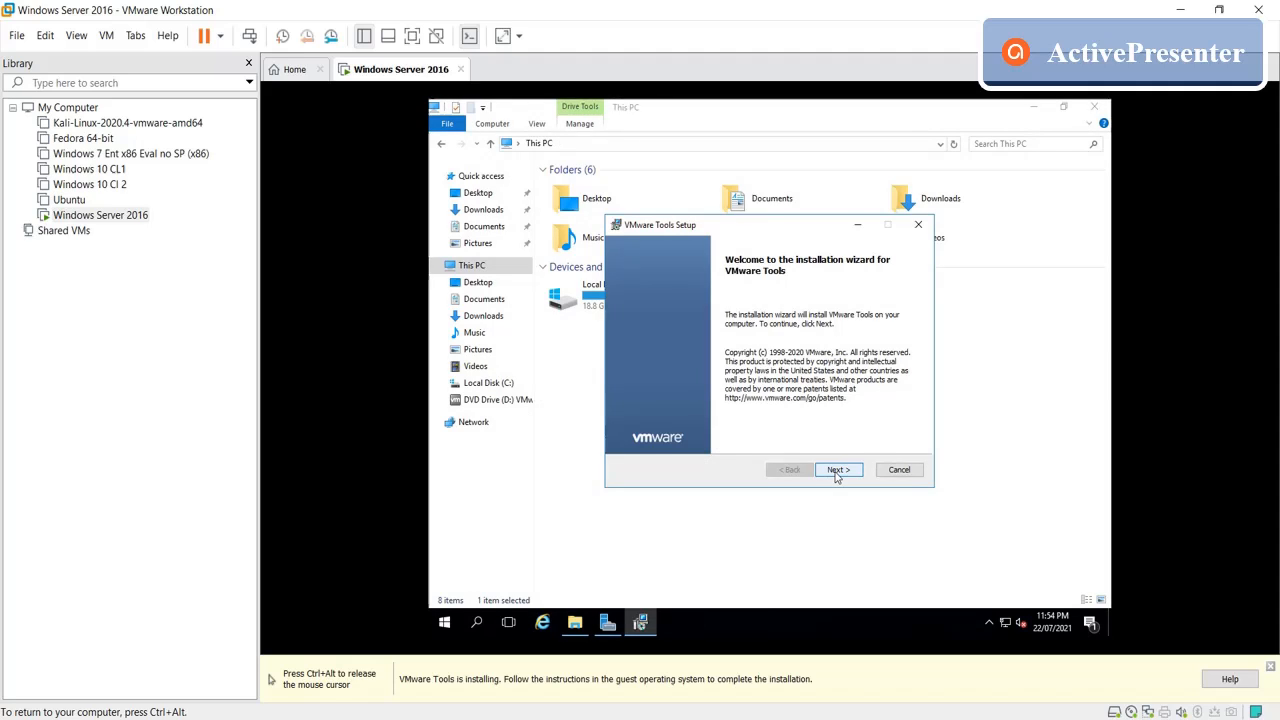
Step: Install VMware Tools with the Typical setup type and finish the setup wizard
{"action": "left_click", "coordinate": [838, 469]}
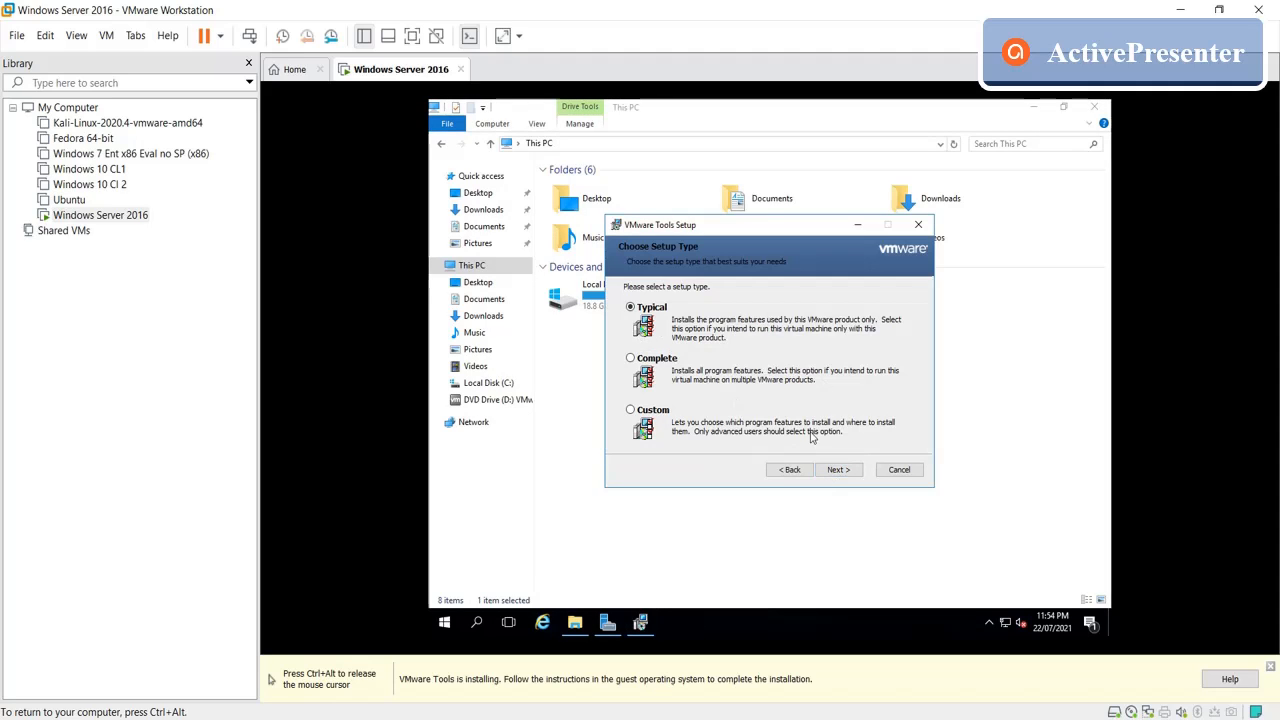
{"action": "left_click", "coordinate": [837, 469]}
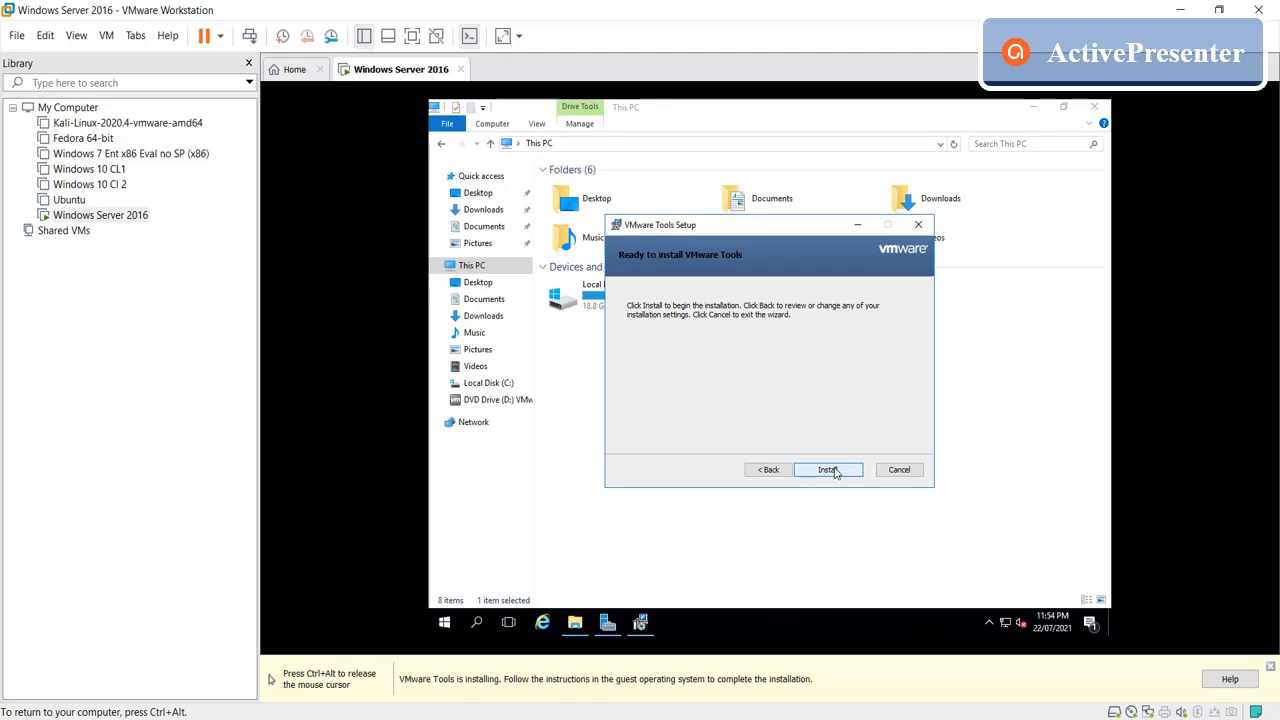
{"action": "left_click", "coordinate": [828, 469]}
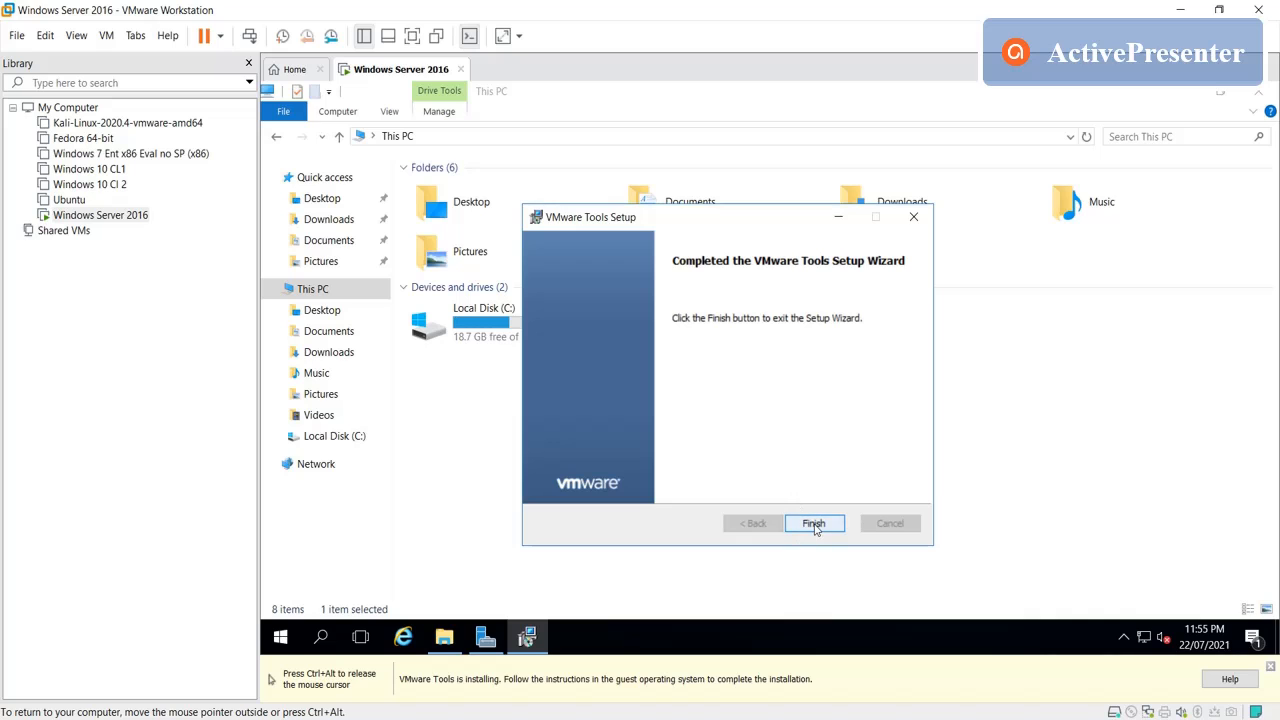
{"action": "left_click", "coordinate": [813, 523]}
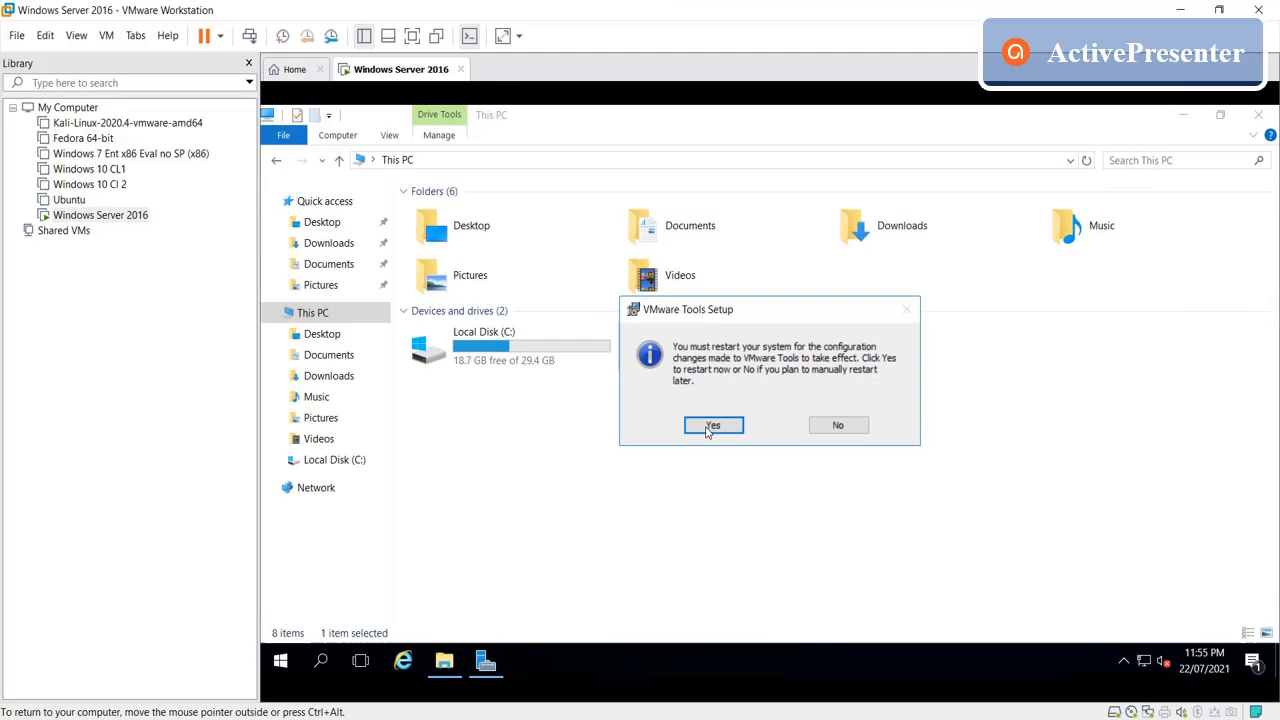
Step: Accept the restart prompt so the guest reboots to apply the VMware Tools changes
{"action": "left_click", "coordinate": [712, 425]}
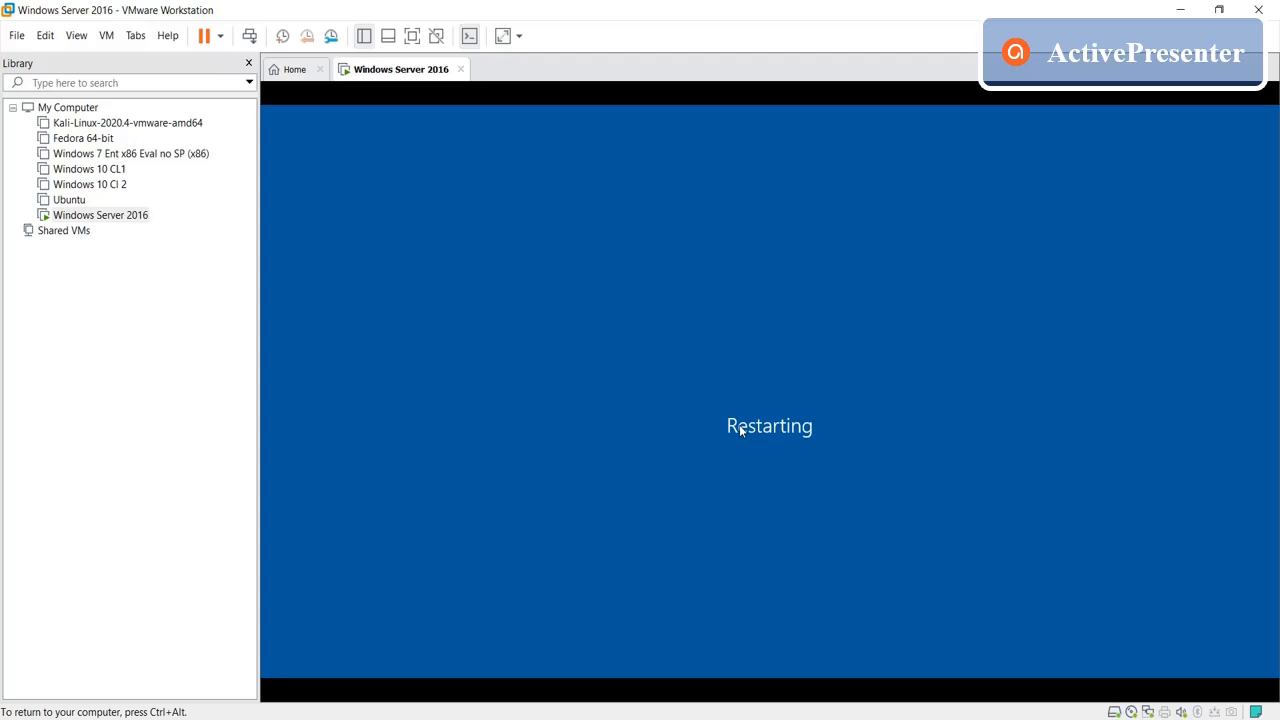
{"action": "mouse_move", "coordinate": [684, 510]}
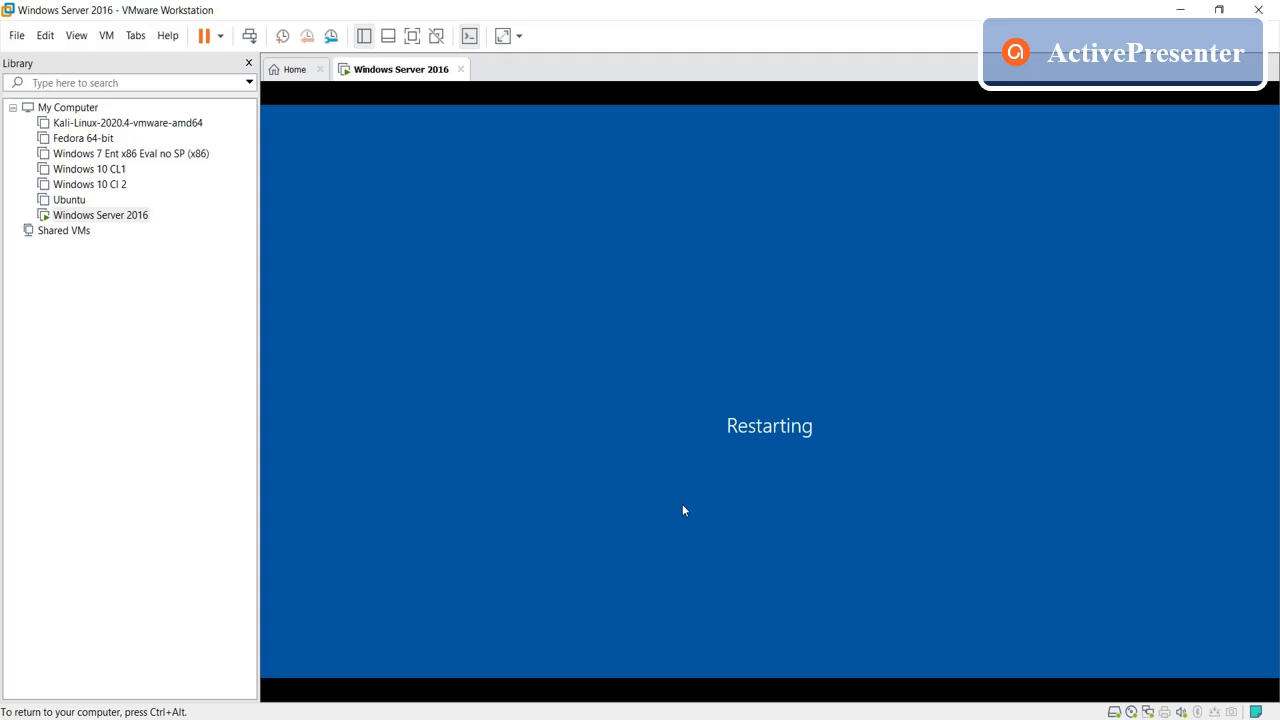
{"action": "mouse_move", "coordinate": [633, 446]}
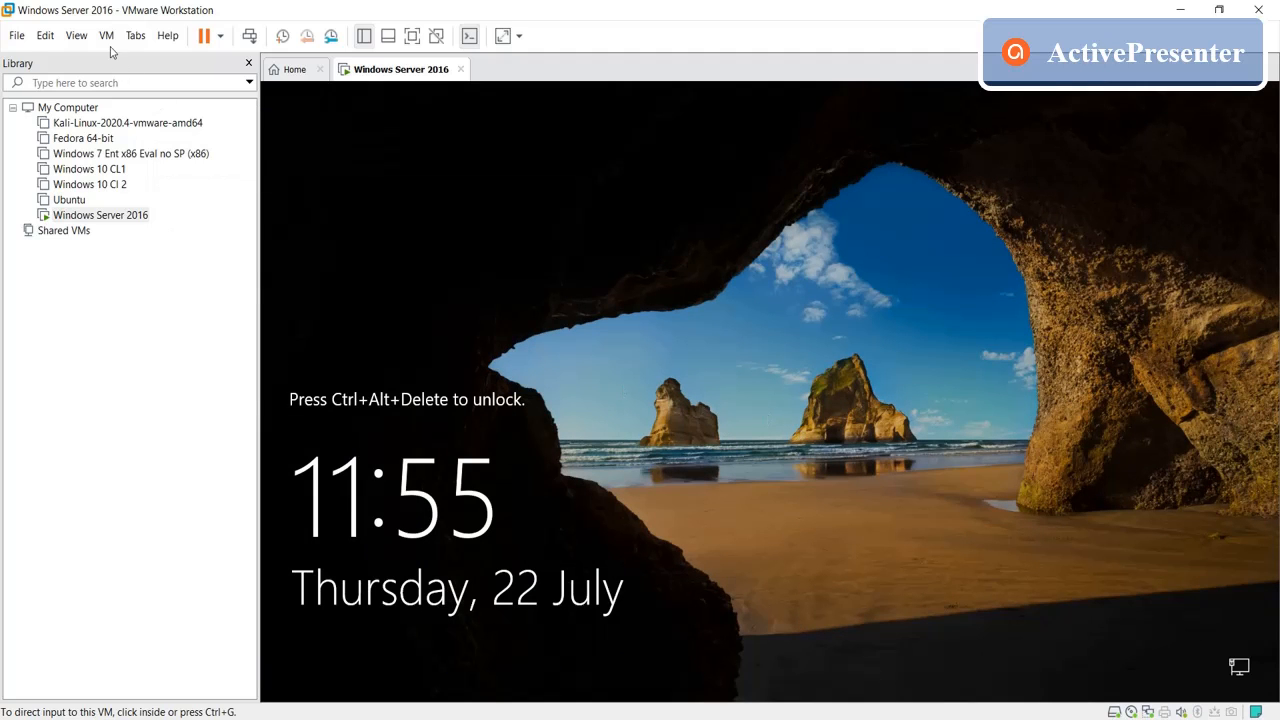
Step: Send Ctrl+Alt+Del from the VM menu and sign in as Administrator with the password
{"action": "left_click", "coordinate": [106, 35]}
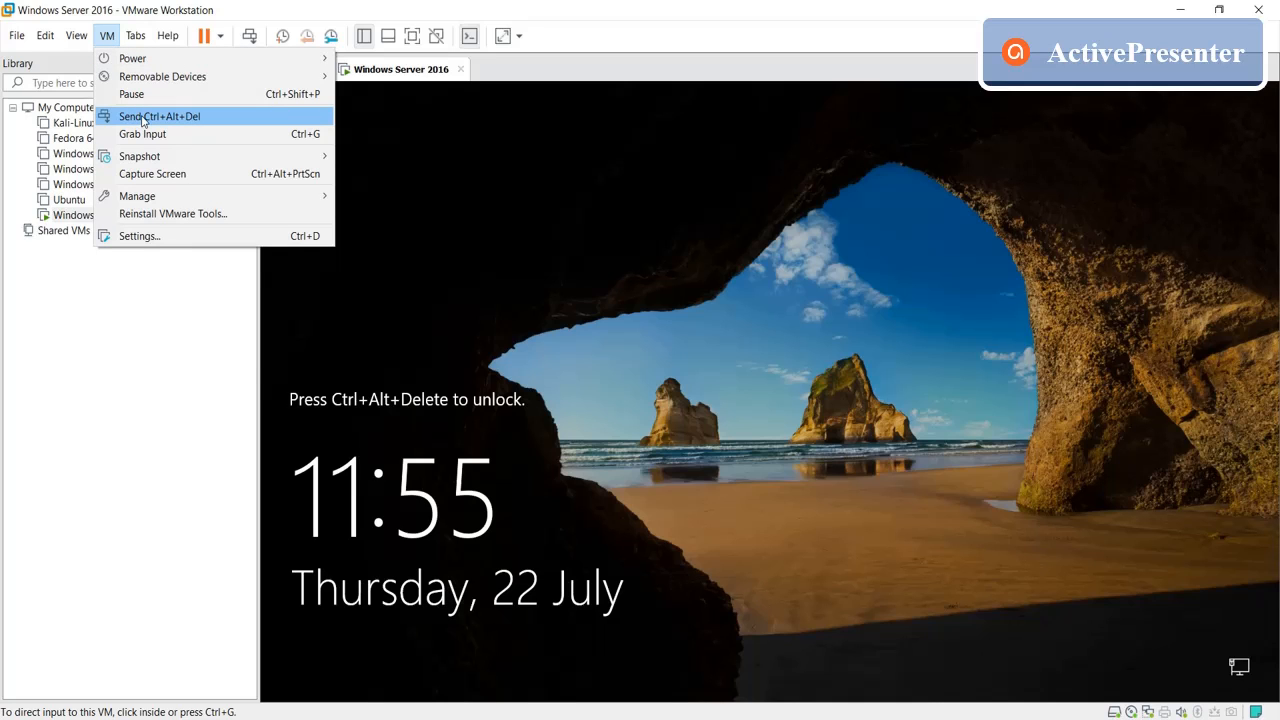
{"action": "left_click", "coordinate": [159, 116]}
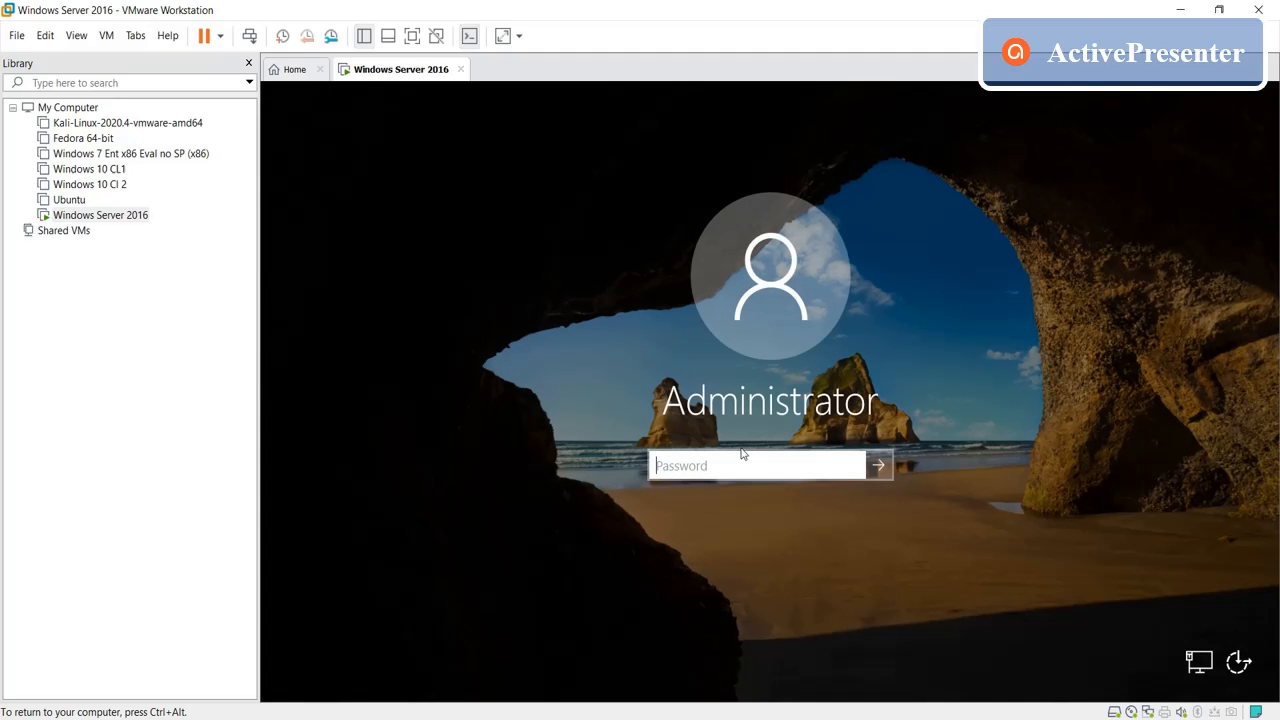
{"action": "type", "text": "•"}
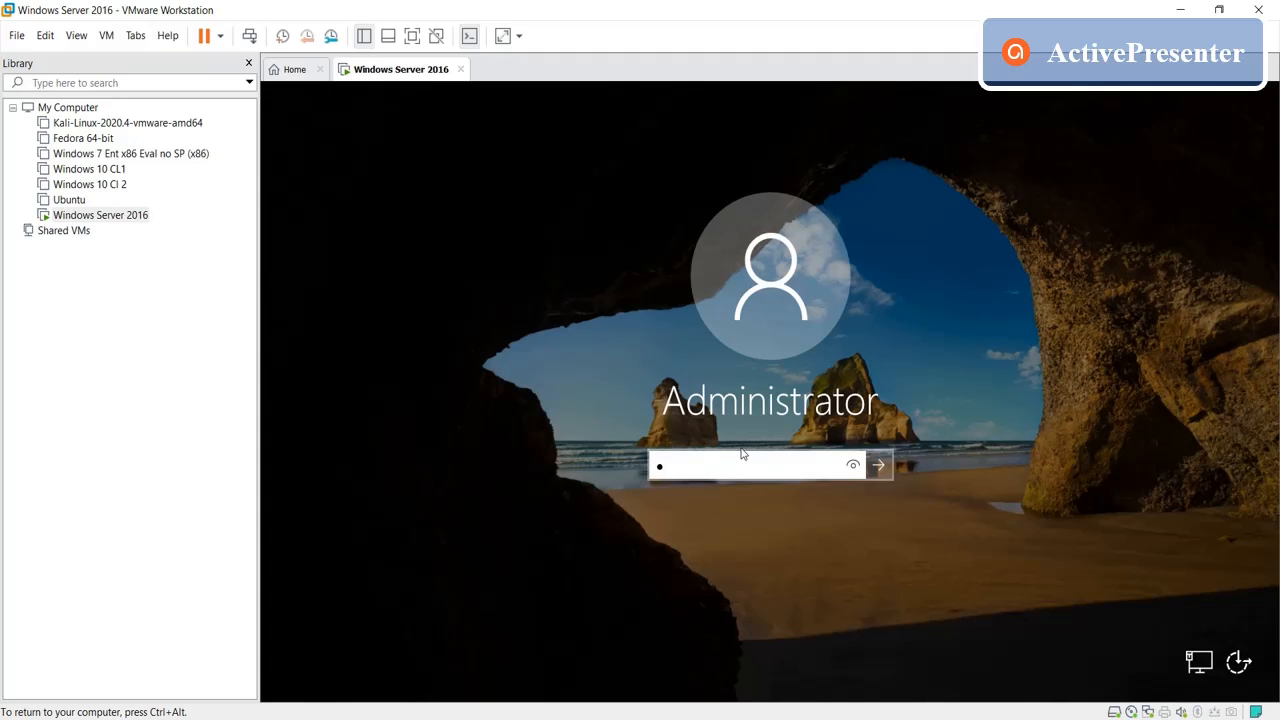
{"action": "type", "text": "•"}
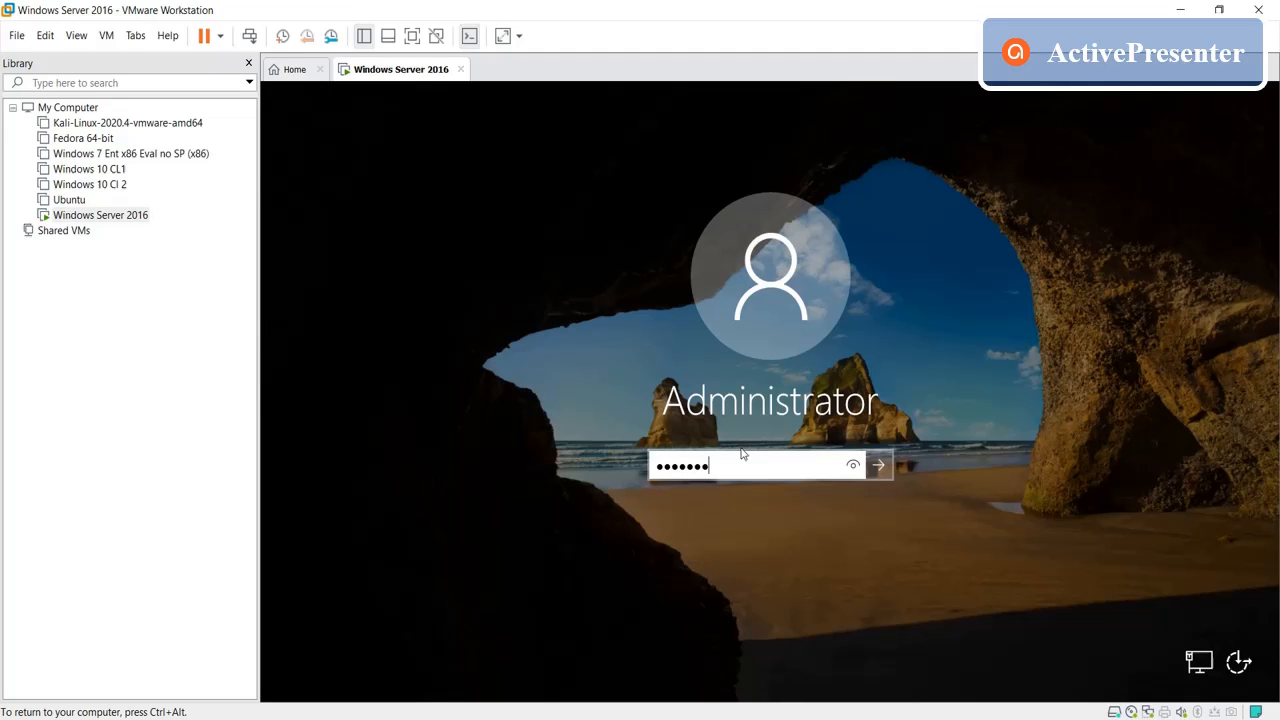
{"action": "left_click", "coordinate": [878, 465]}
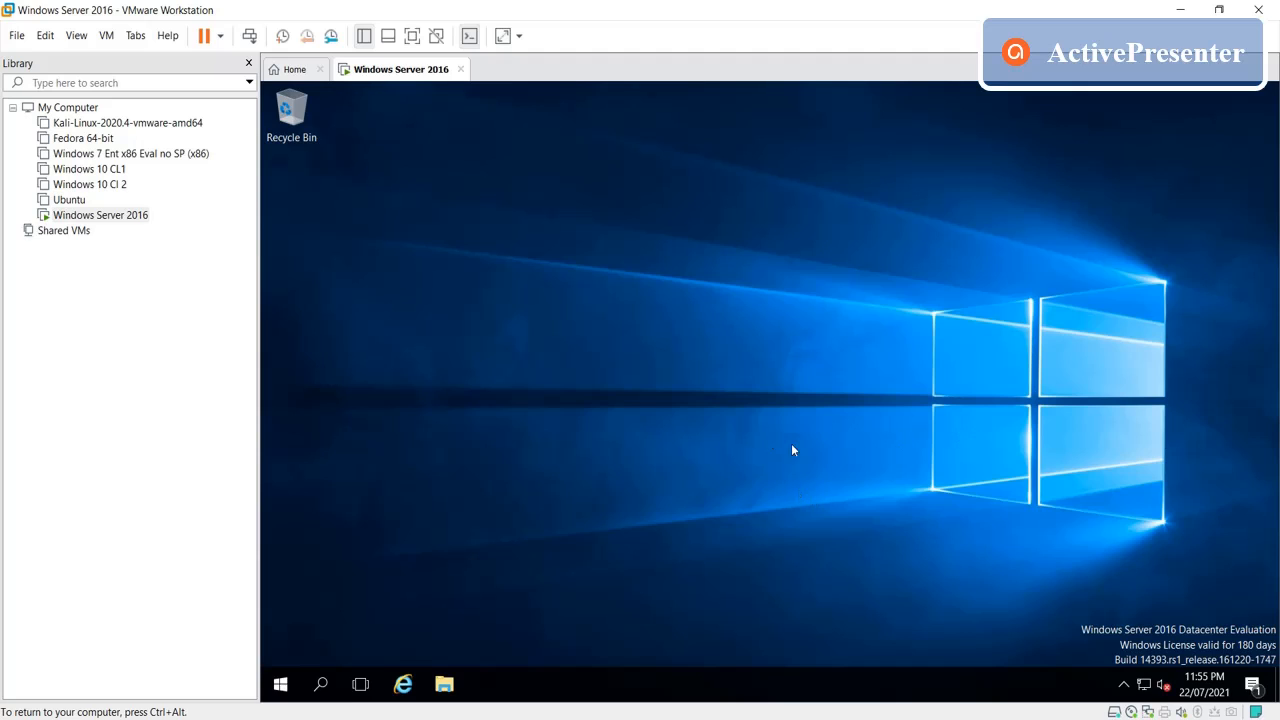
Step: Click on the guest desktop while the Server Manager dashboard opens
{"action": "left_click", "coordinate": [486, 684]}
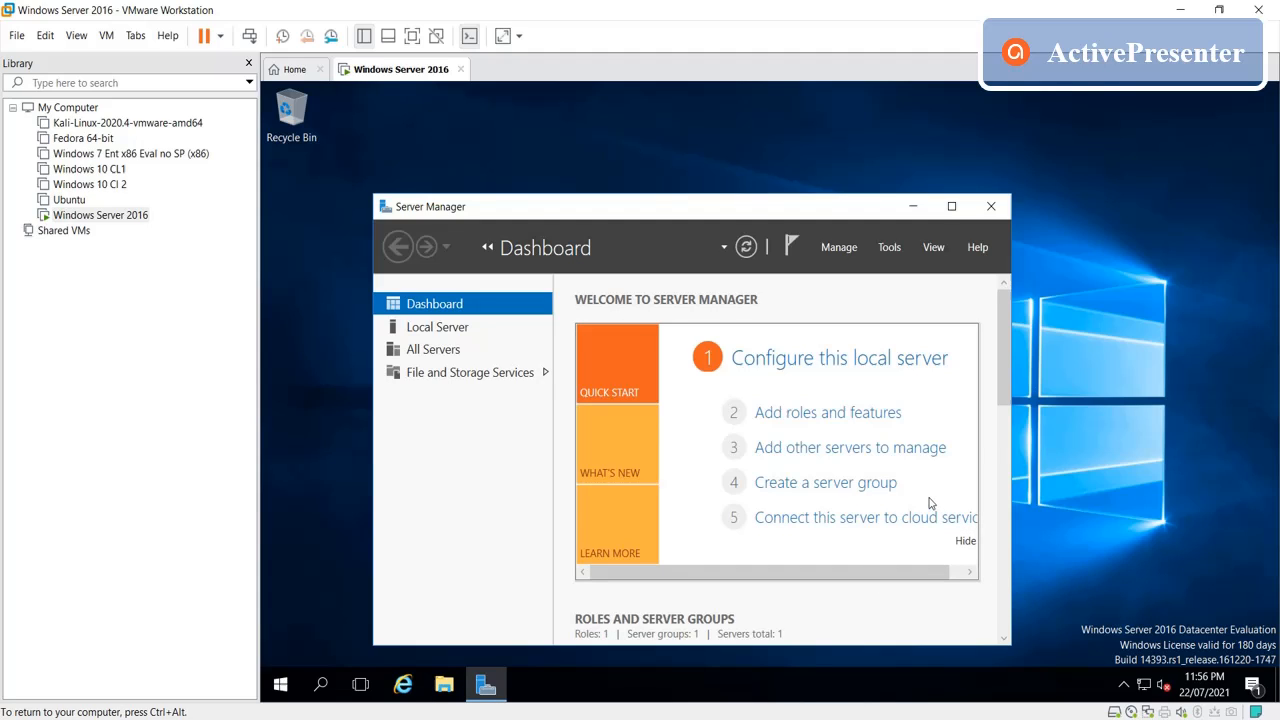
{"action": "mouse_move", "coordinate": [757, 470]}
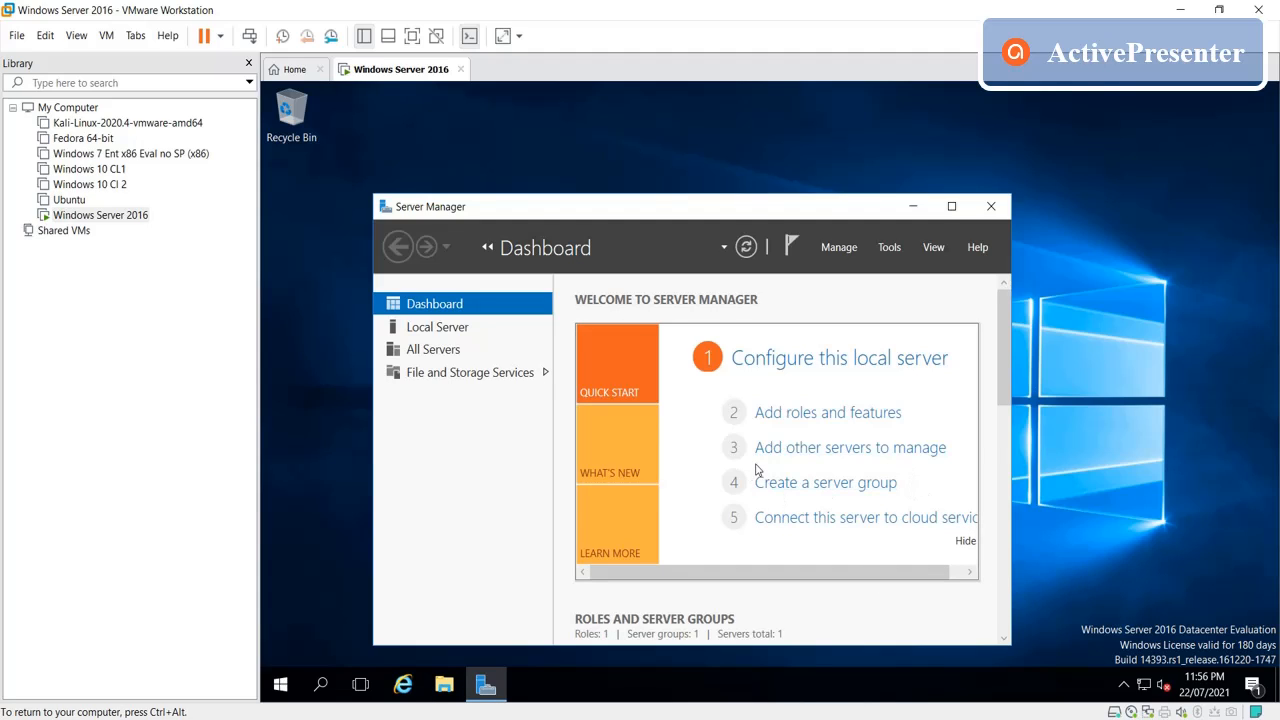